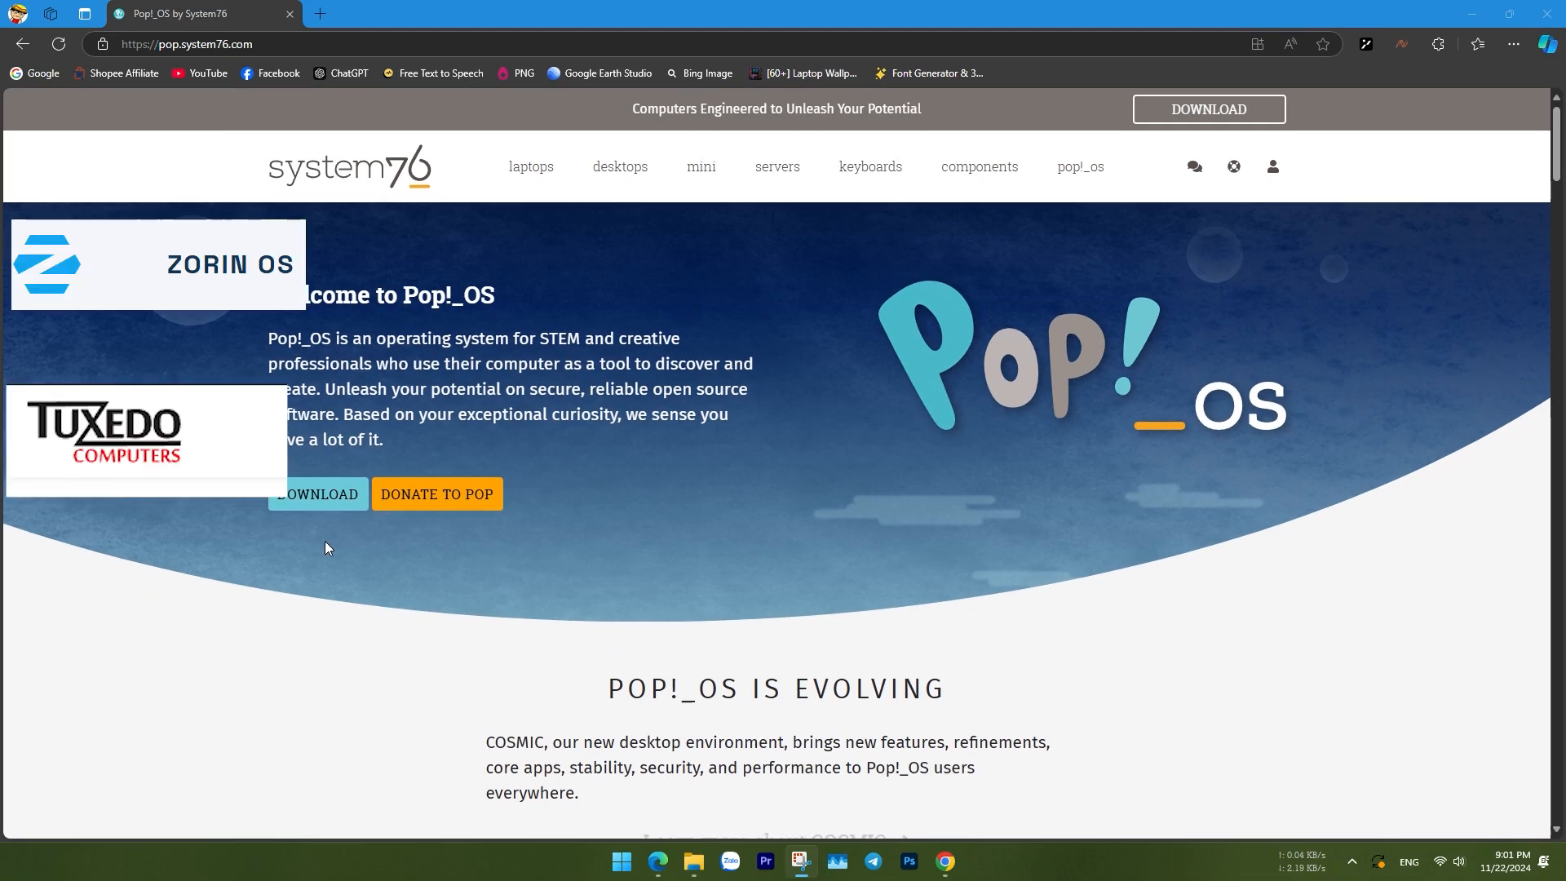
# Start downloading the Pop!_OS 22.04 LTS (NVIDIA) image from the website's Download dialog
pyautogui.scroll(-3)
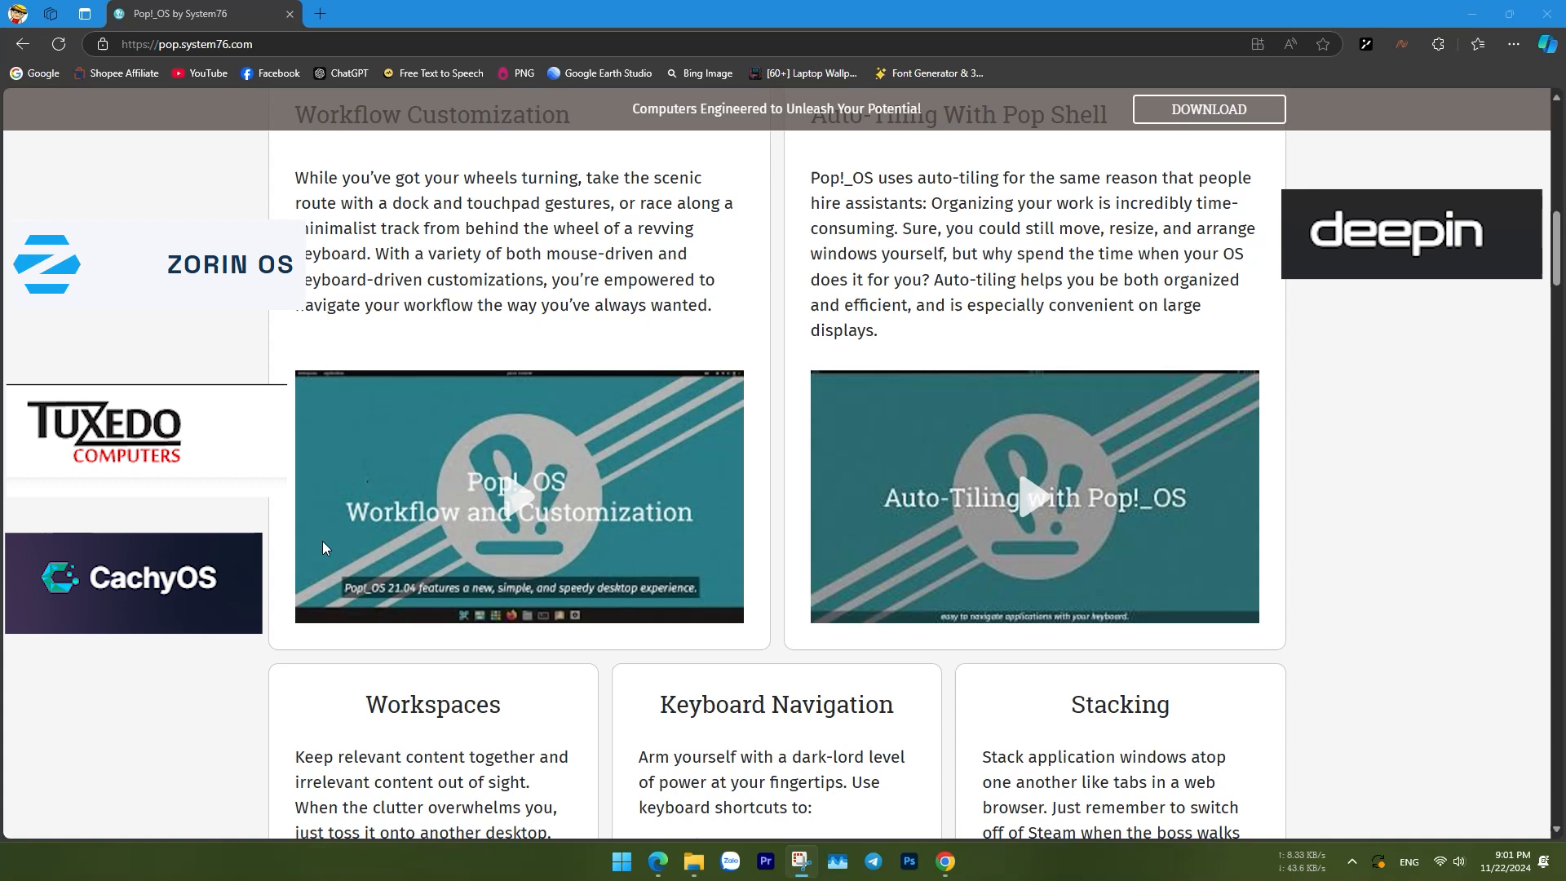
pyautogui.scroll(-3)
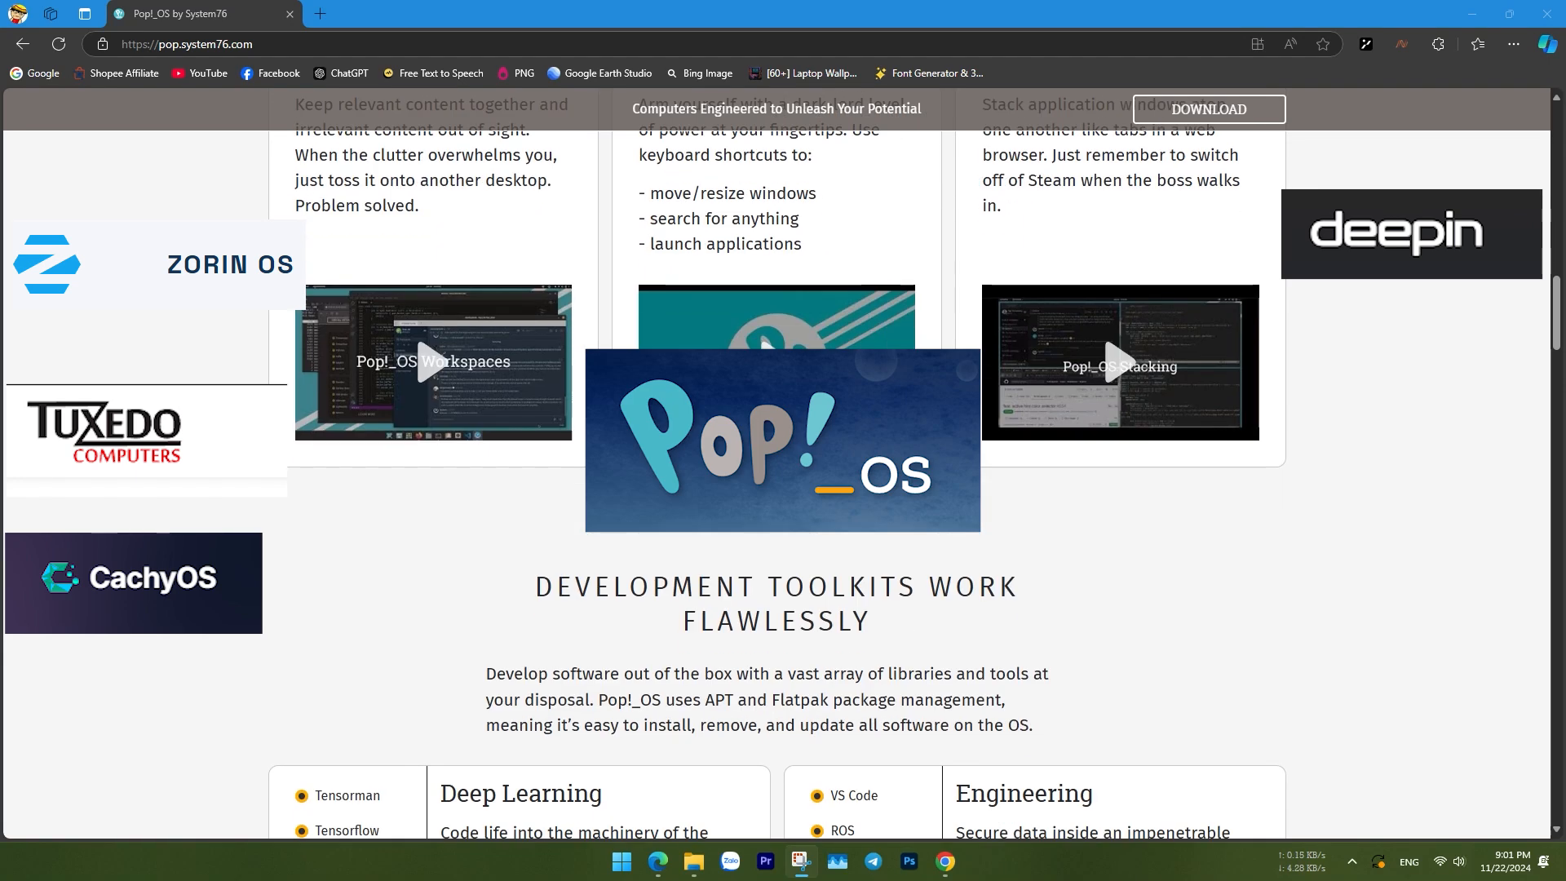
pyautogui.scroll(-3)
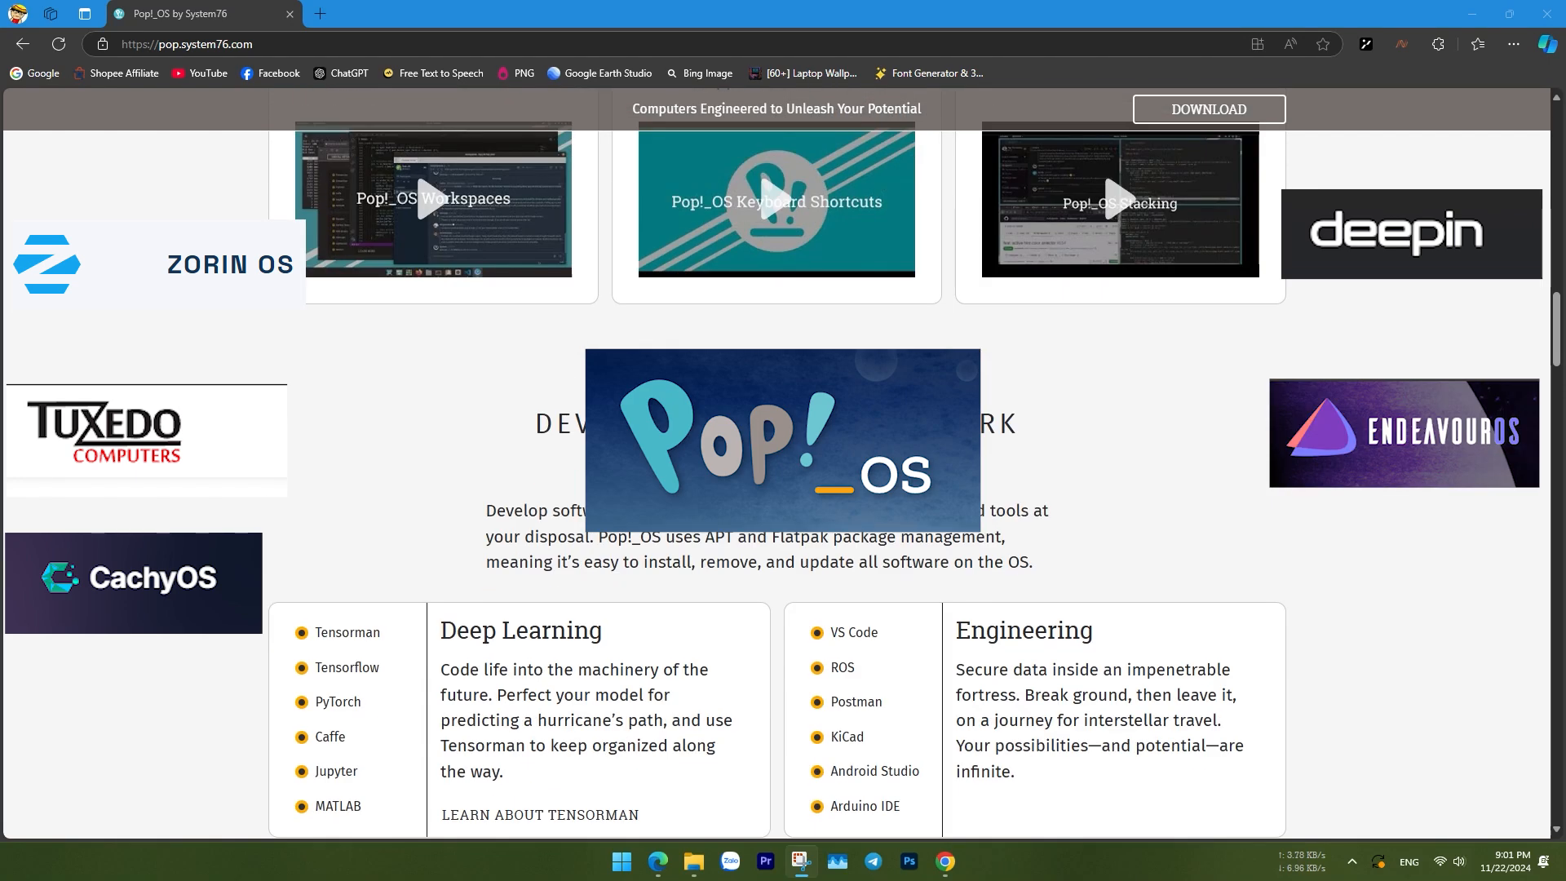
pyautogui.scroll(3)
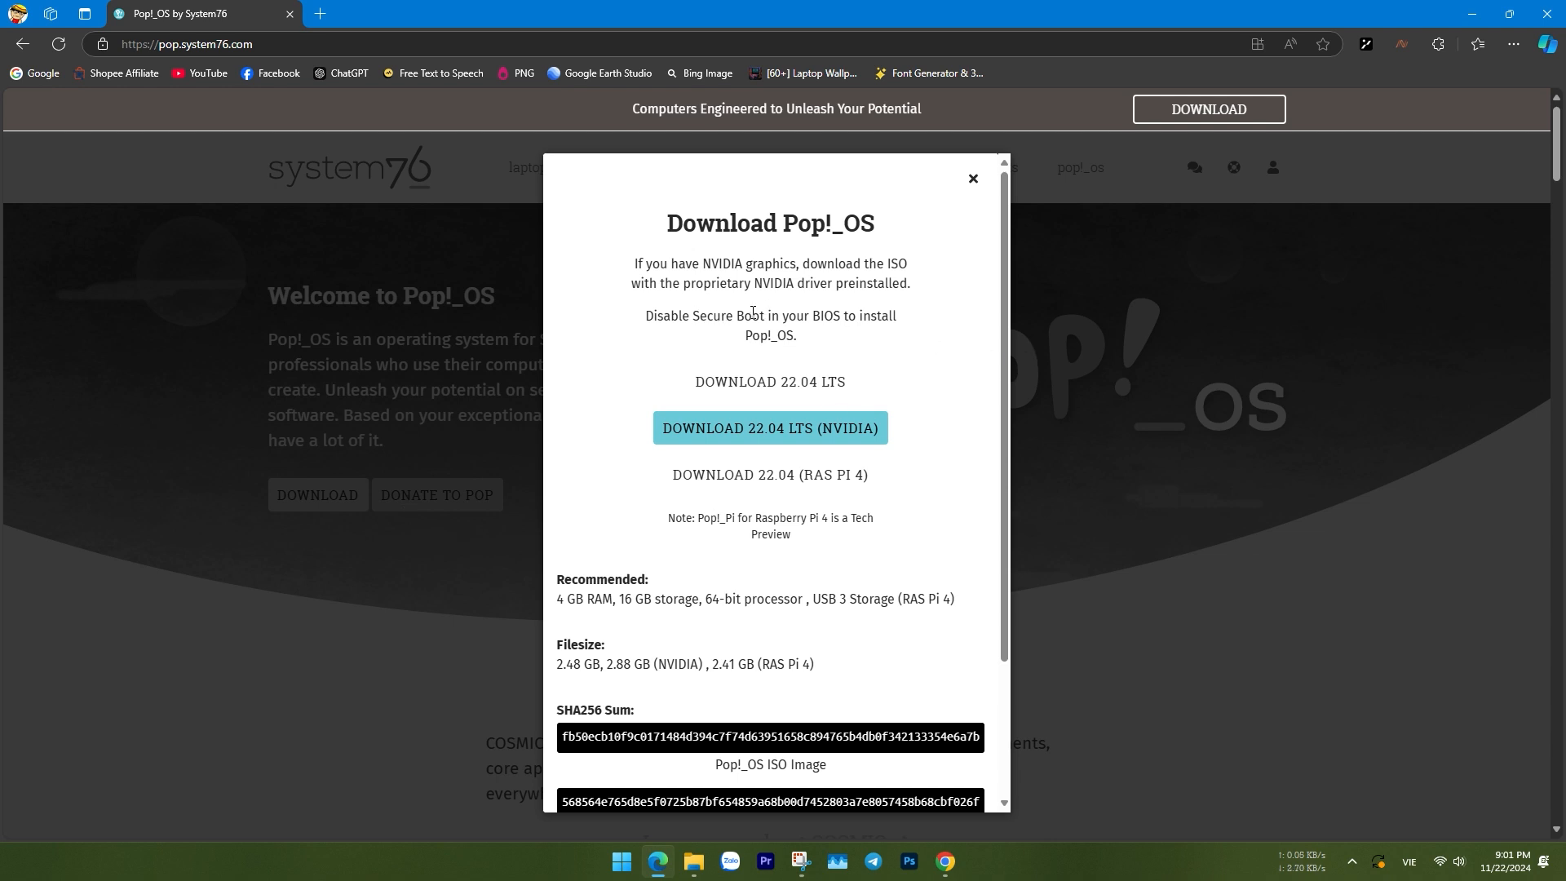
pyautogui.moveTo(866, 271)
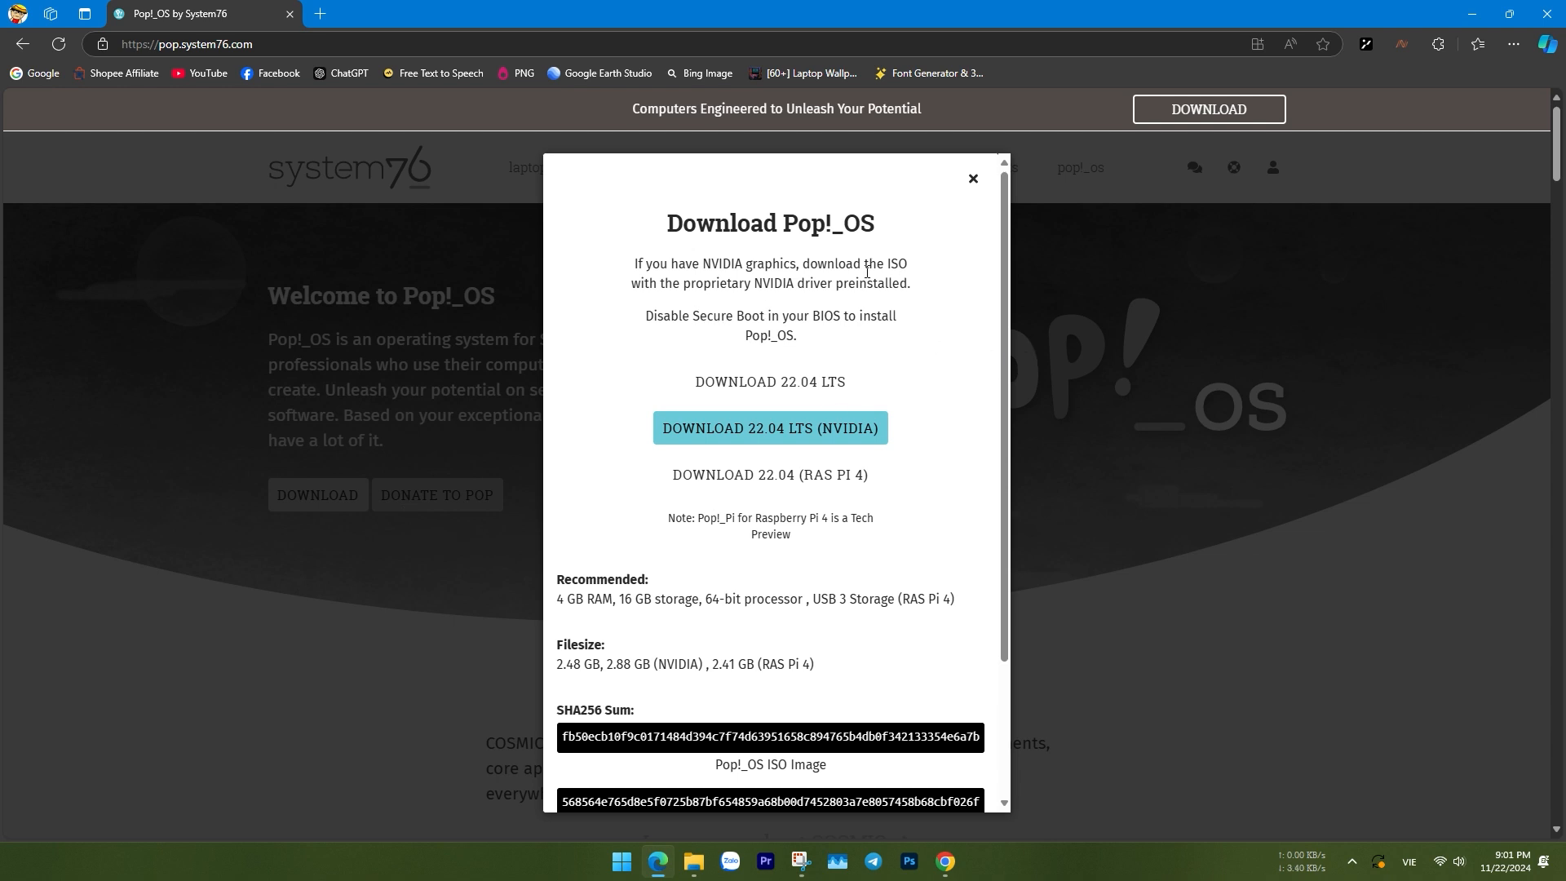
pyautogui.moveTo(868, 308)
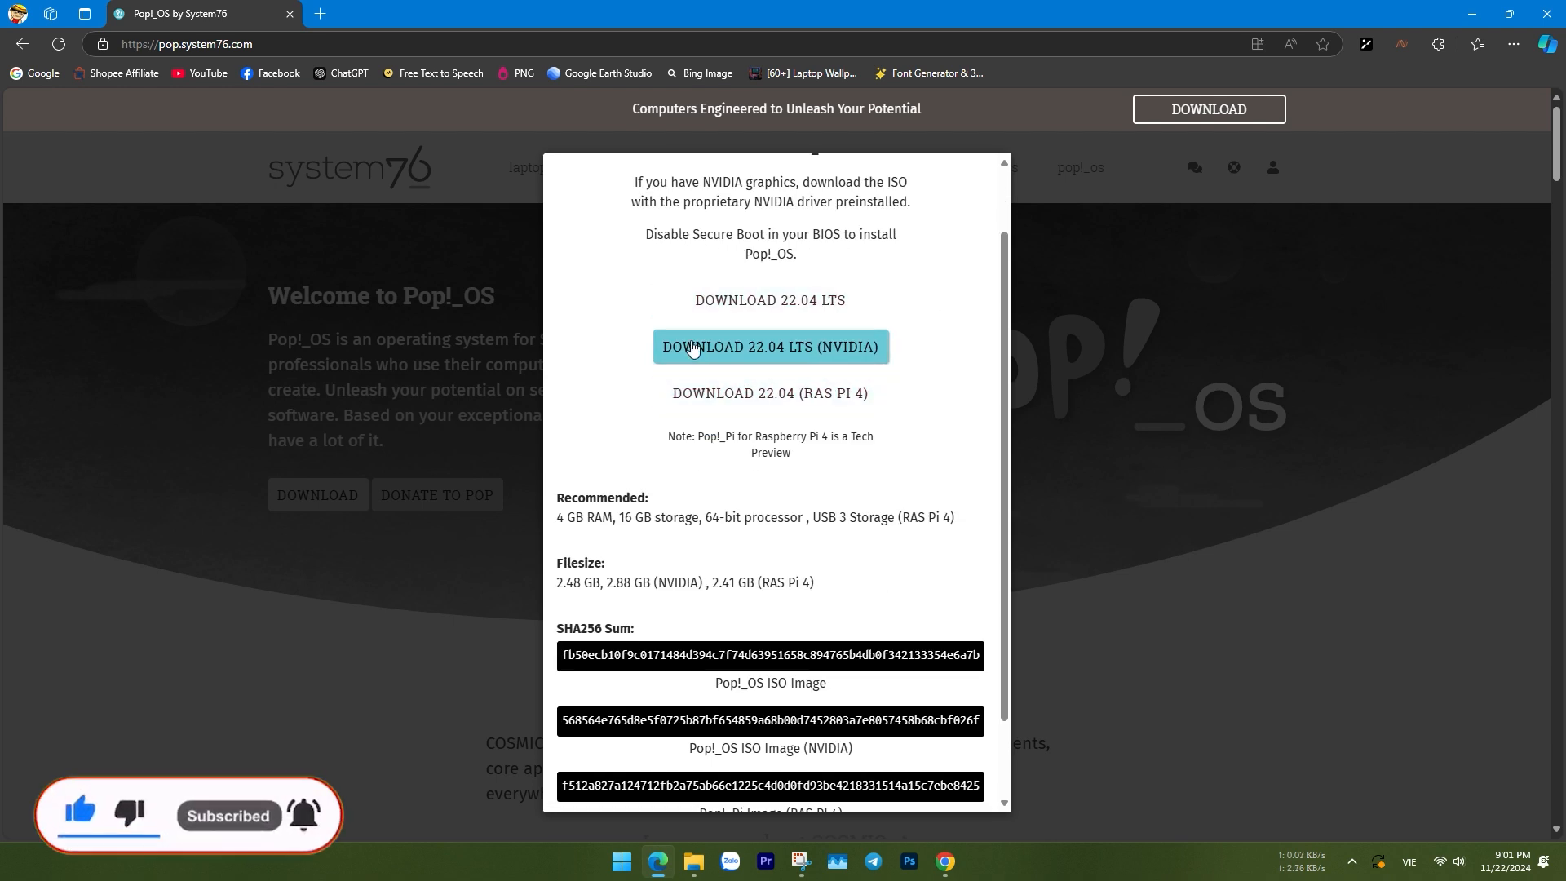
pyautogui.click(768, 346)
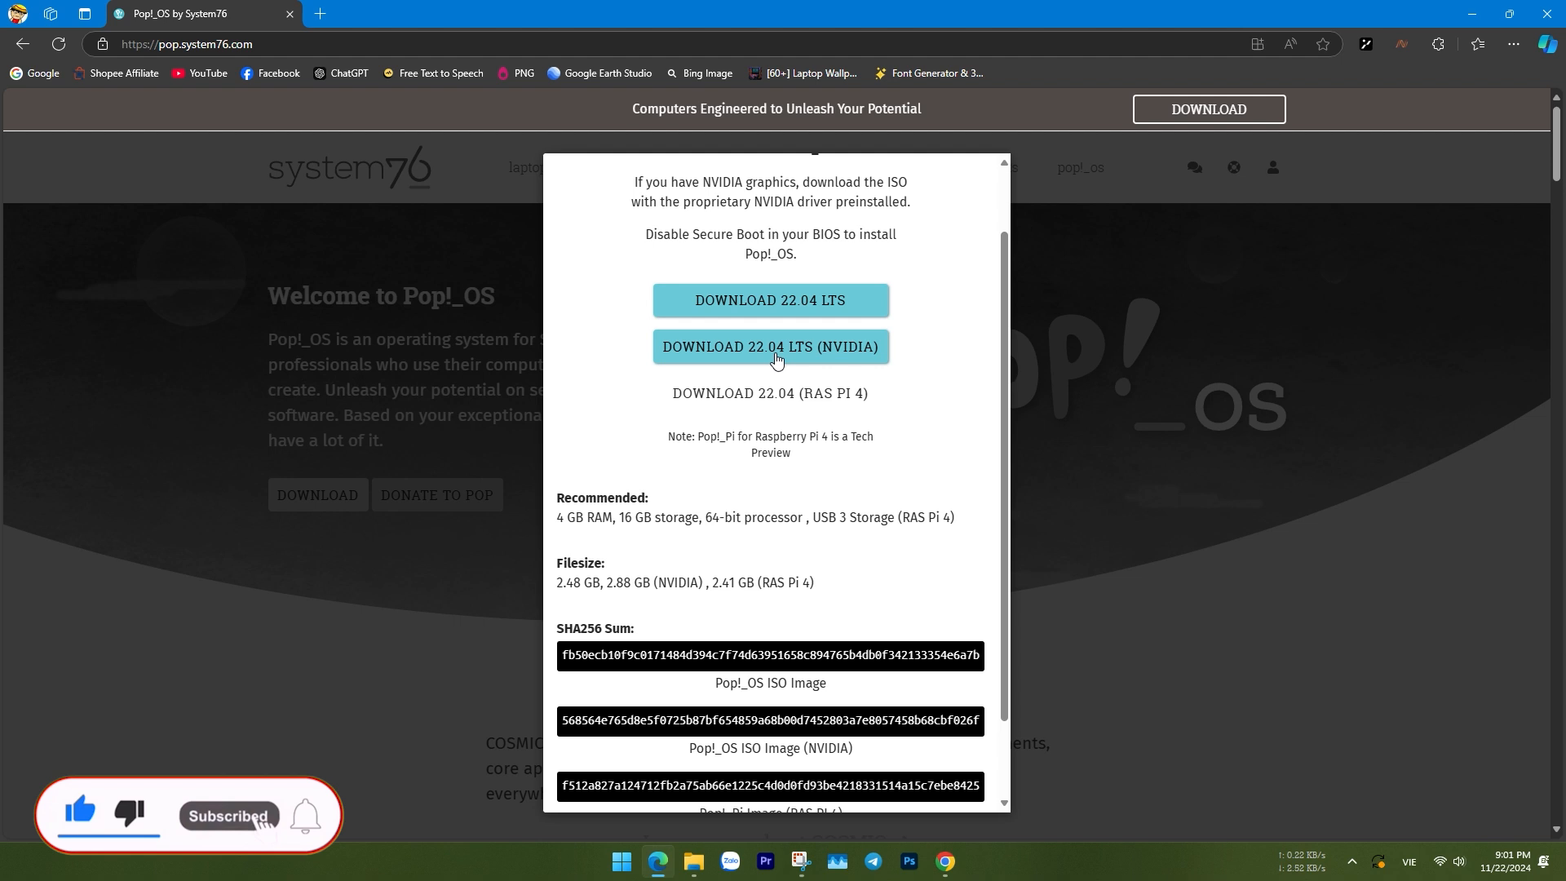
pyautogui.click(769, 346)
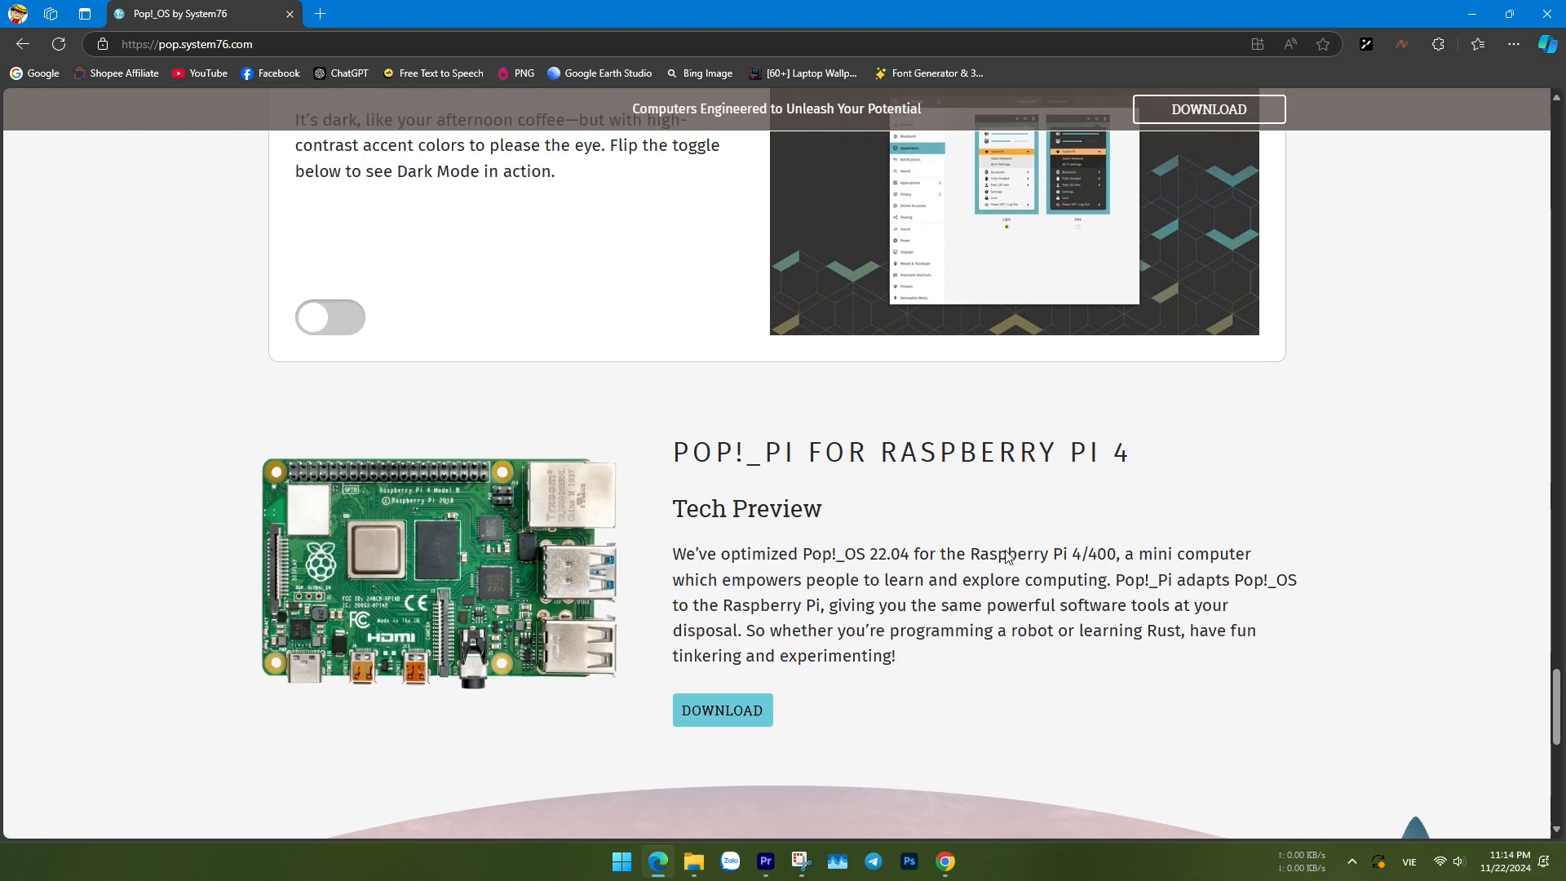
pyautogui.scroll(-3)
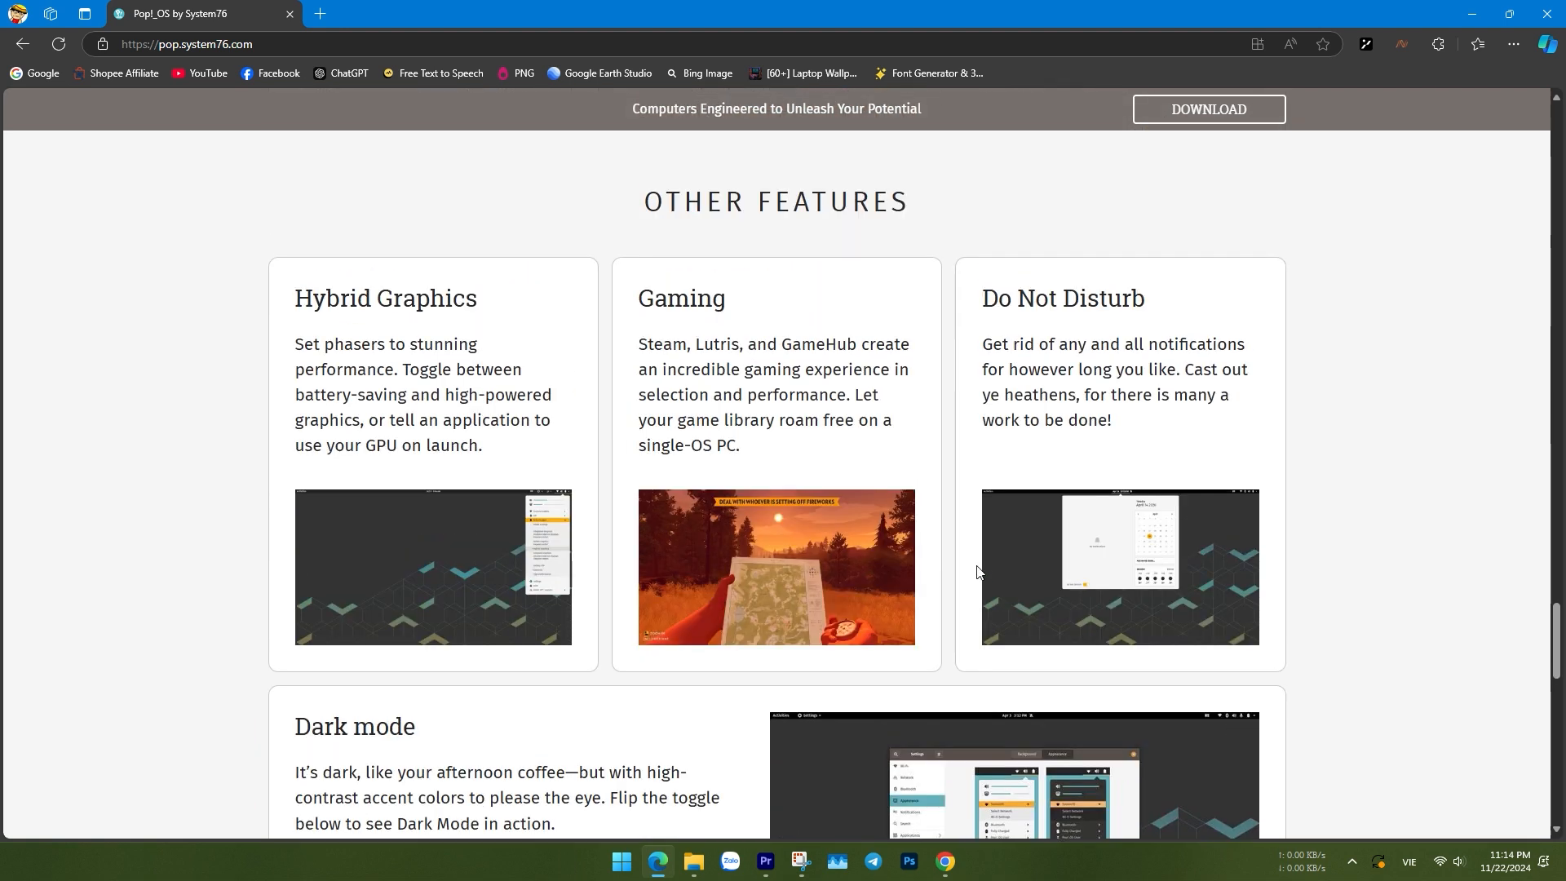
pyautogui.doubleClick(680, 297)
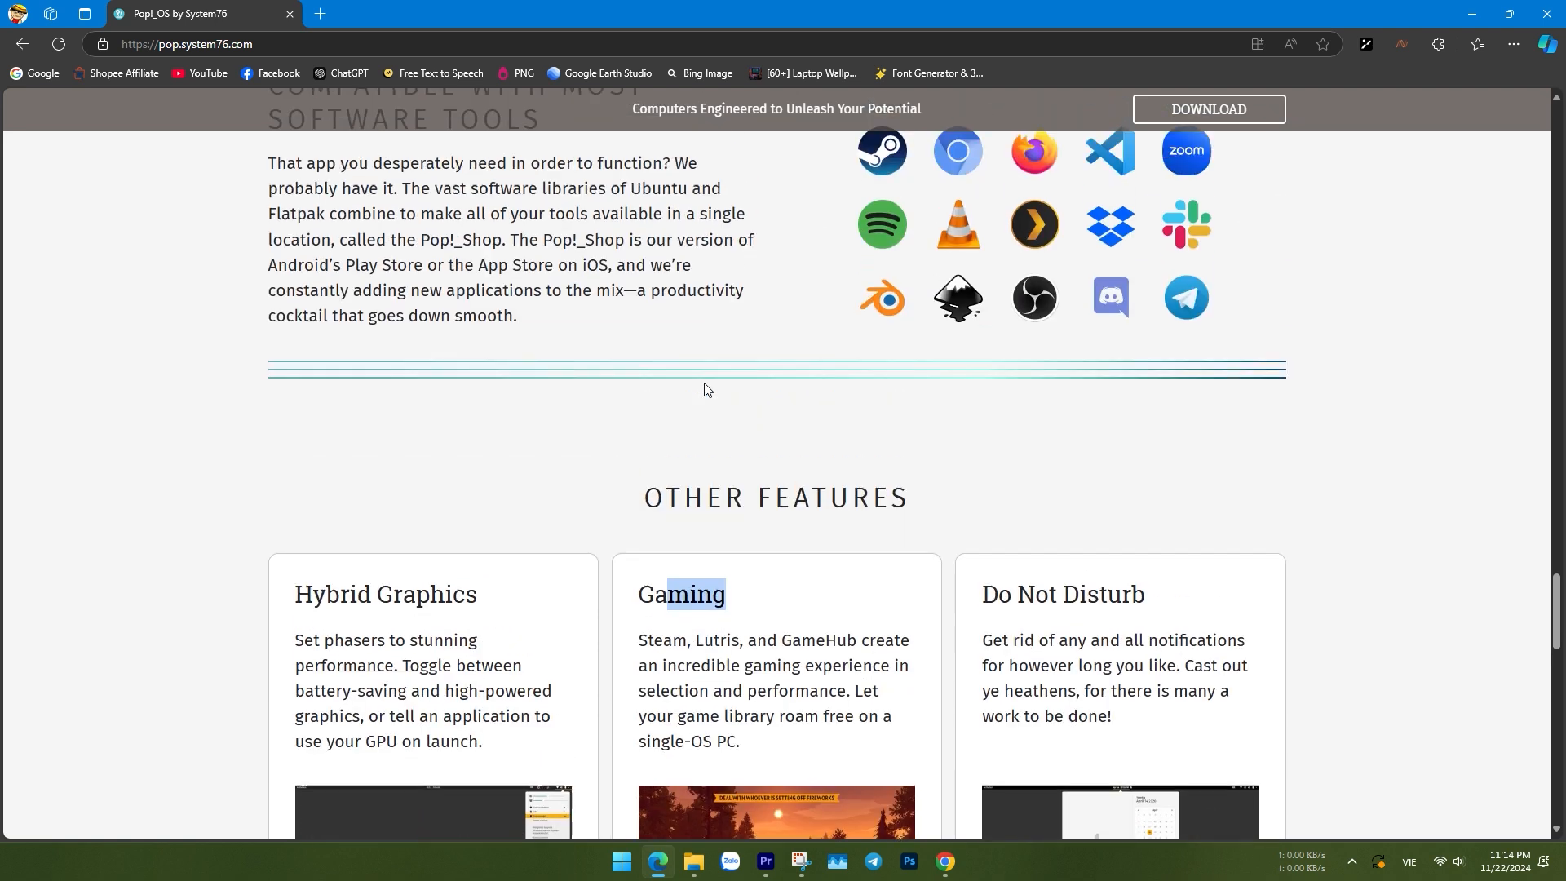
pyautogui.scroll(3)
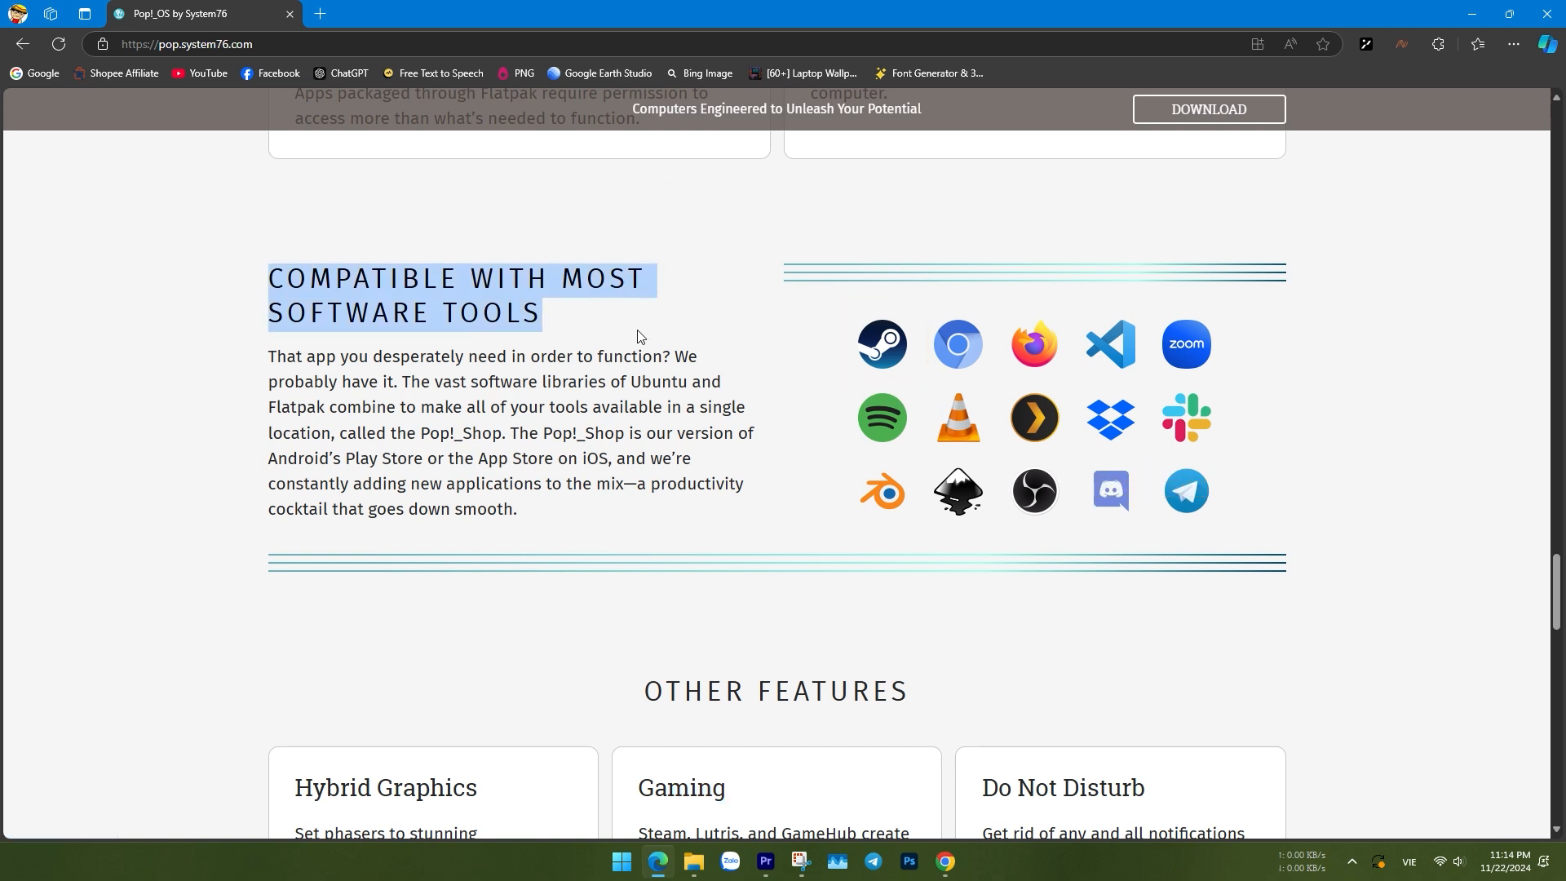
pyautogui.scroll(3)
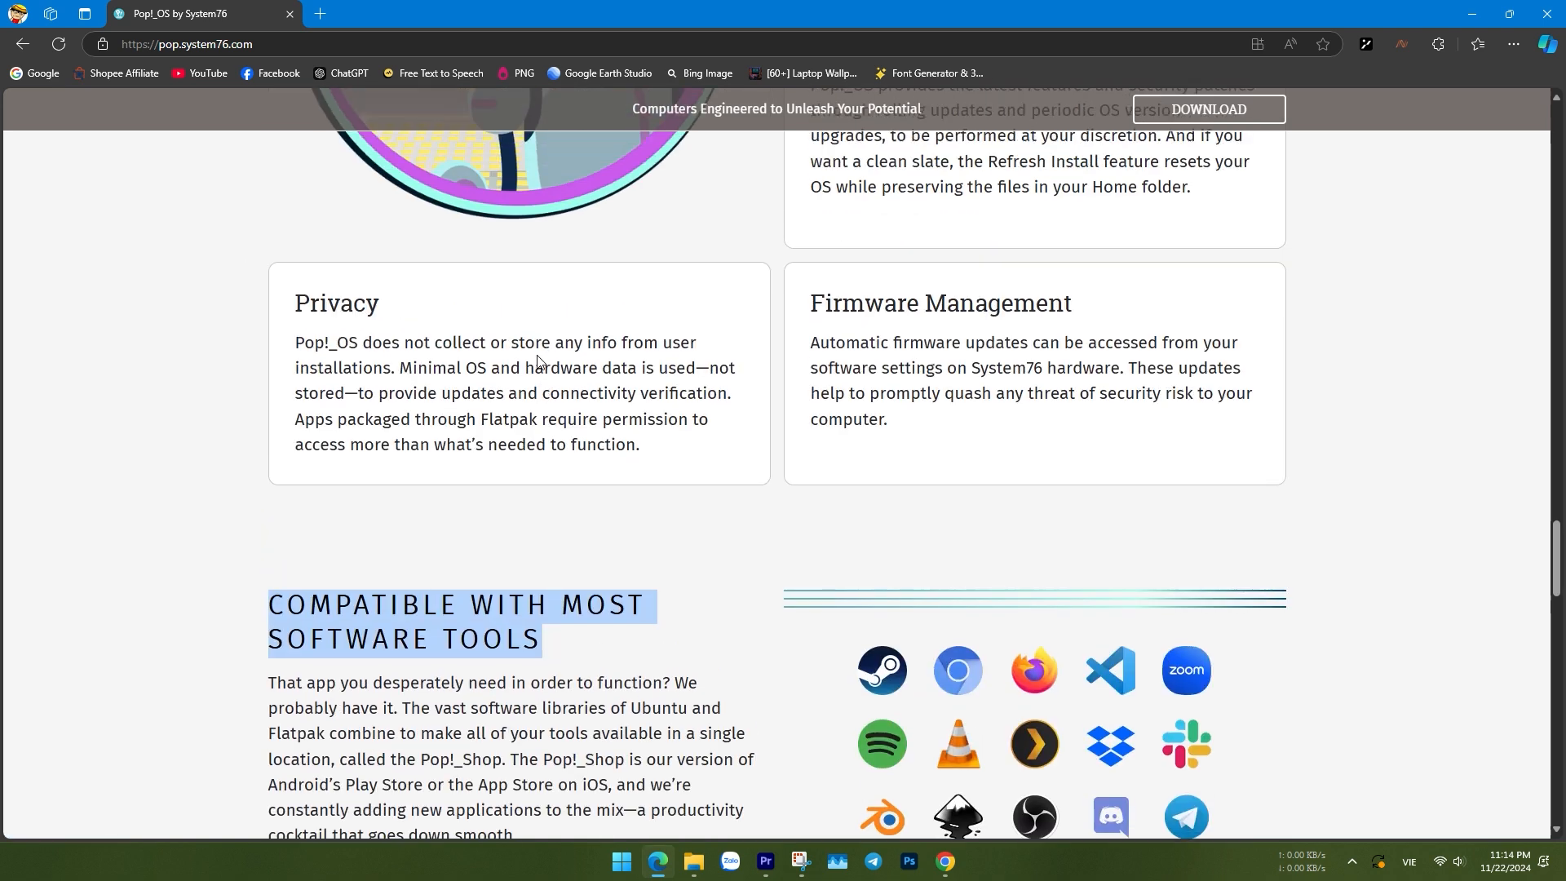
pyautogui.scroll(3)
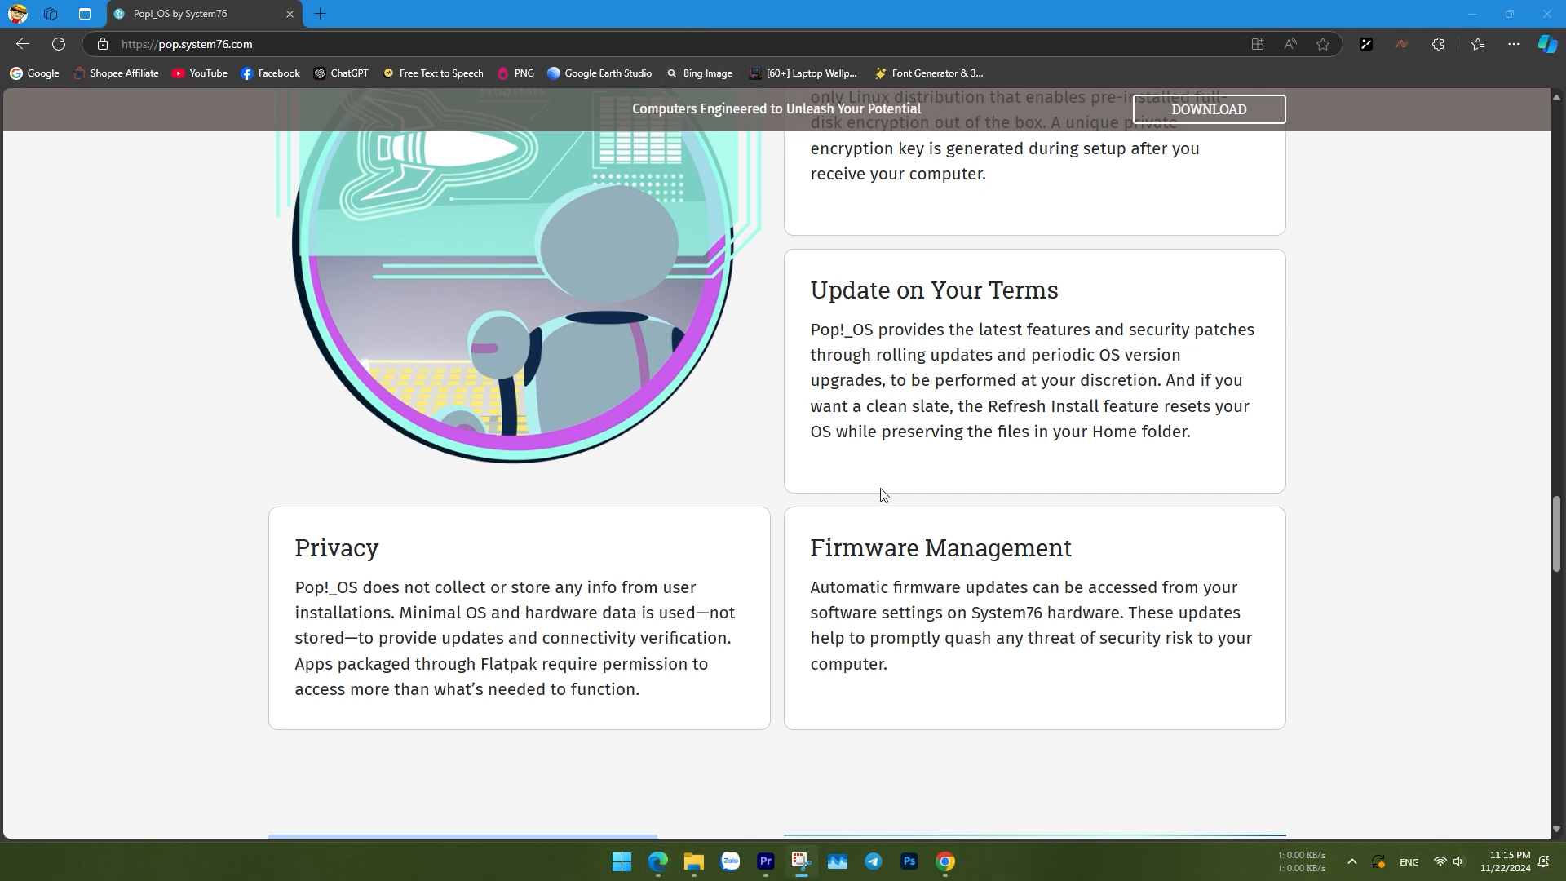
pyautogui.scroll(3)
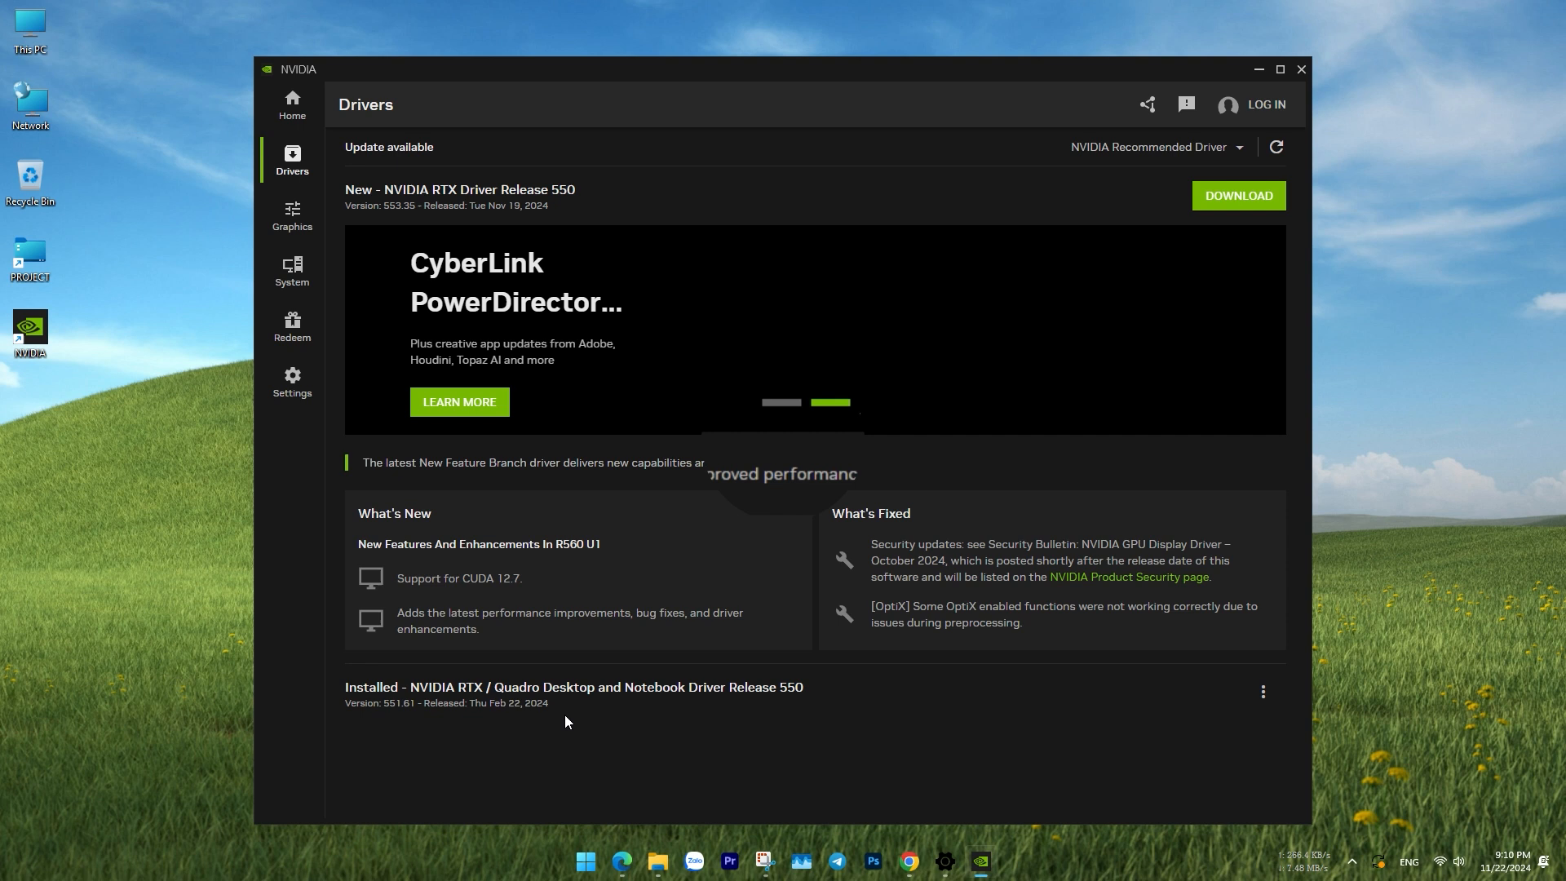
# Check hardware in Task Manager's Performance view: 16 GB memory and NVIDIA Quadro P620 GPU
pyautogui.click(585, 860)
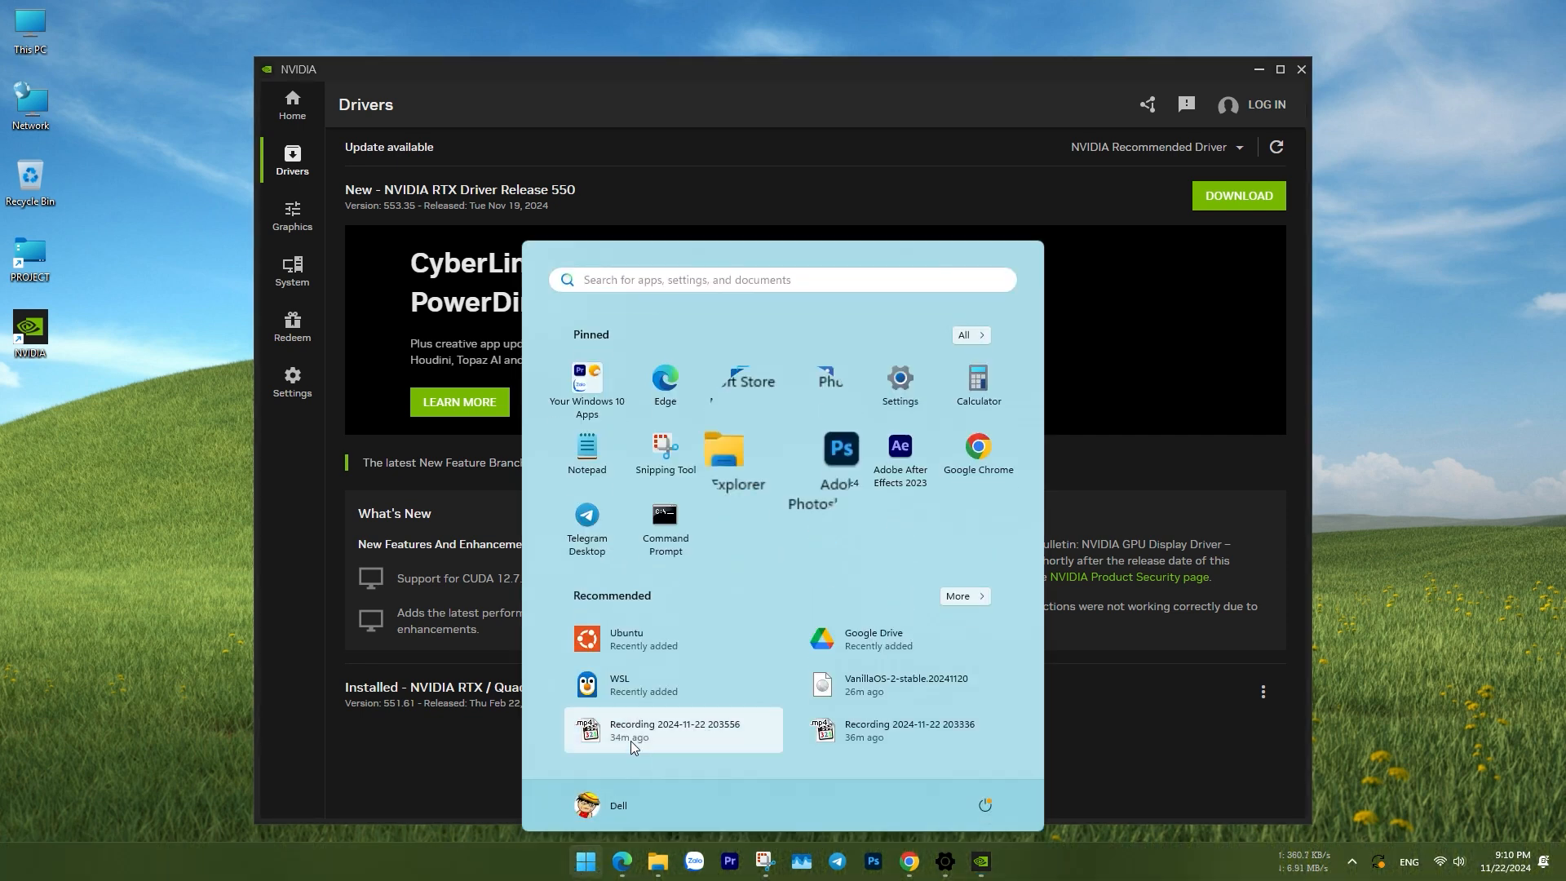
pyautogui.moveTo(803, 861)
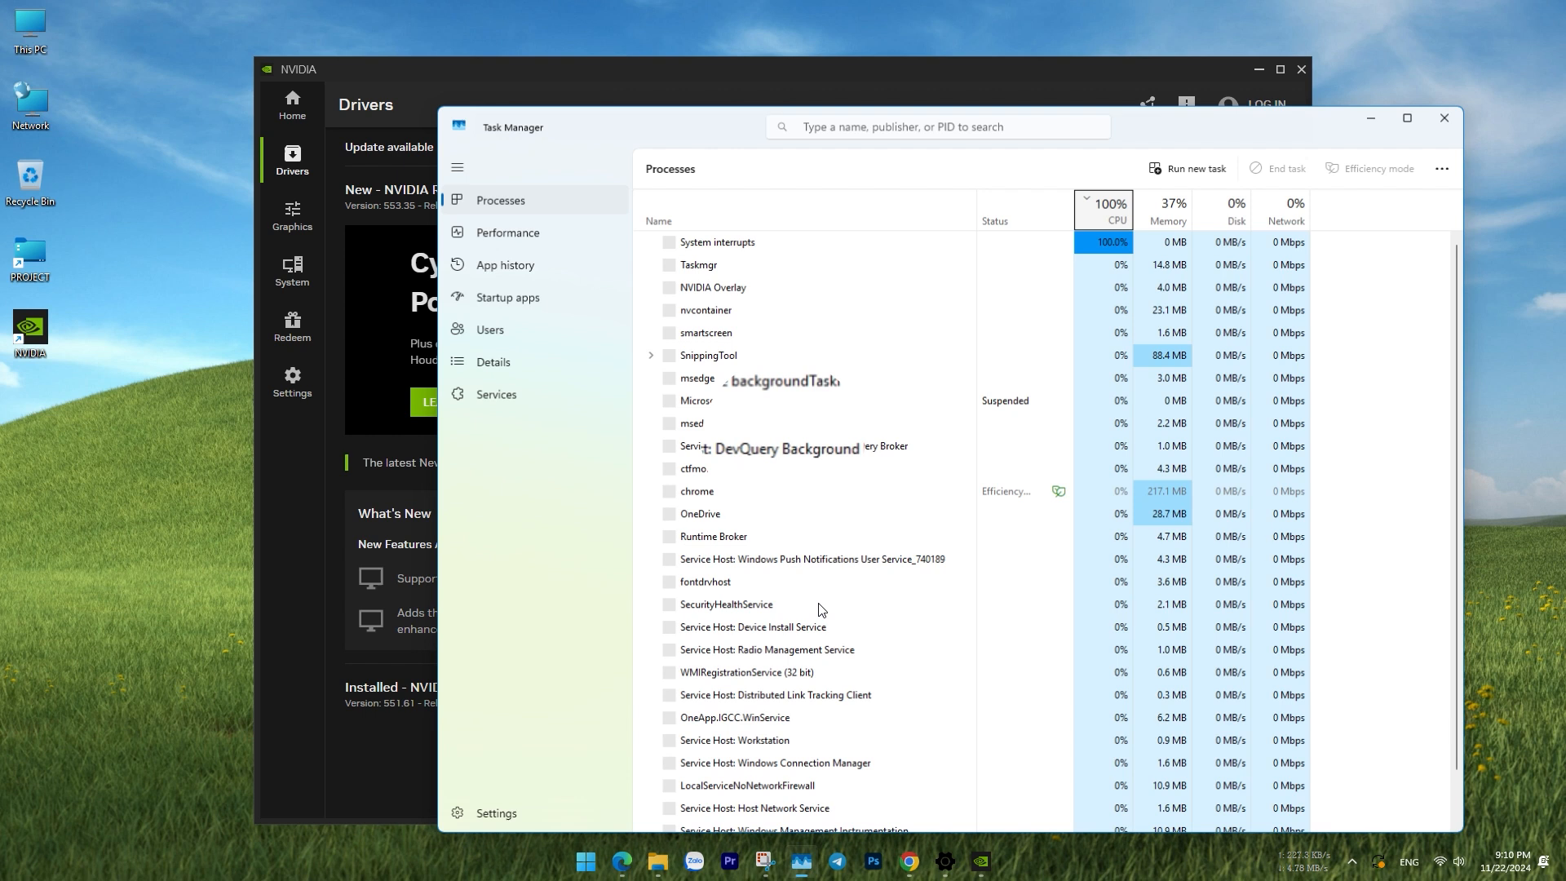
pyautogui.click(504, 230)
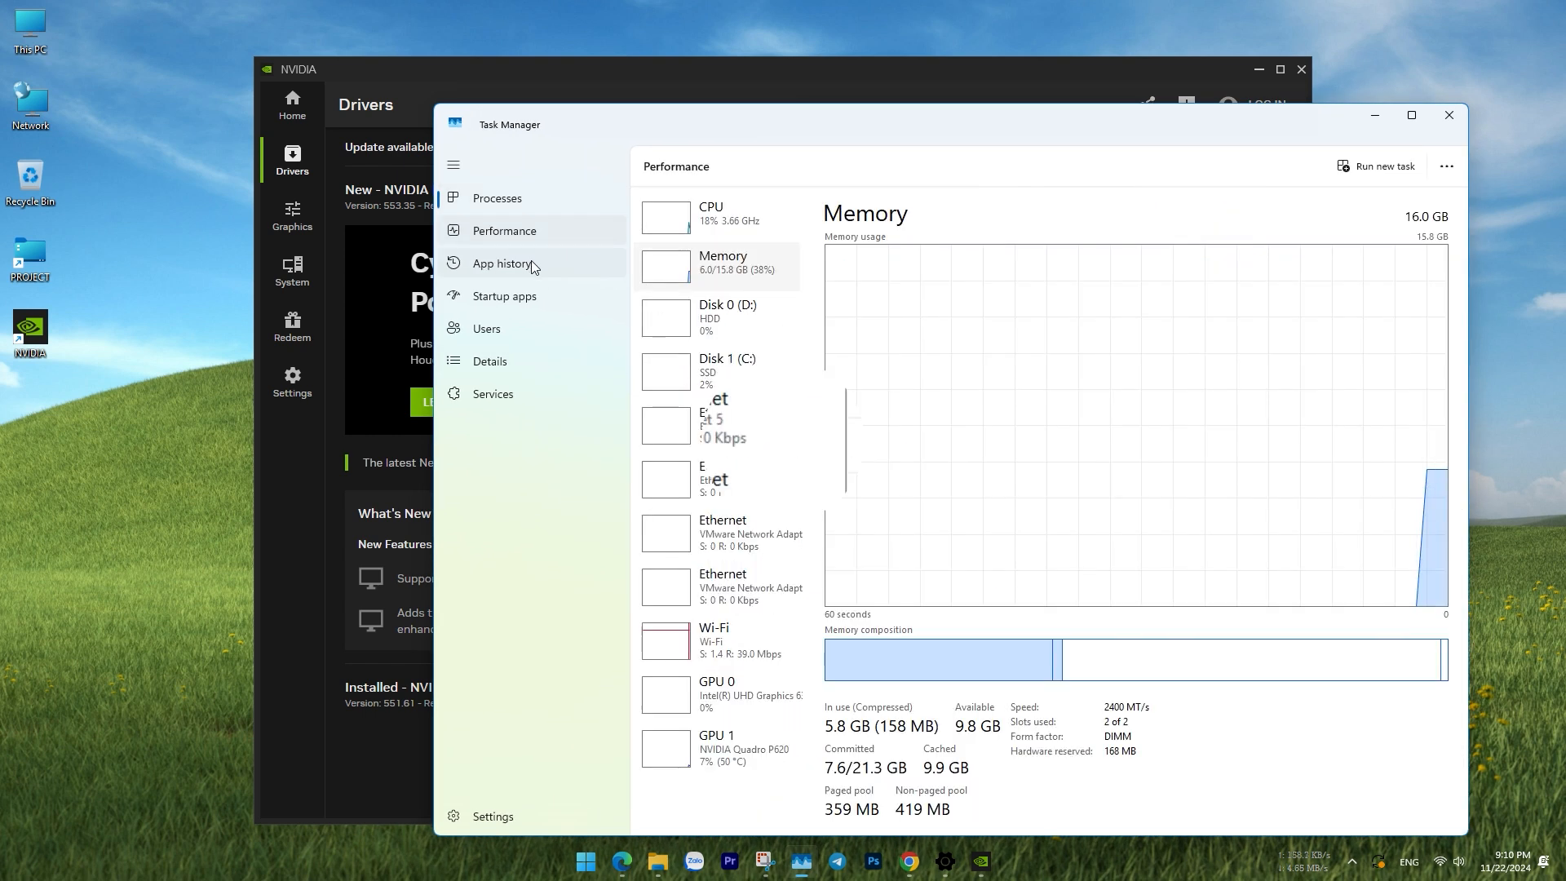
pyautogui.click(716, 748)
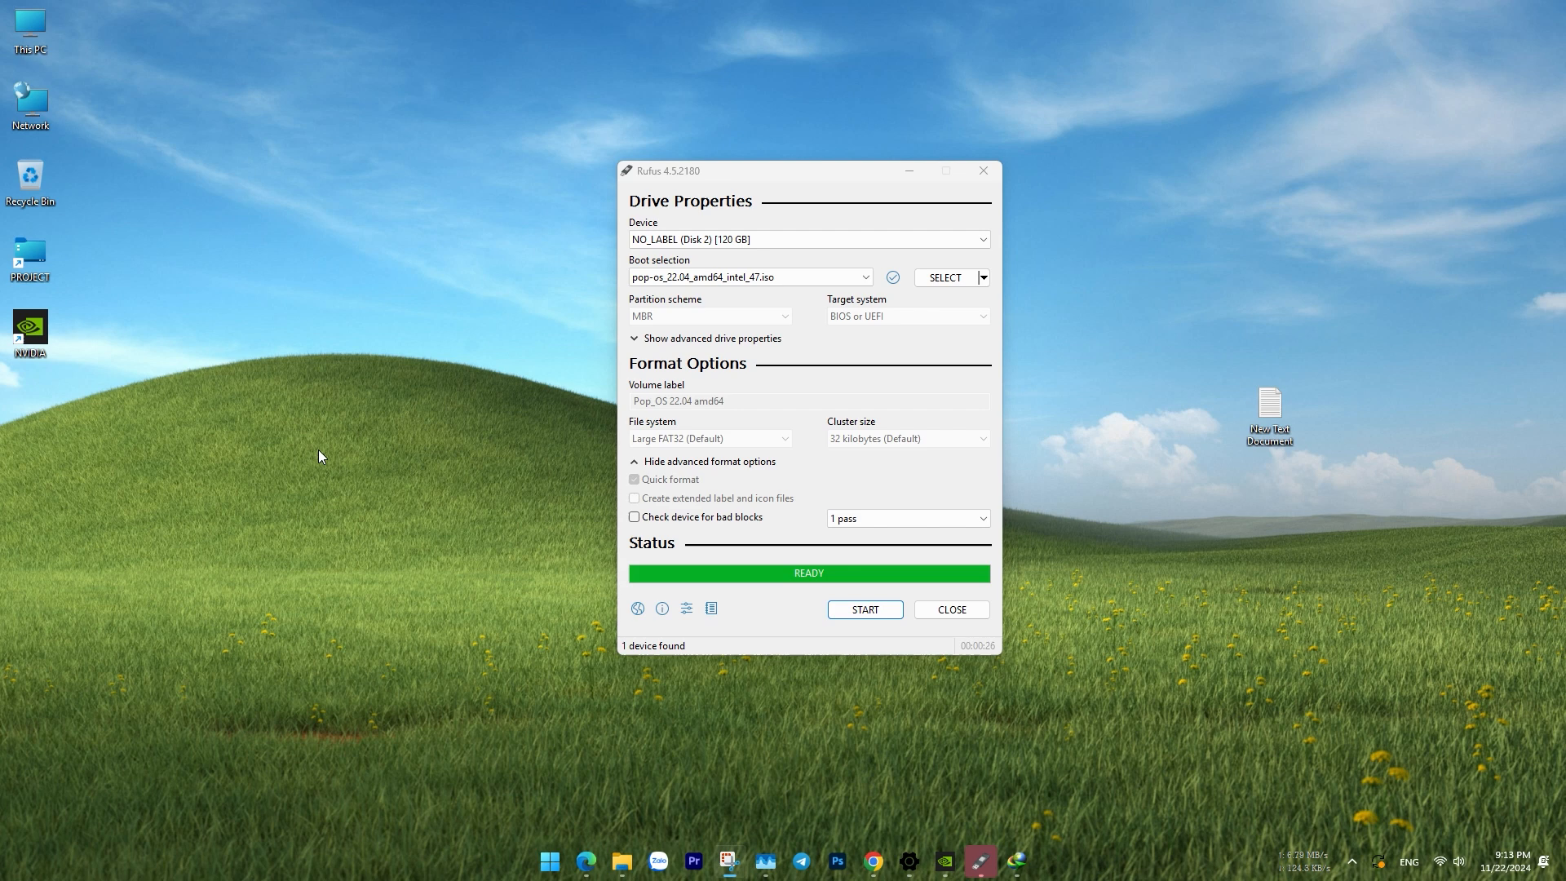
pyautogui.moveTo(904, 516)
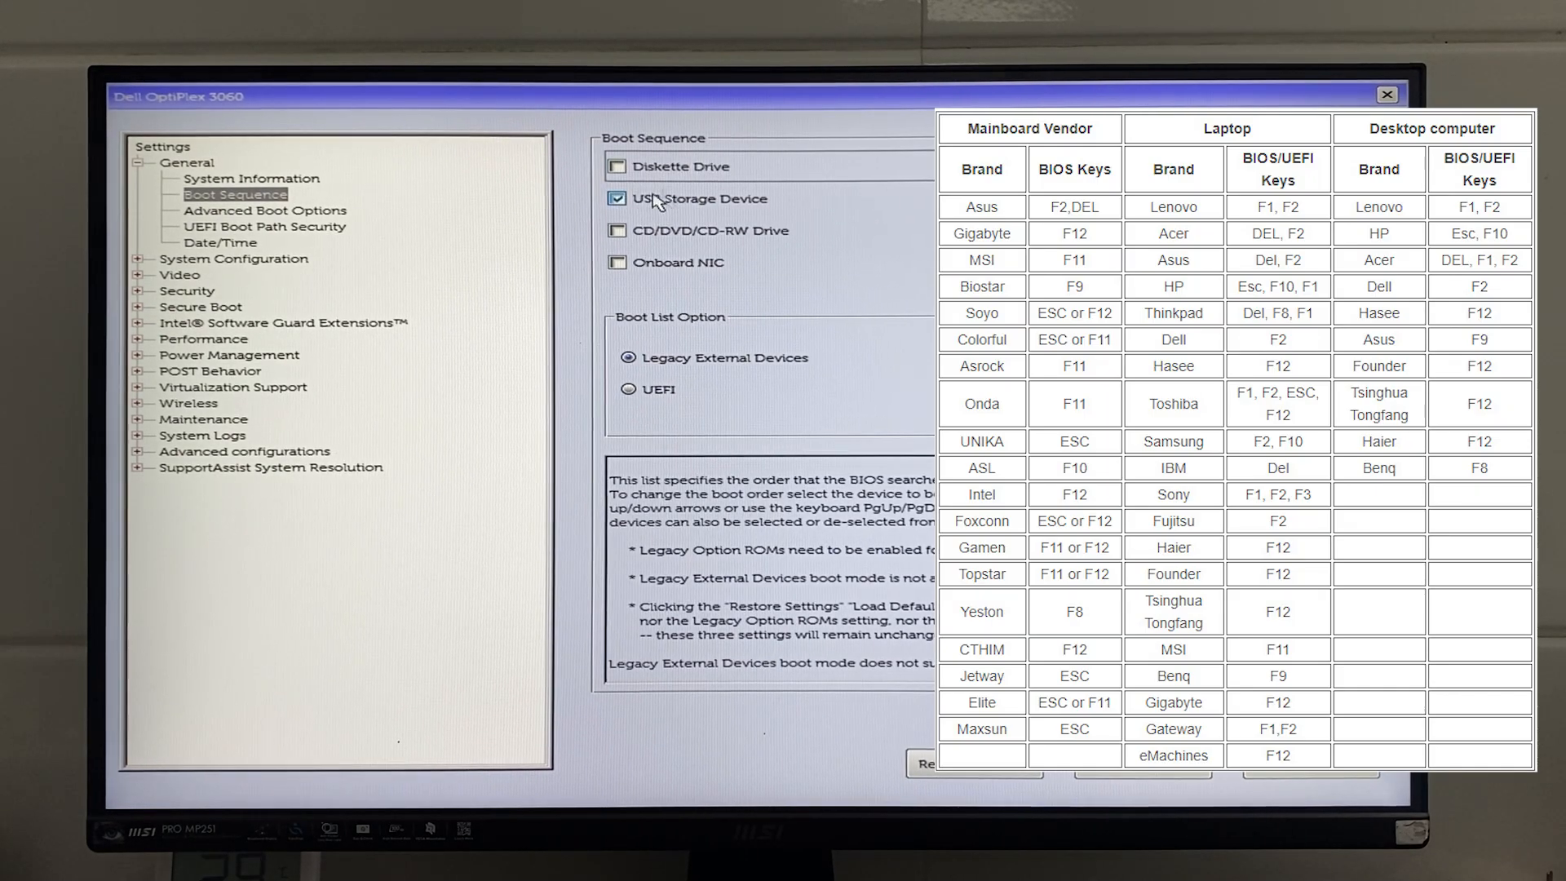
pyautogui.moveTo(620, 444)
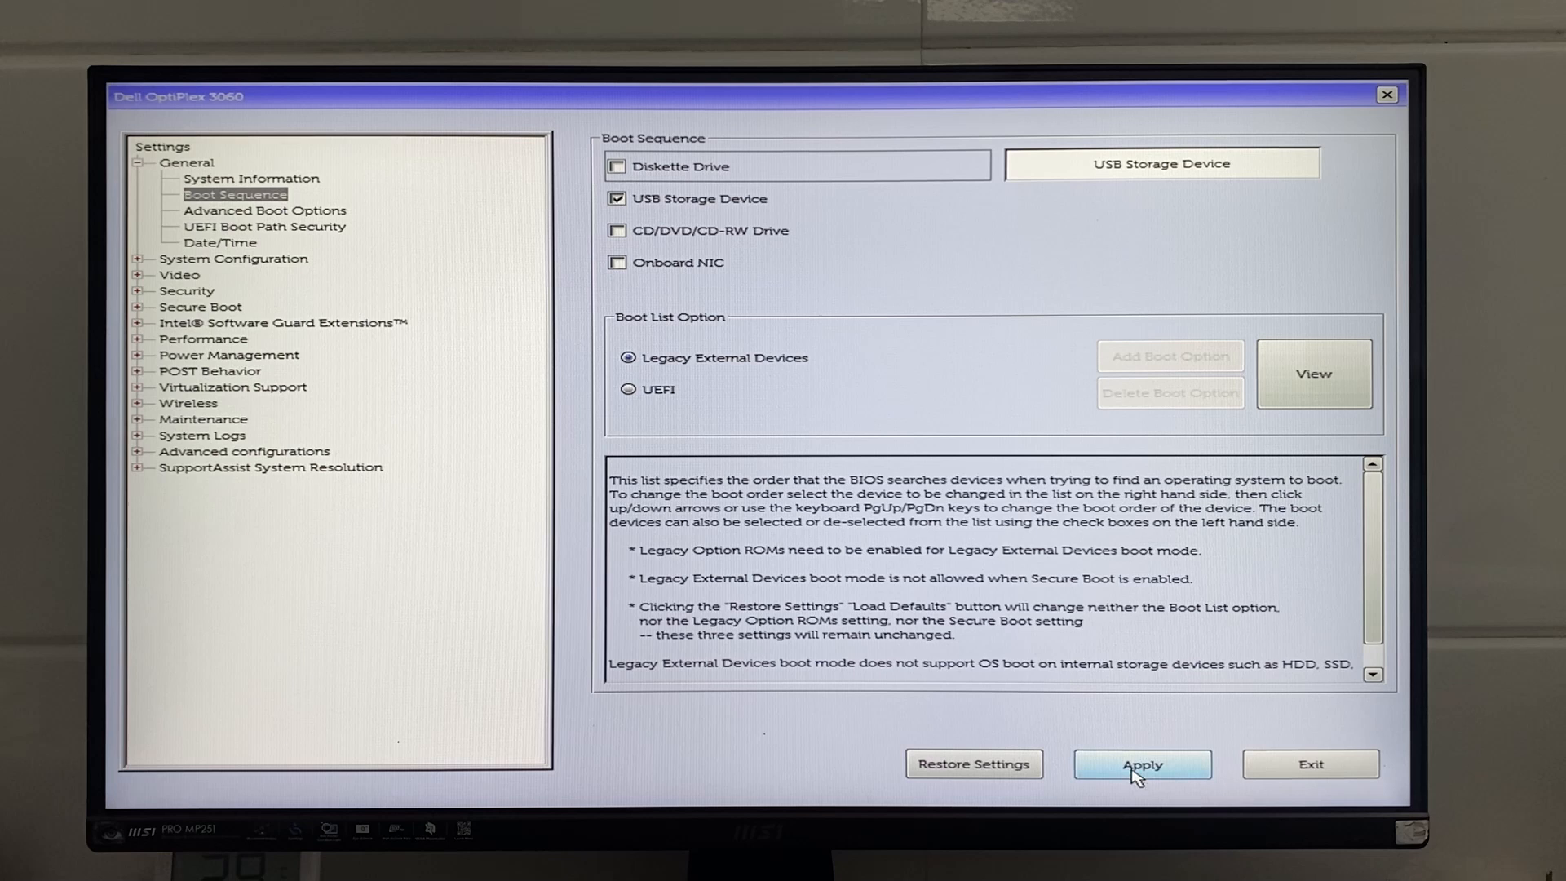
# Apply the boot sequence with USB Storage Device enabled and exit Dell BIOS setup
pyautogui.click(1142, 763)
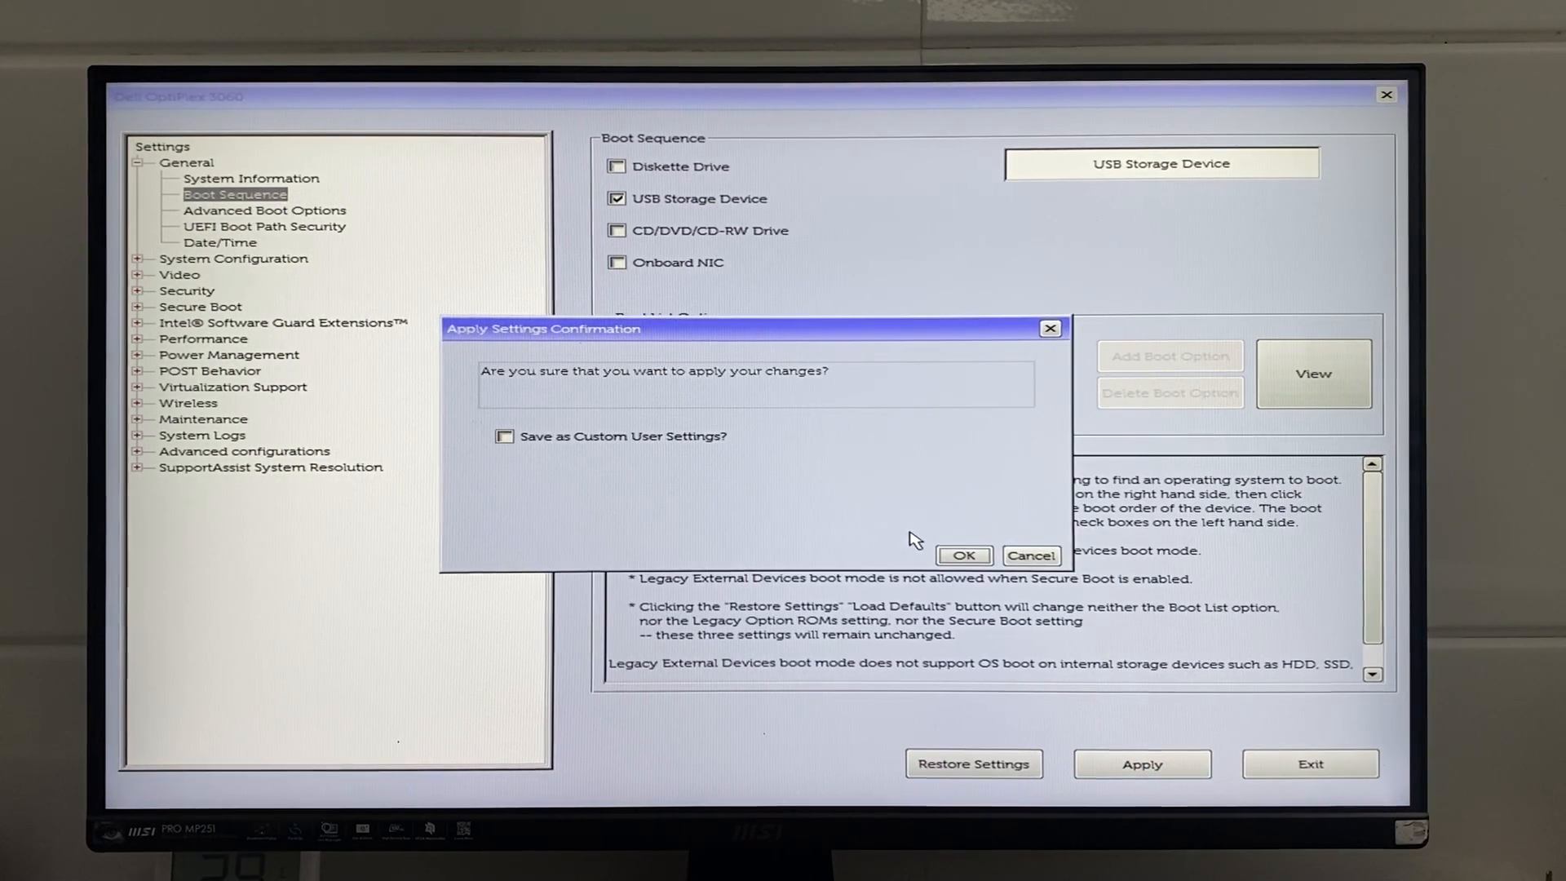
pyautogui.click(963, 554)
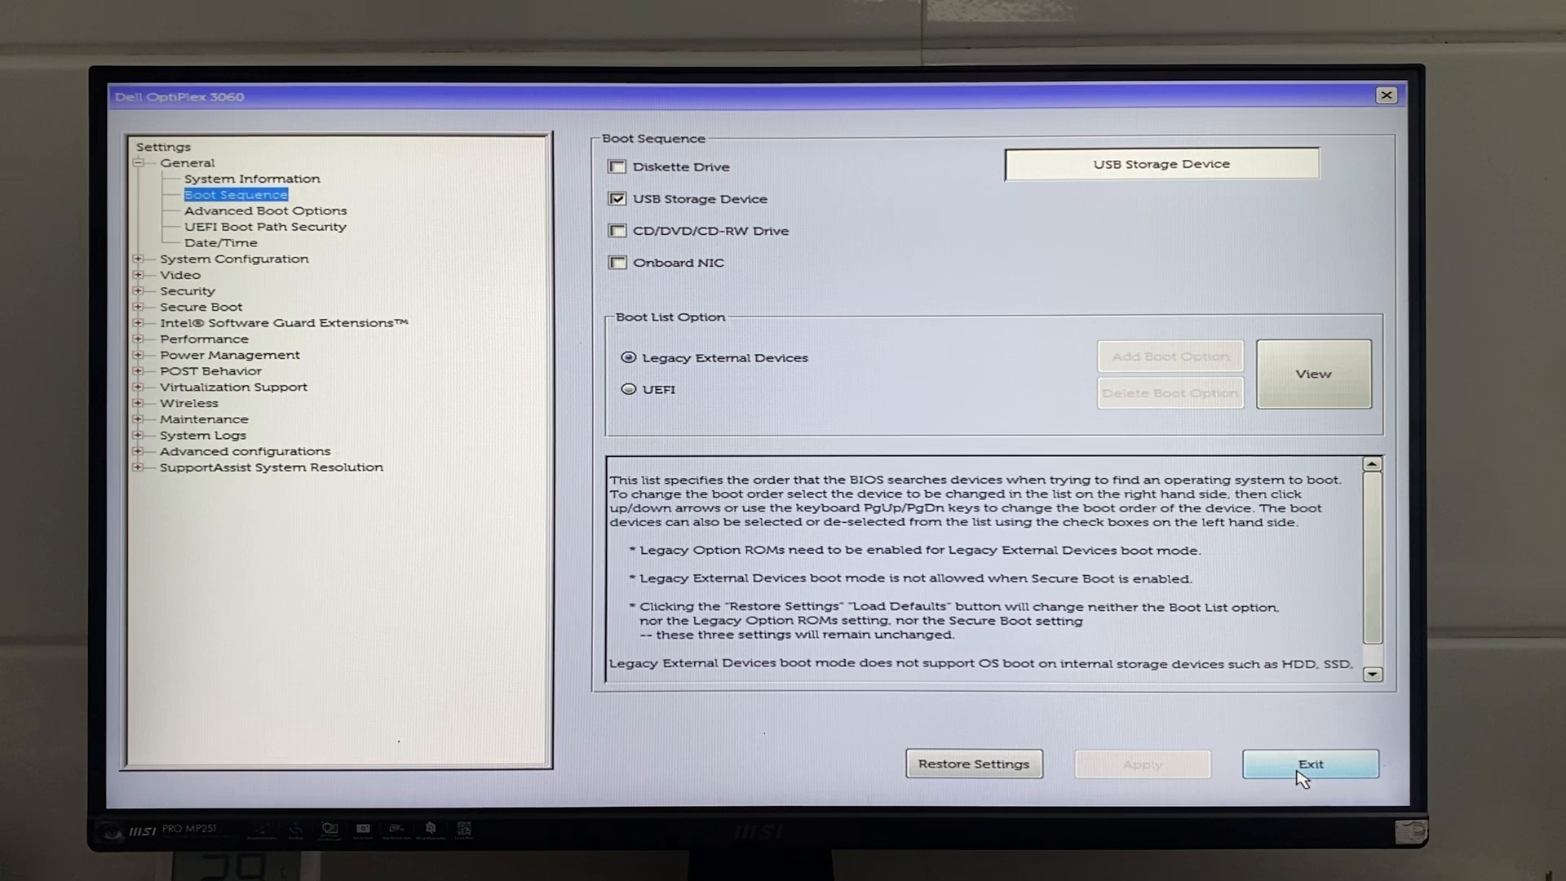
pyautogui.click(1310, 763)
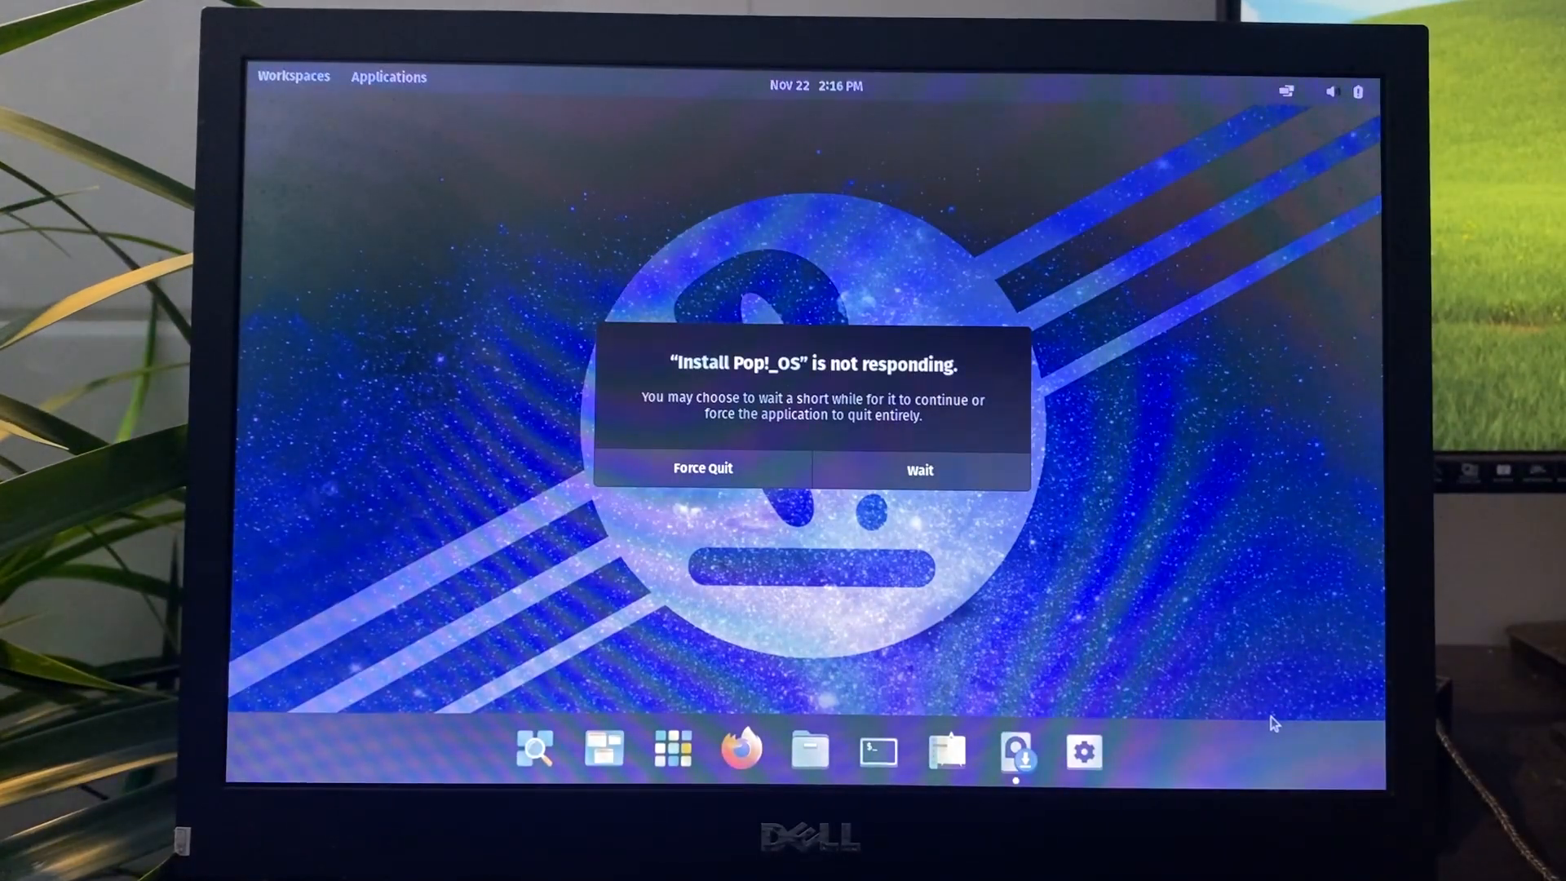
# Choose Wait on the 'Install Pop!_OS is not responding' dialog
pyautogui.click(701, 468)
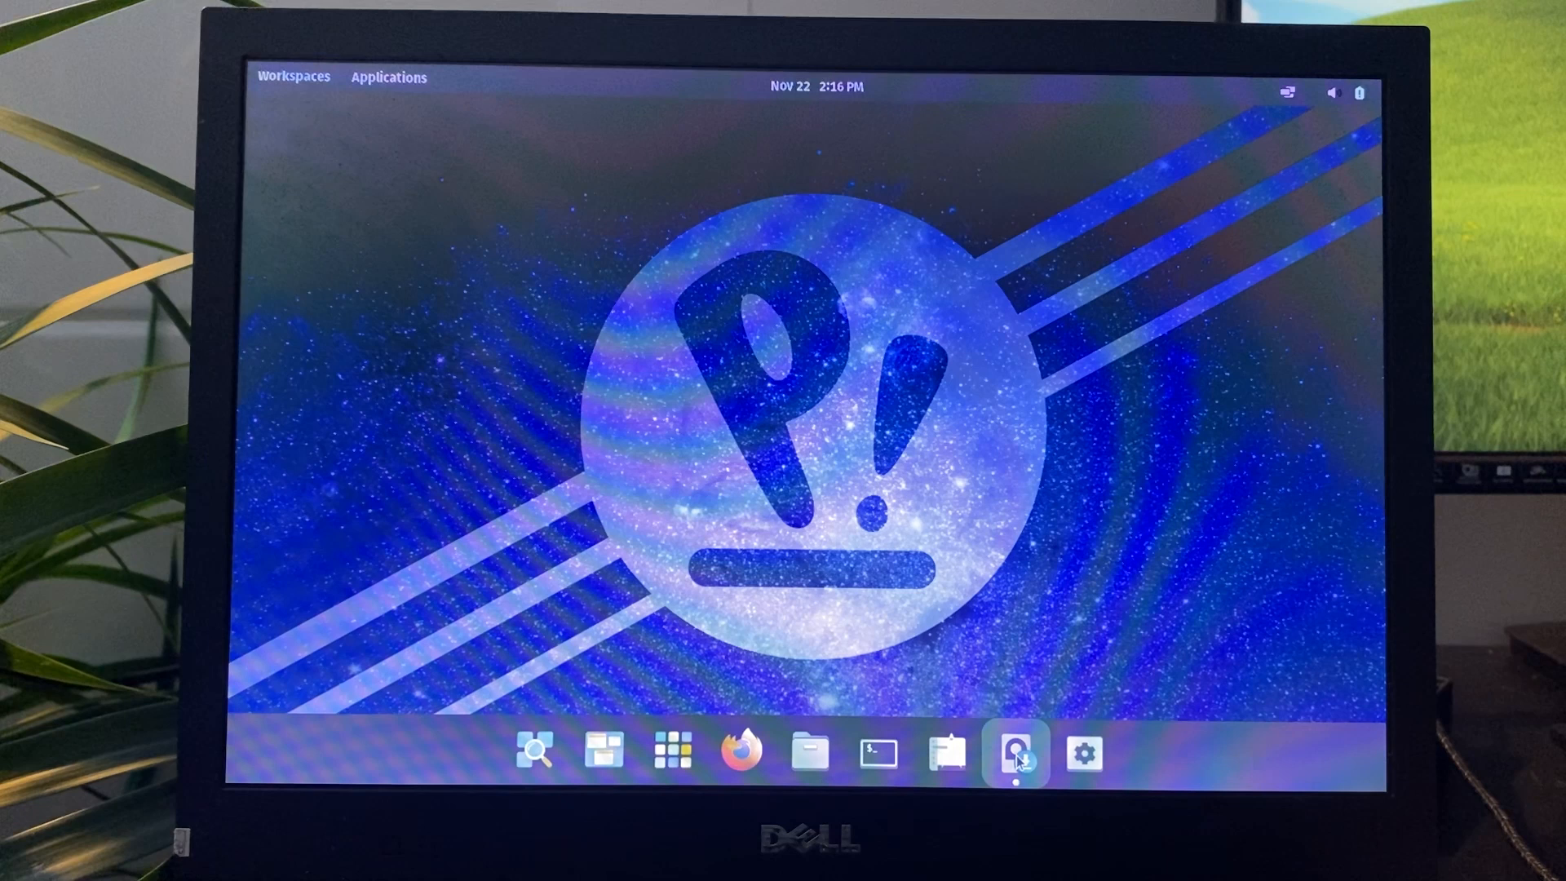
pyautogui.moveTo(902, 620)
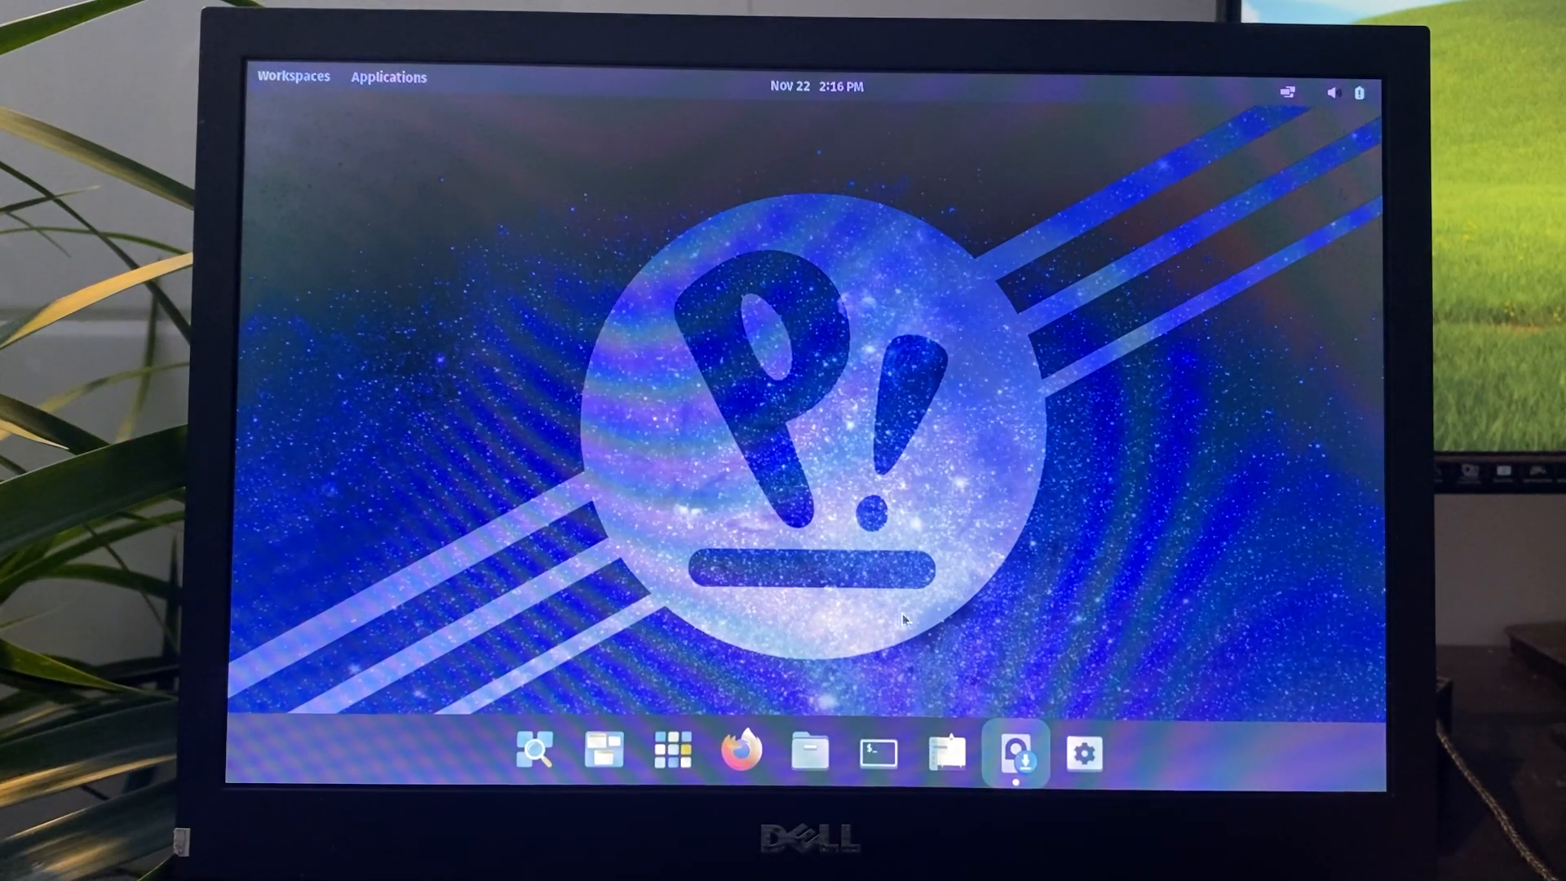
# Launch the Pop!_OS installer and select English as the installation language
pyautogui.click(1016, 751)
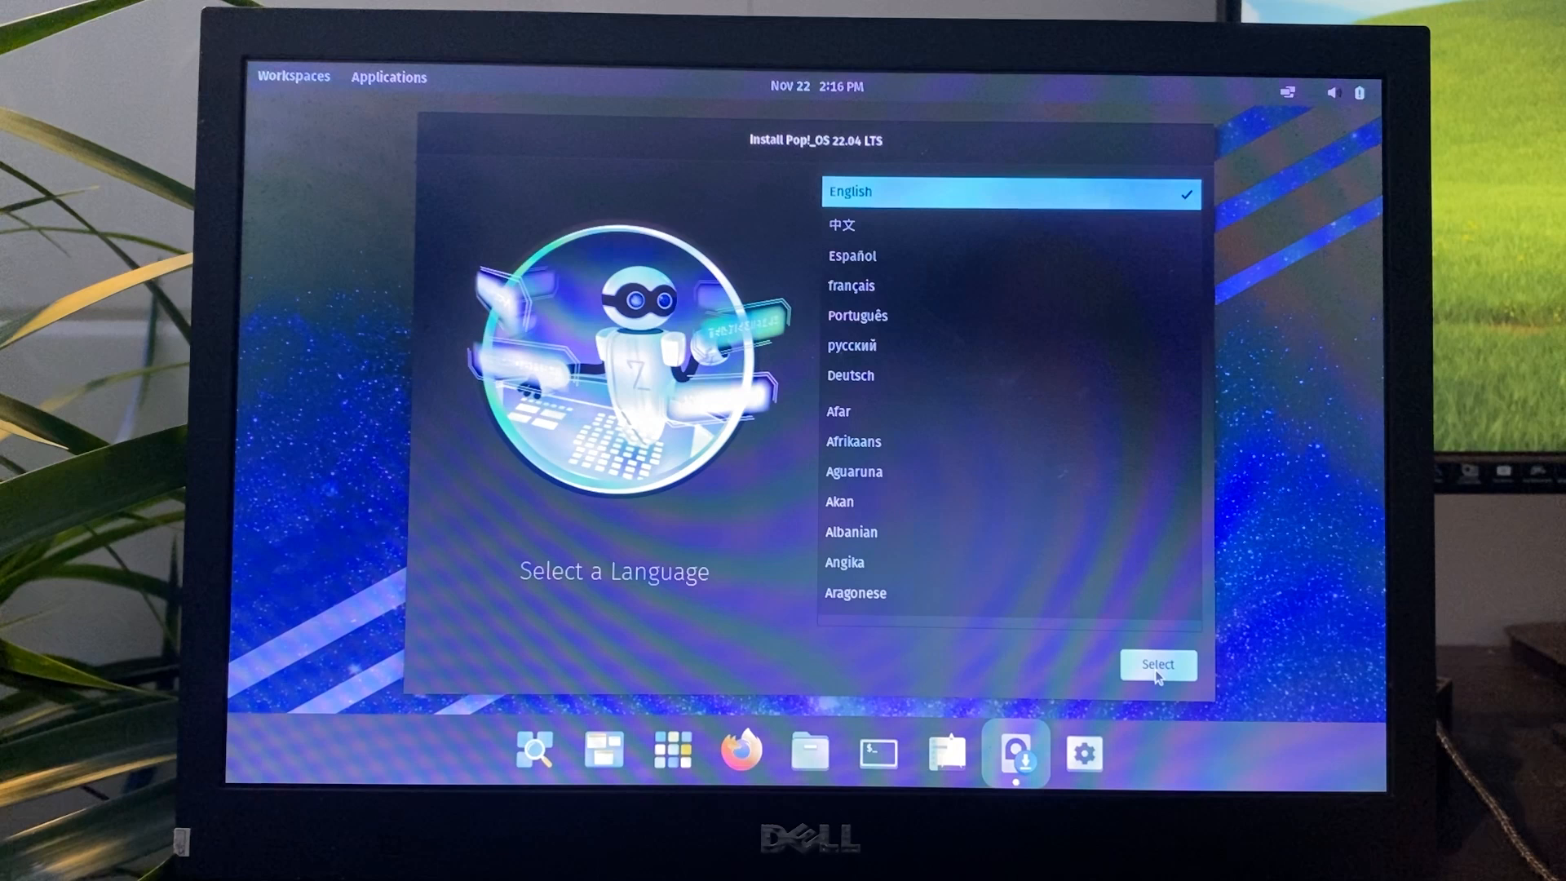
pyautogui.click(672, 749)
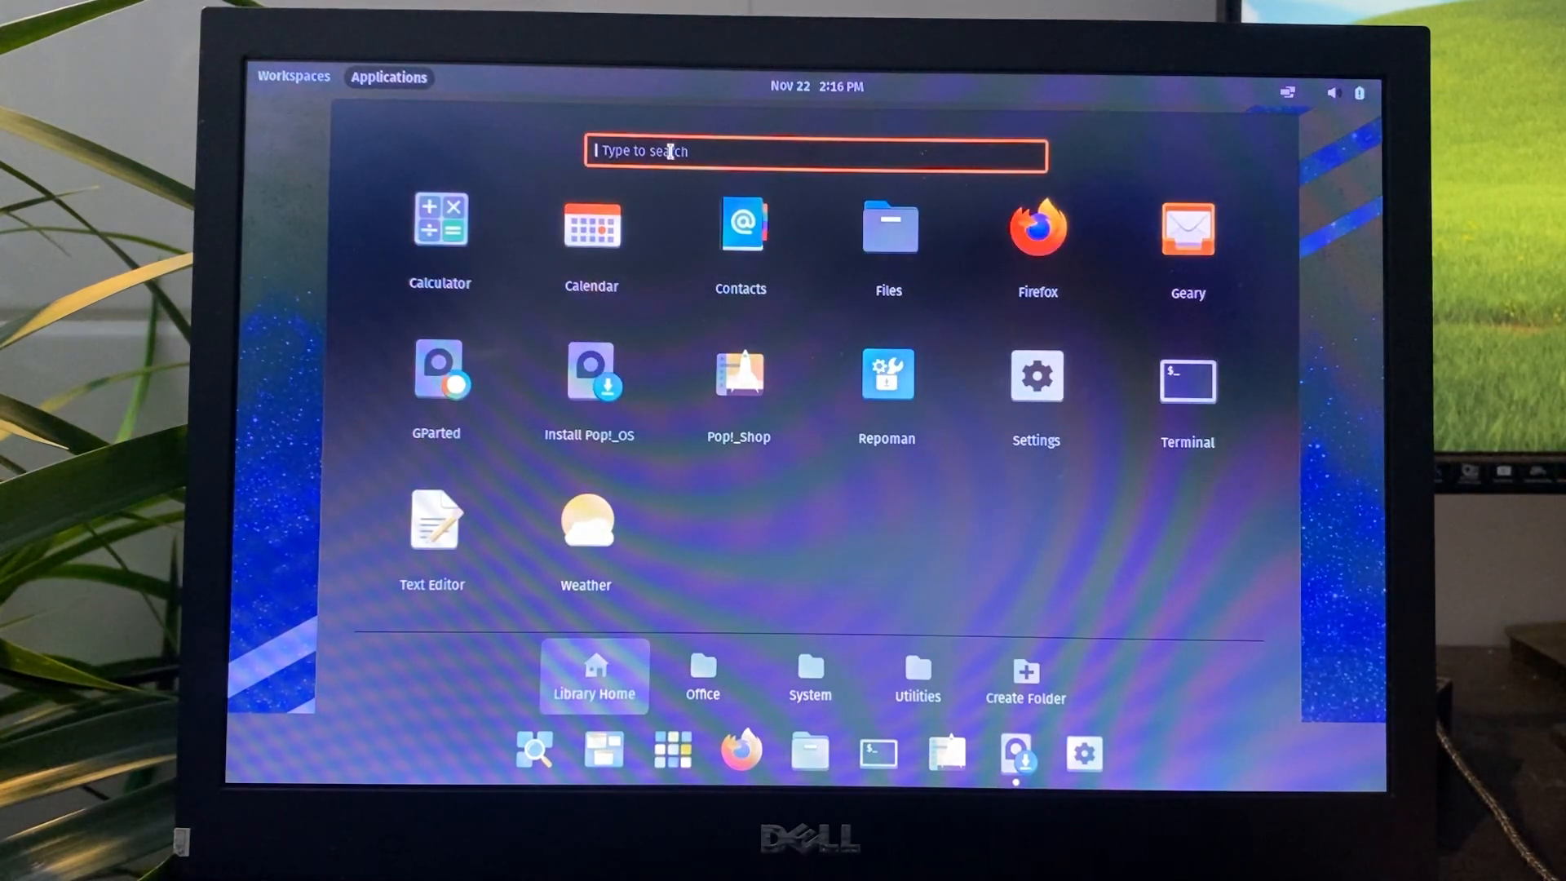
pyautogui.write('sd')
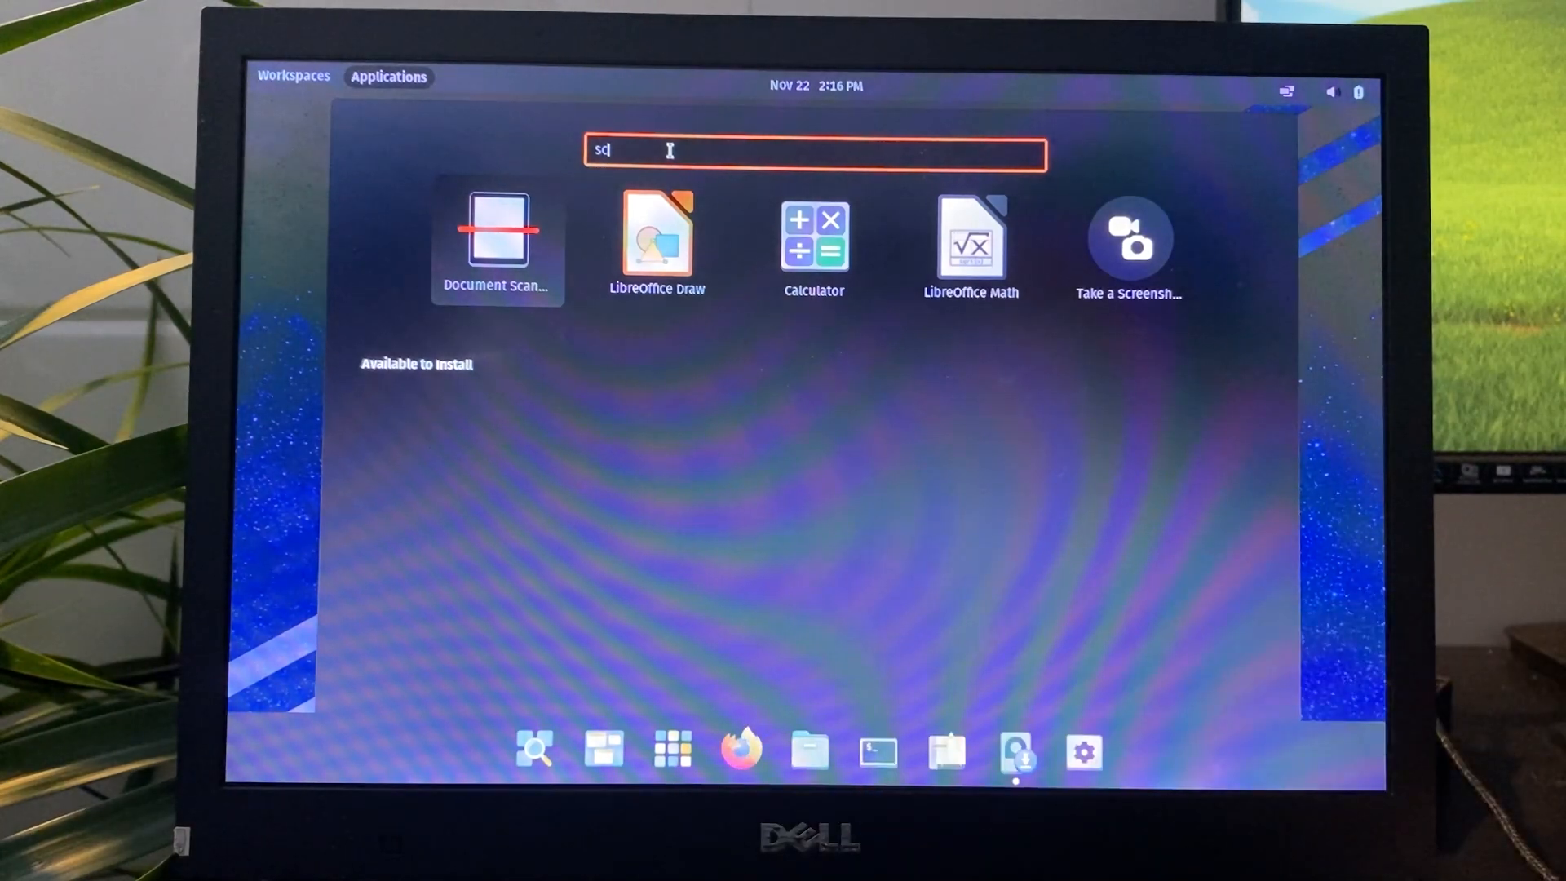
pyautogui.click(1016, 750)
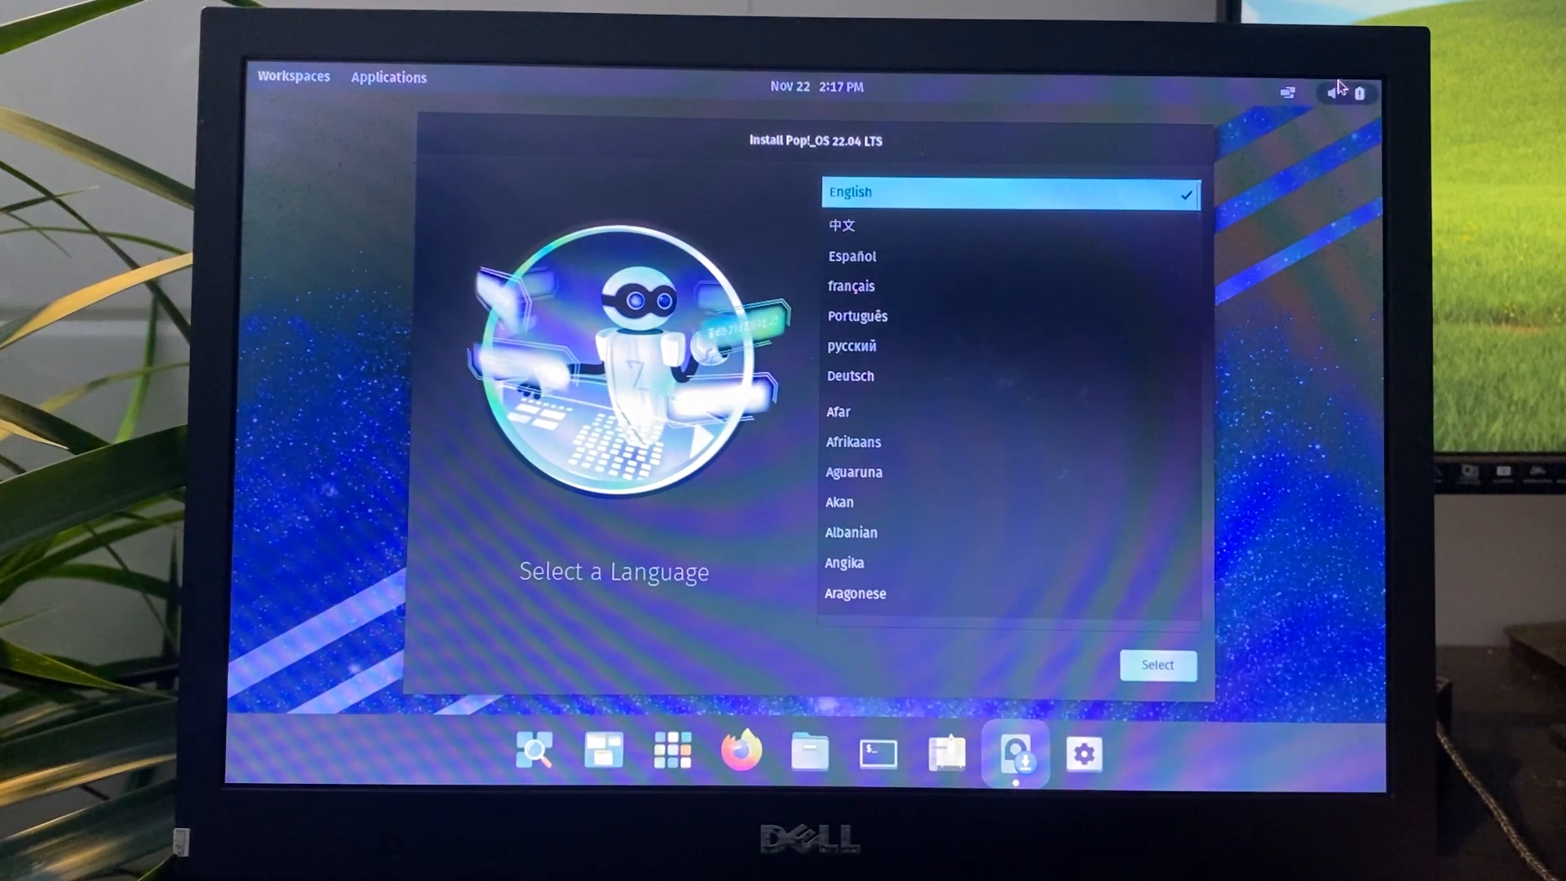
pyautogui.click(1336, 91)
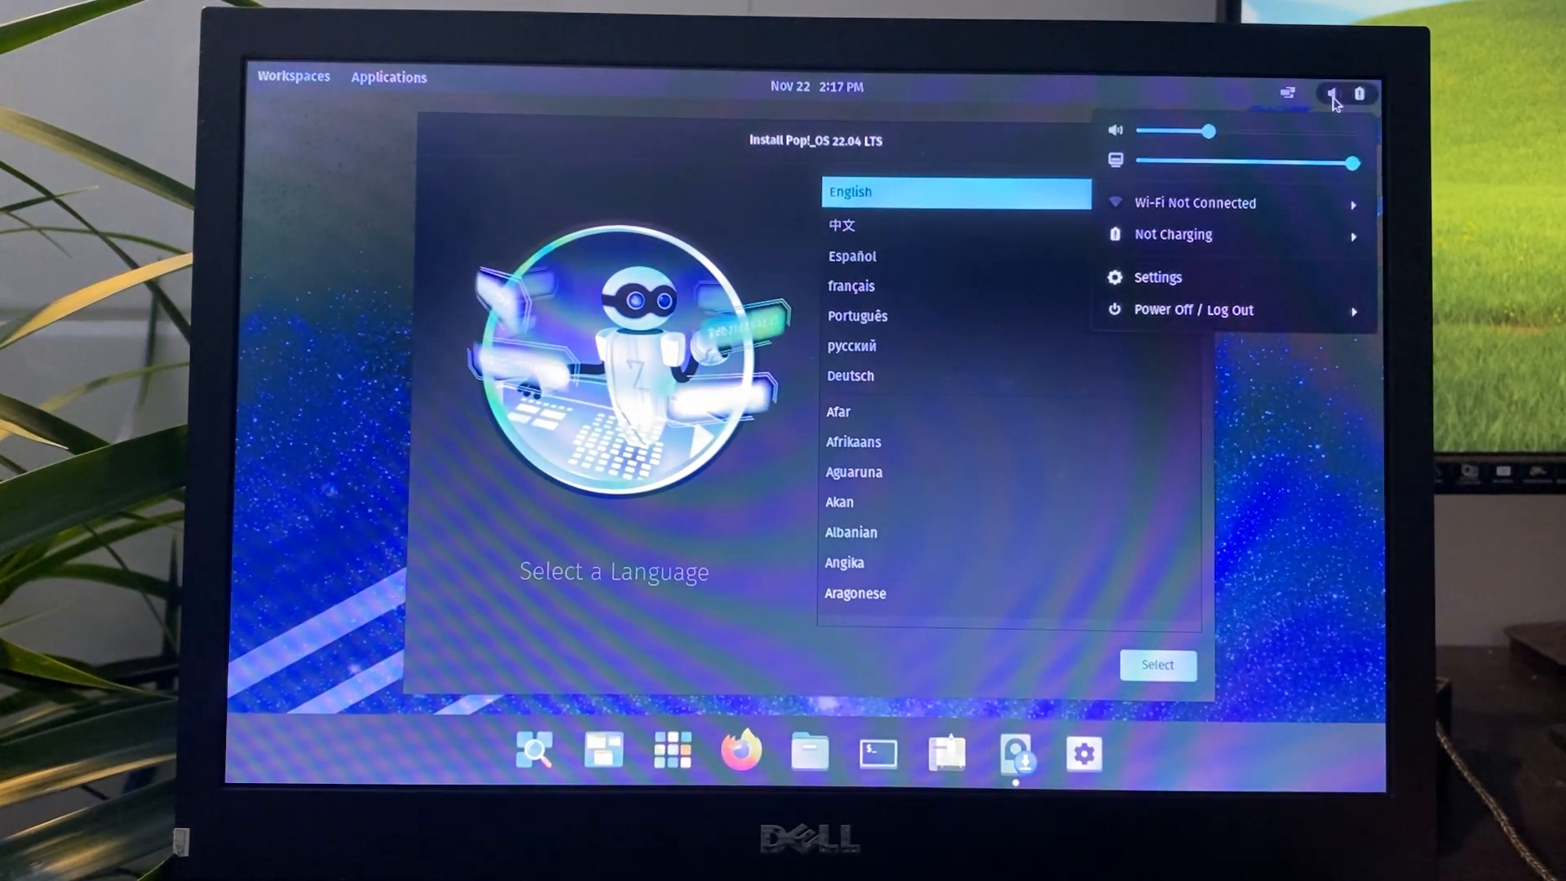
pyautogui.click(1287, 91)
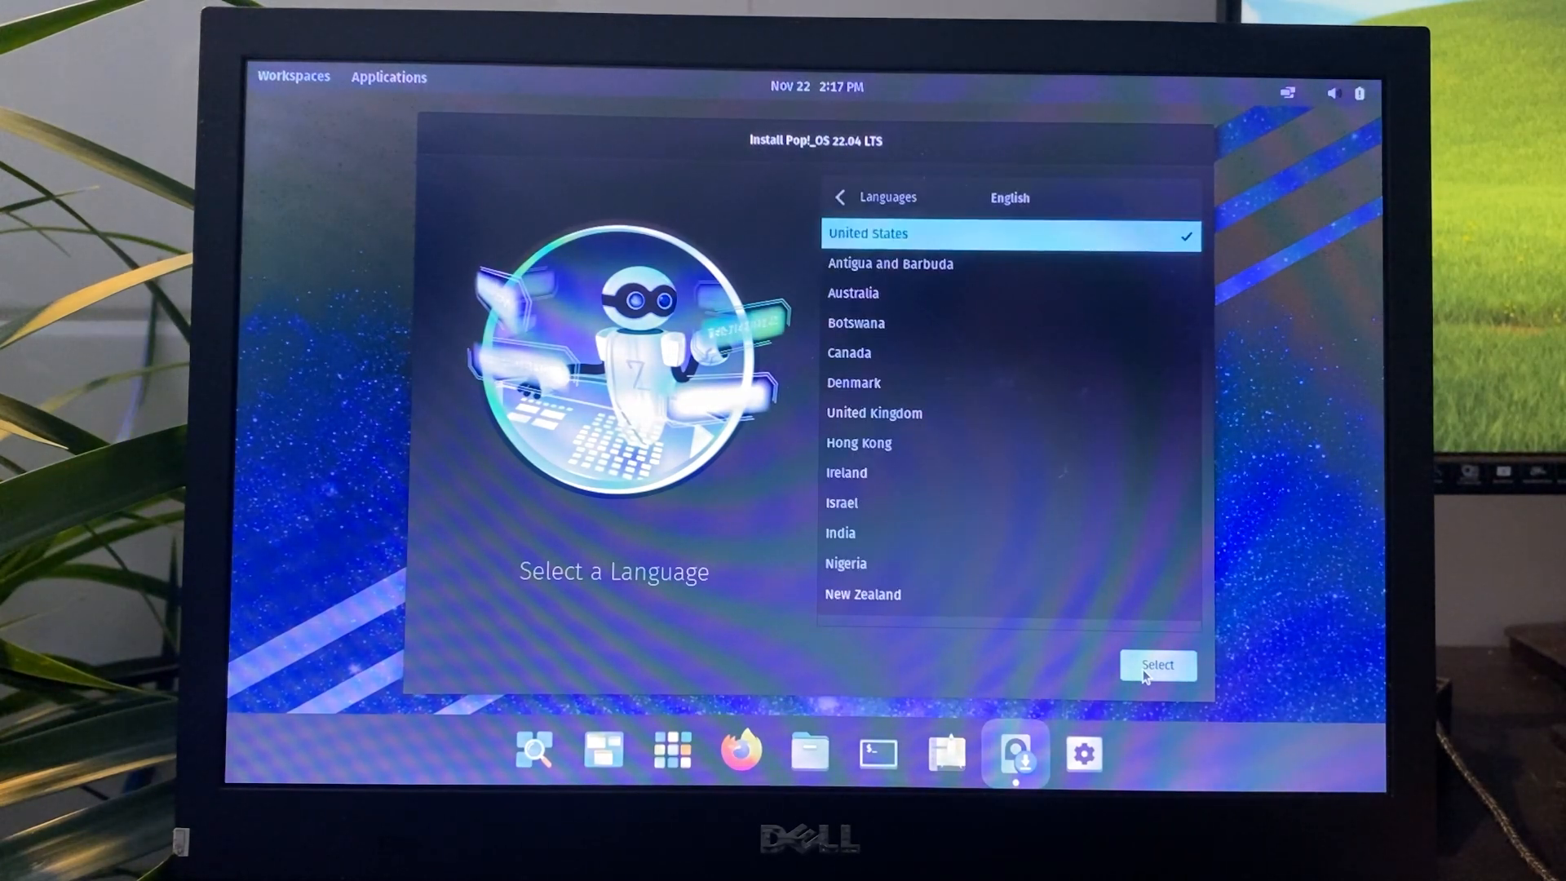
# Confirm English (United States), default keyboard, Clean Install onto the ATA Colorful SL300 drive
pyautogui.click(1159, 666)
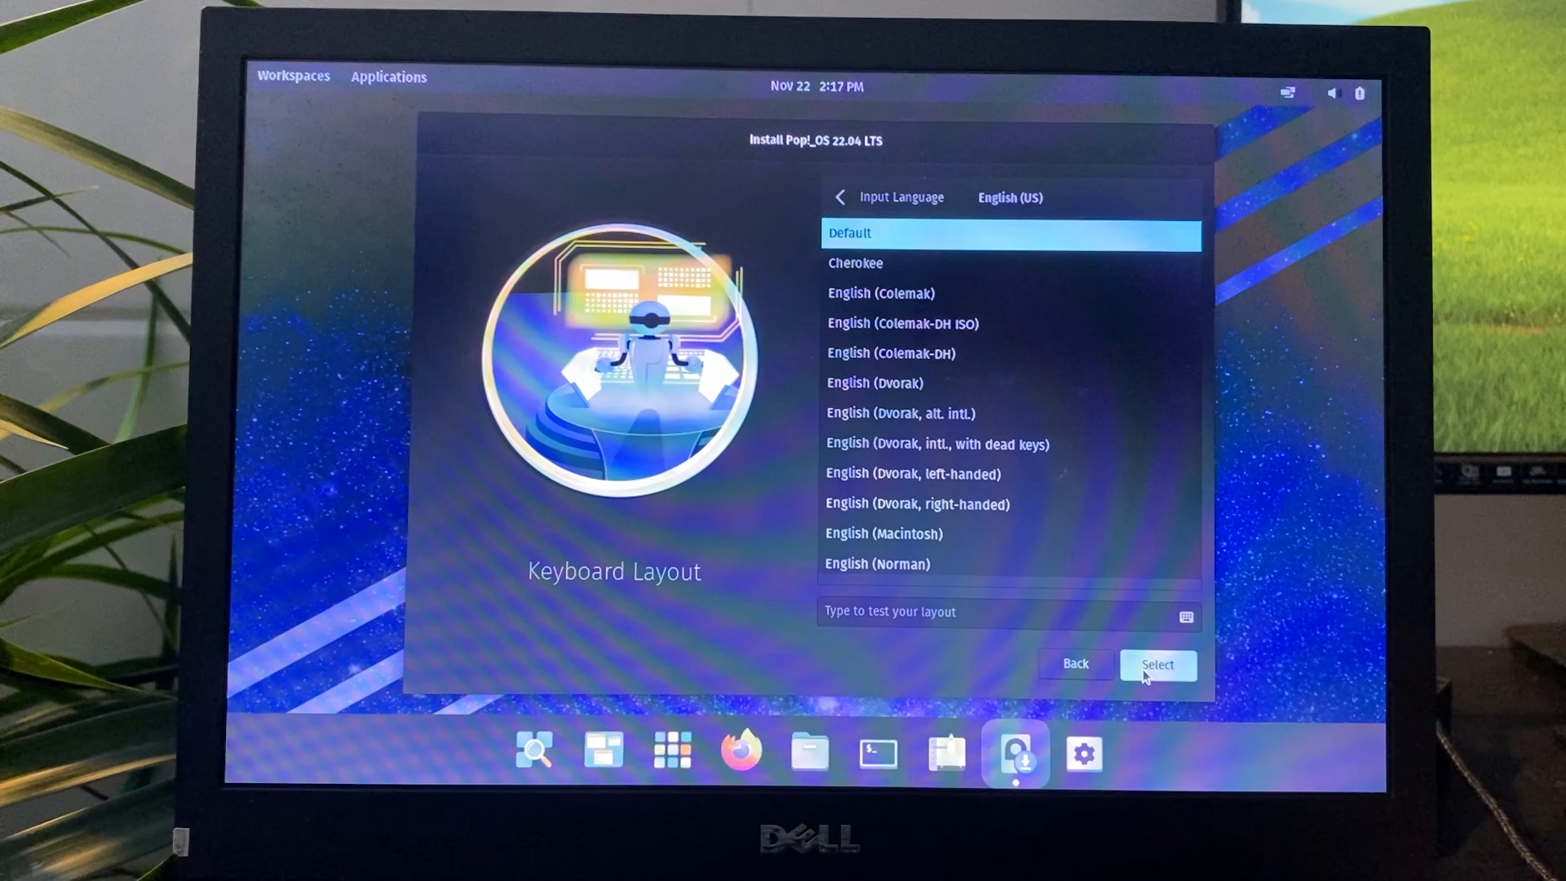
pyautogui.click(1158, 664)
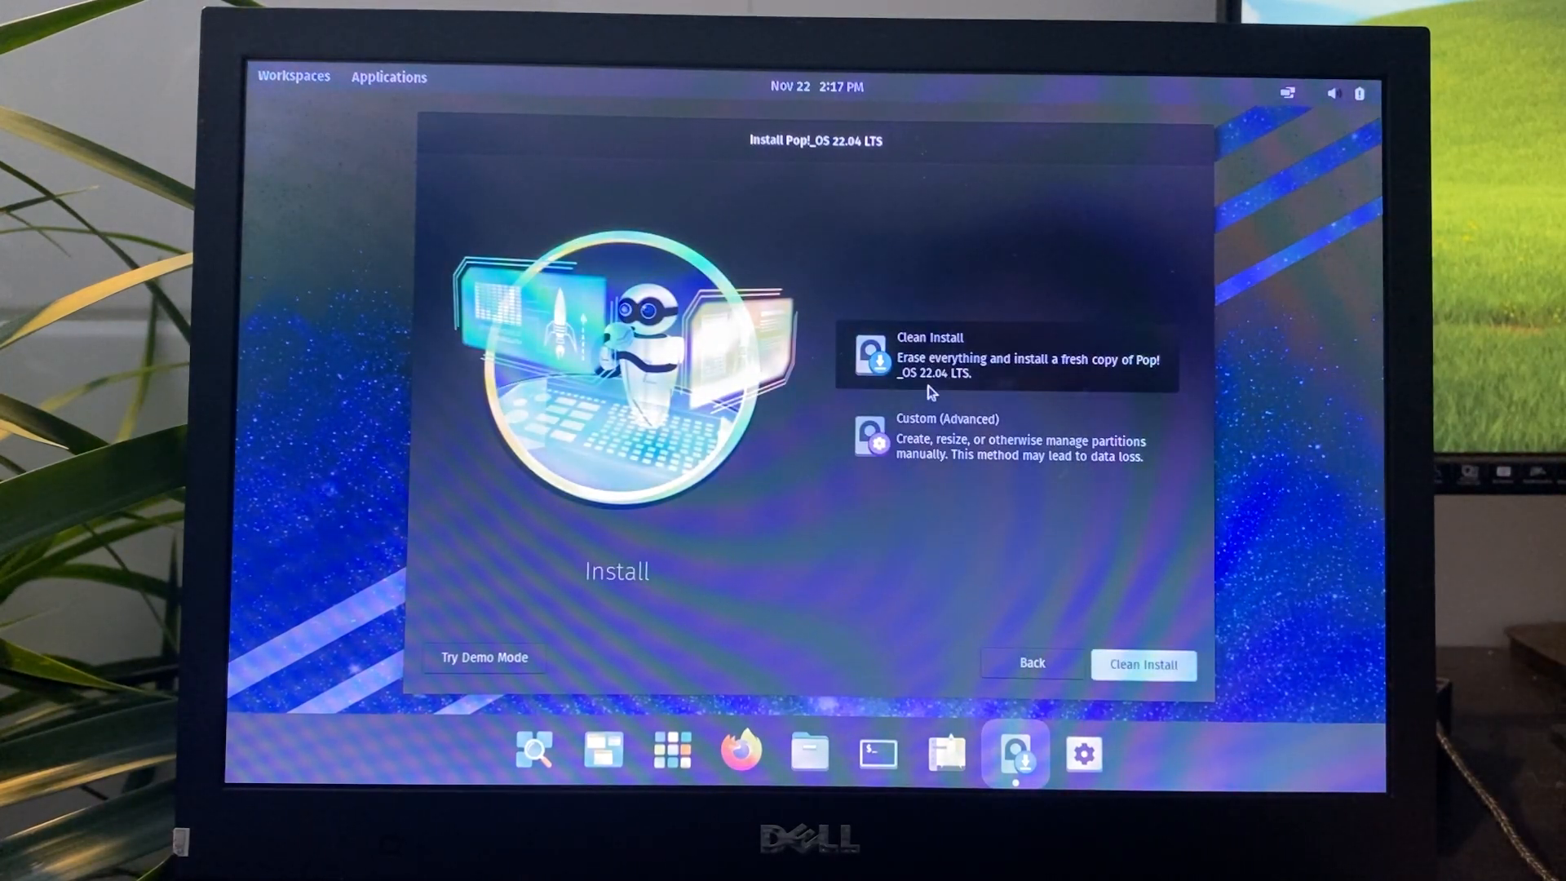
pyautogui.click(1142, 664)
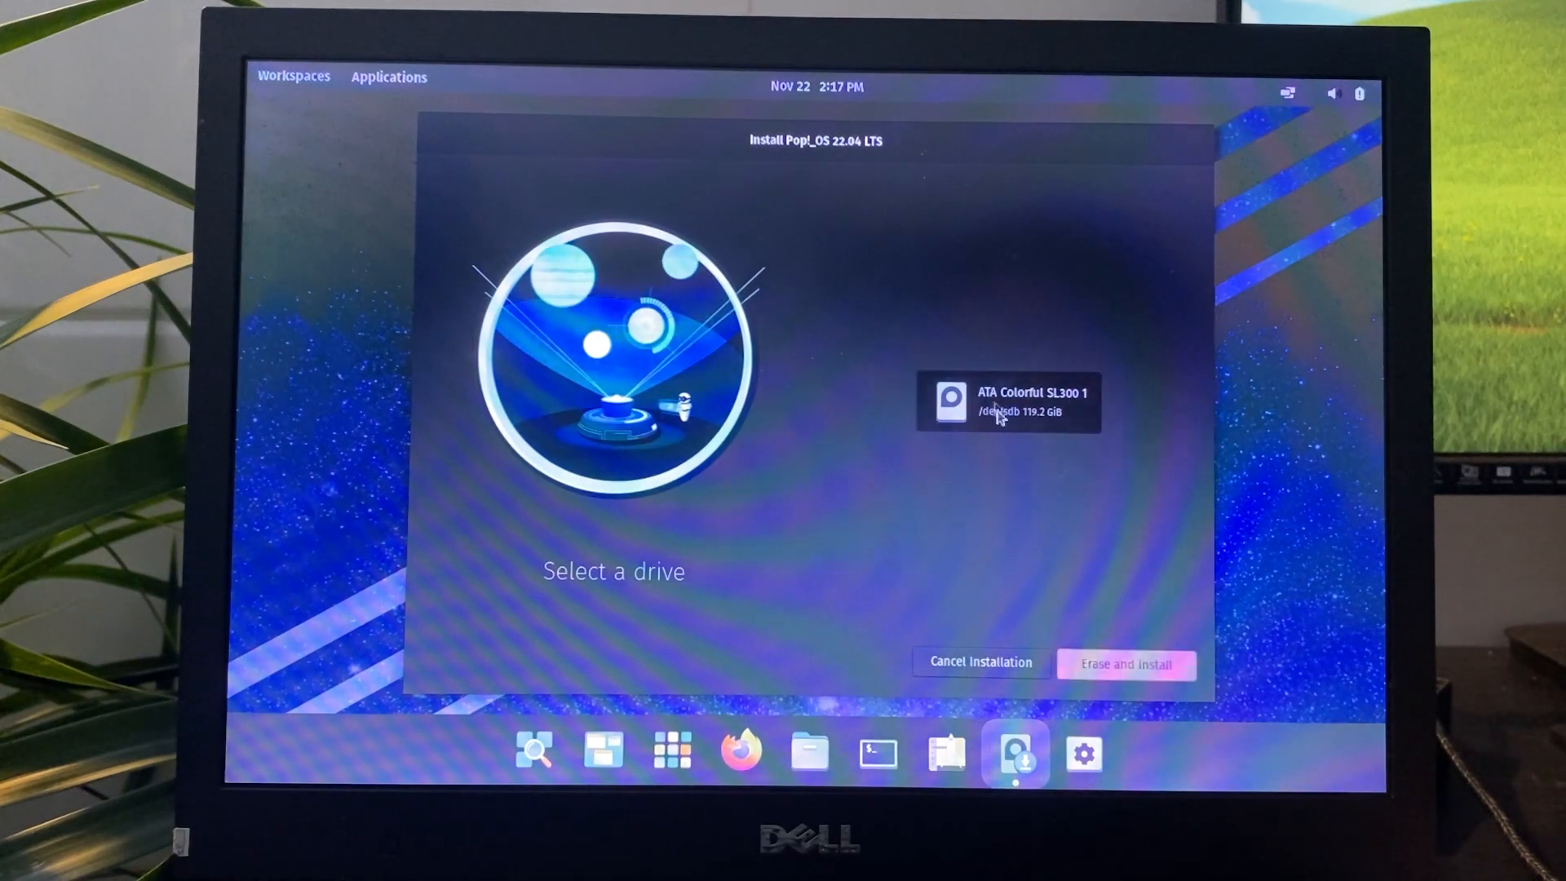
pyautogui.click(1124, 664)
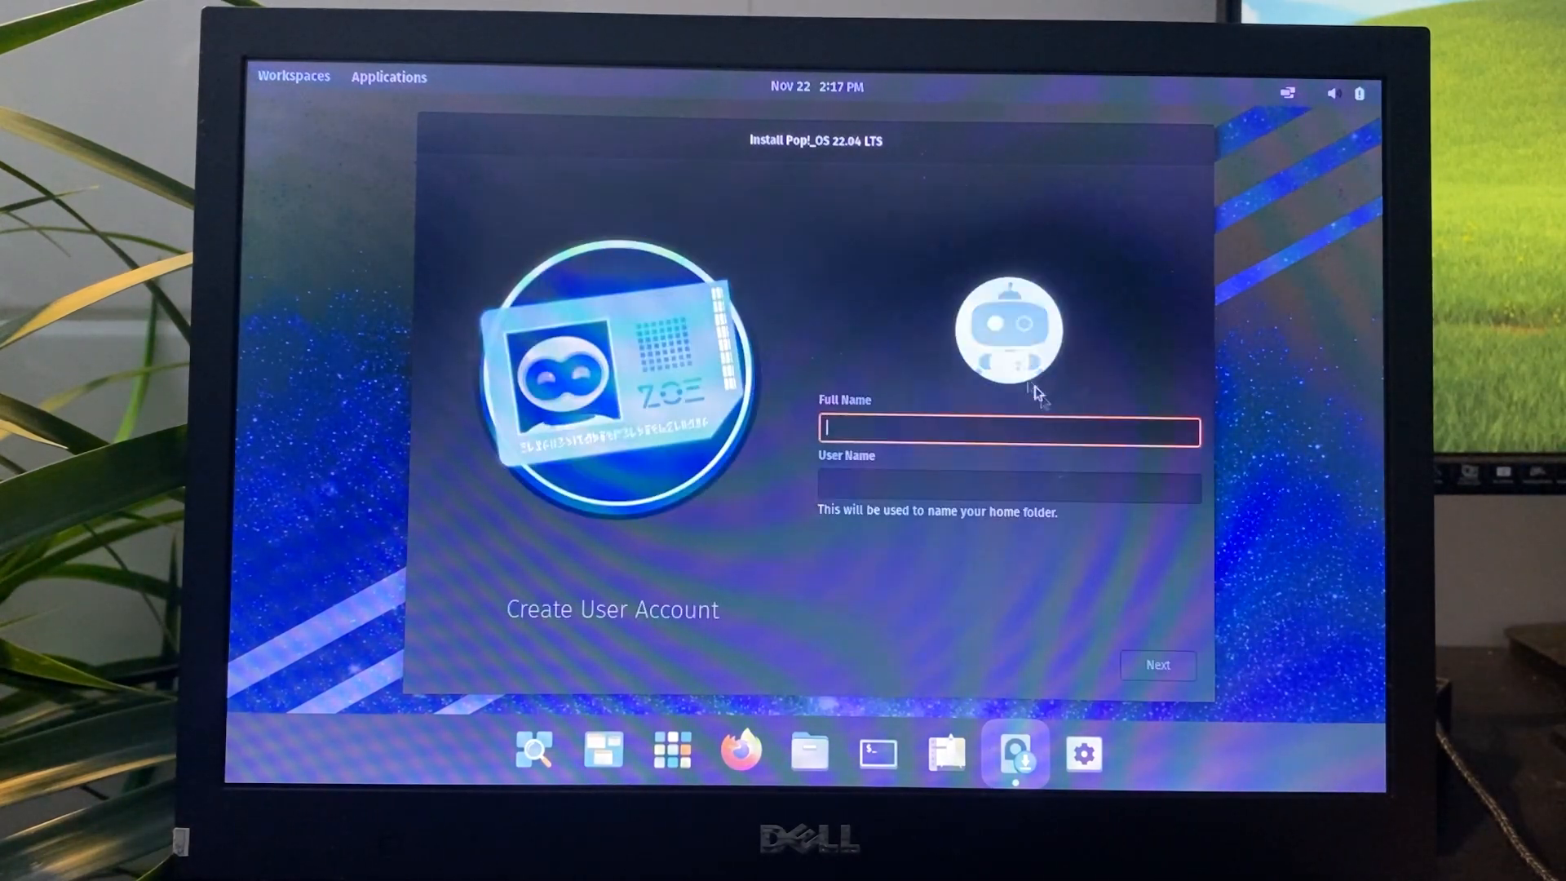
pyautogui.moveTo(977, 471)
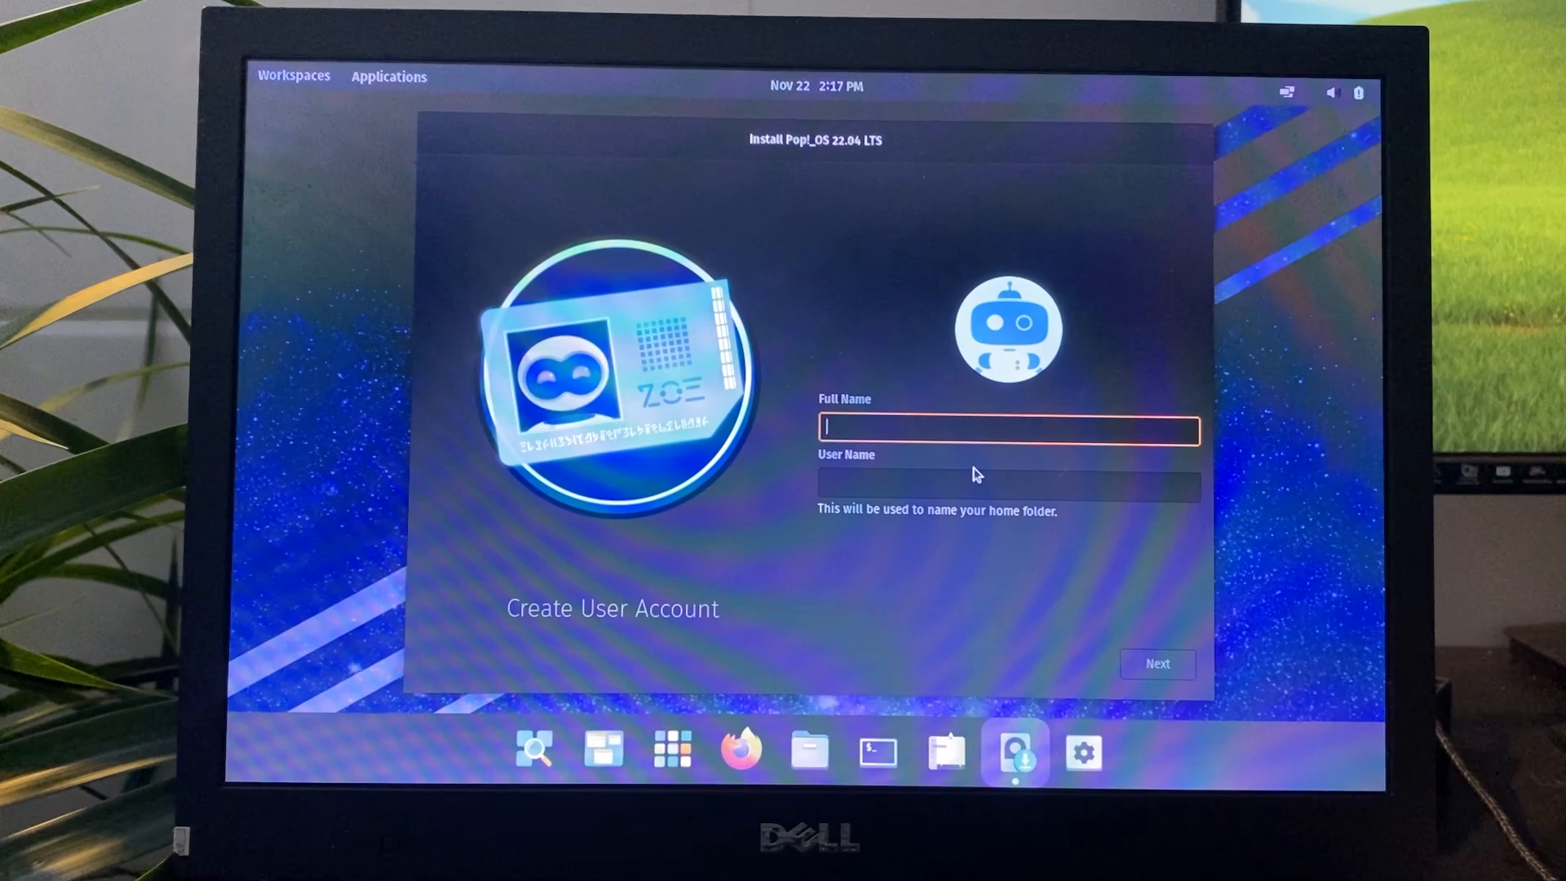
pyautogui.write('mrt')
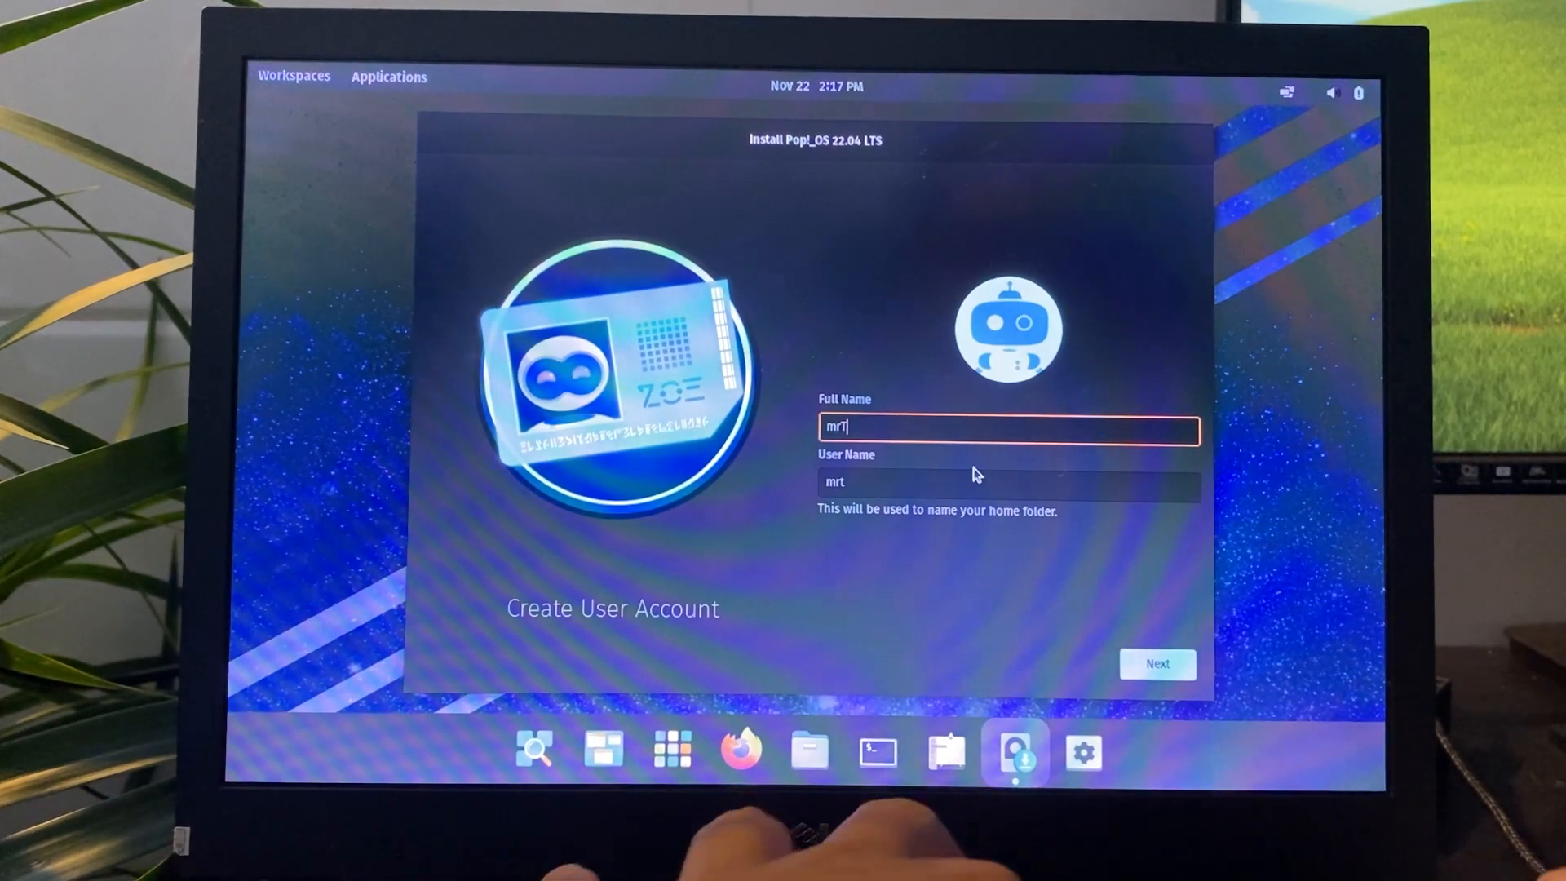
pyautogui.write('PV')
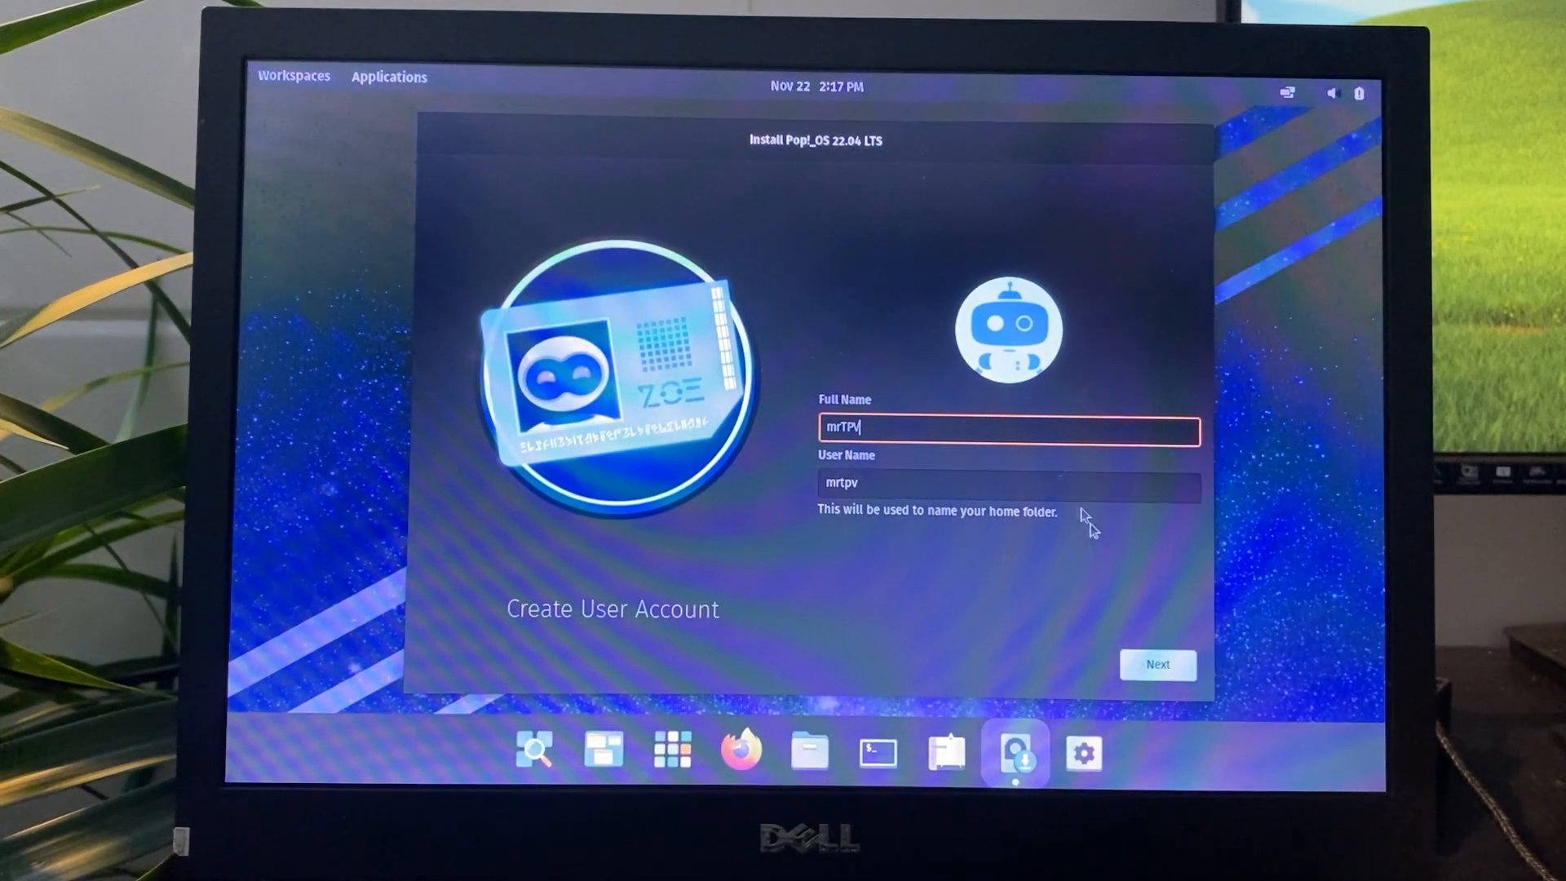
pyautogui.click(1157, 664)
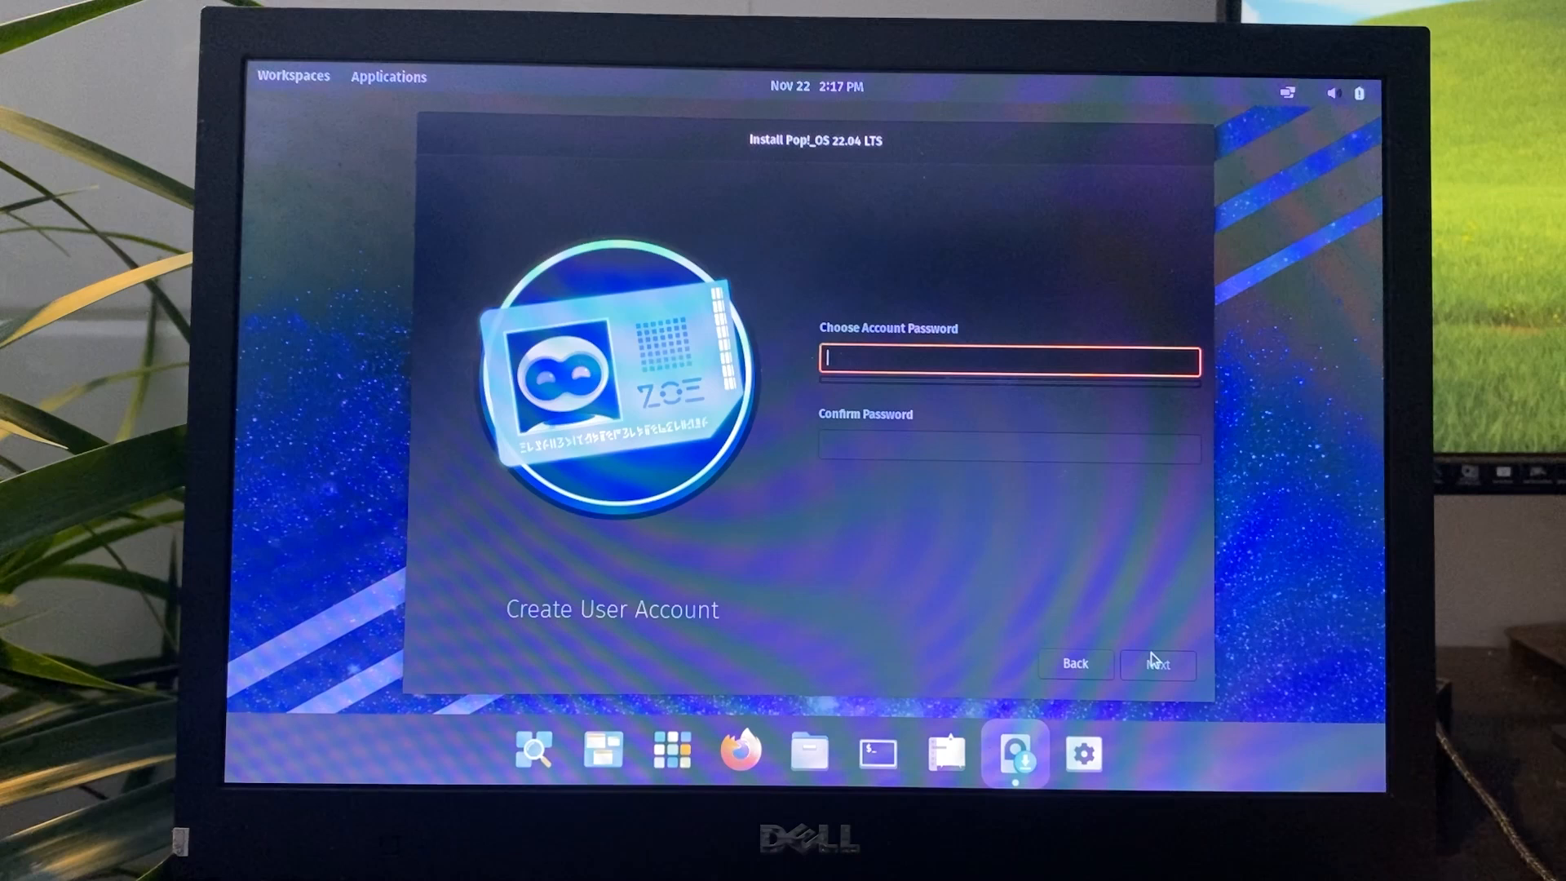
pyautogui.write('password')
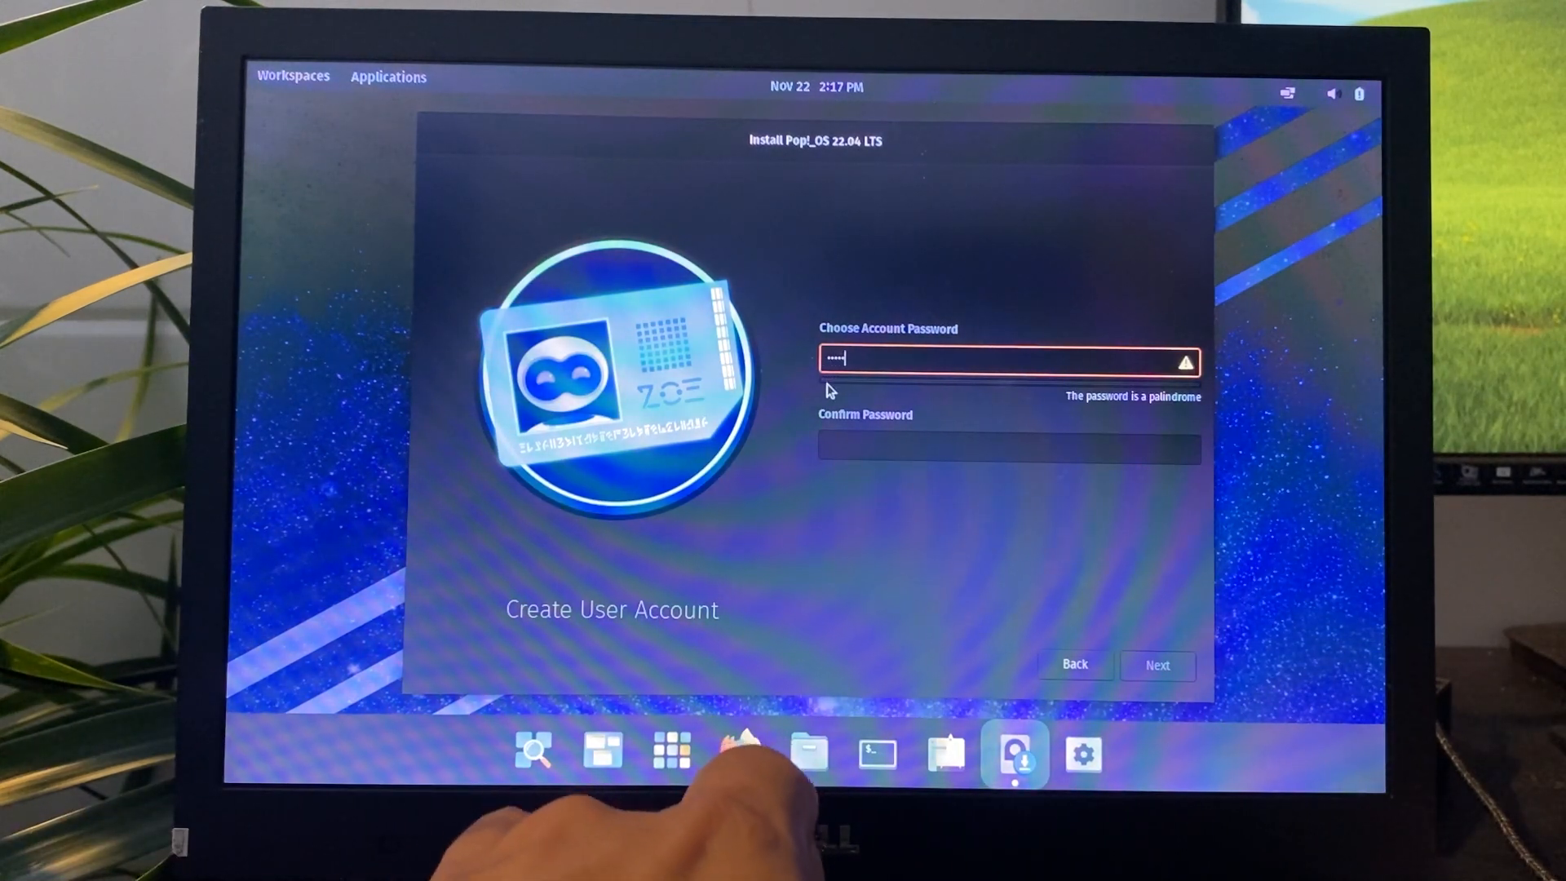
pyautogui.click(1007, 447)
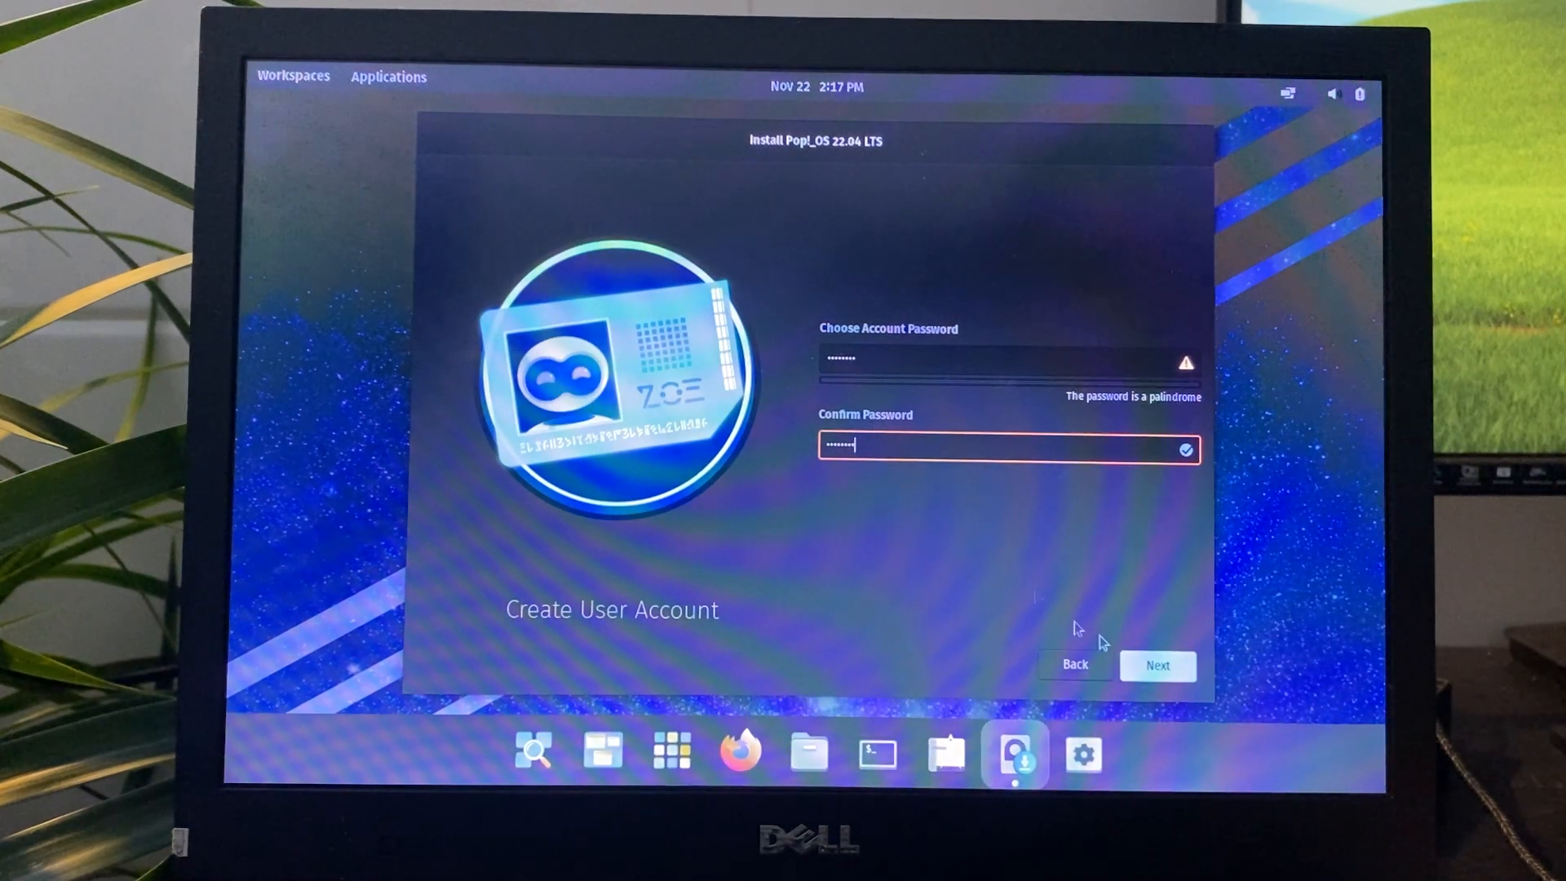
pyautogui.click(1158, 665)
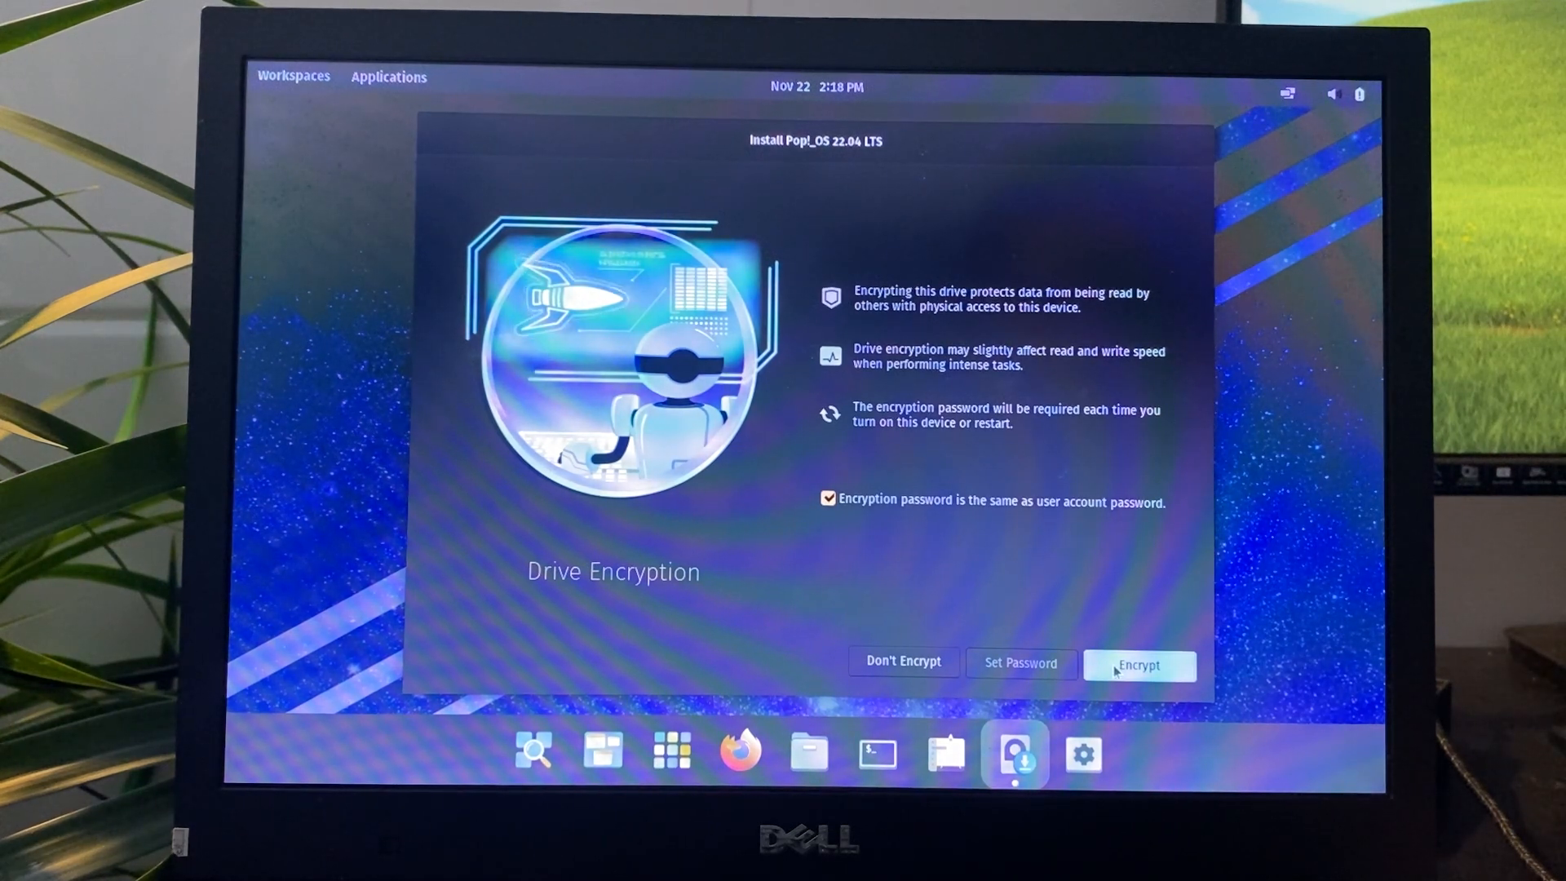
pyautogui.moveTo(1048, 517)
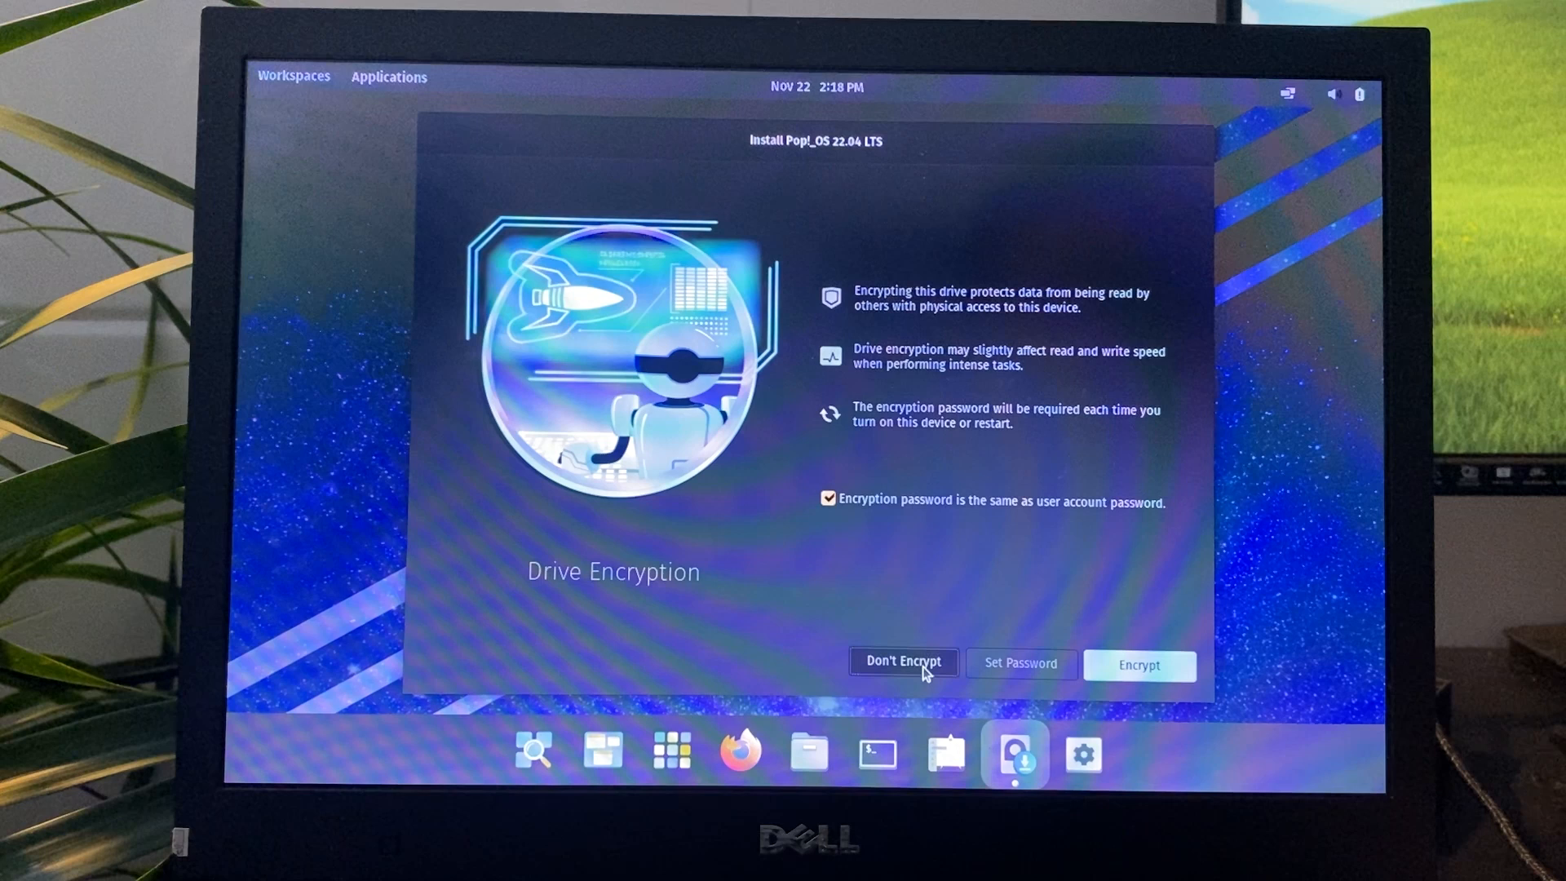
# Choose Don't Encrypt and let the installation run to completion
pyautogui.click(902, 660)
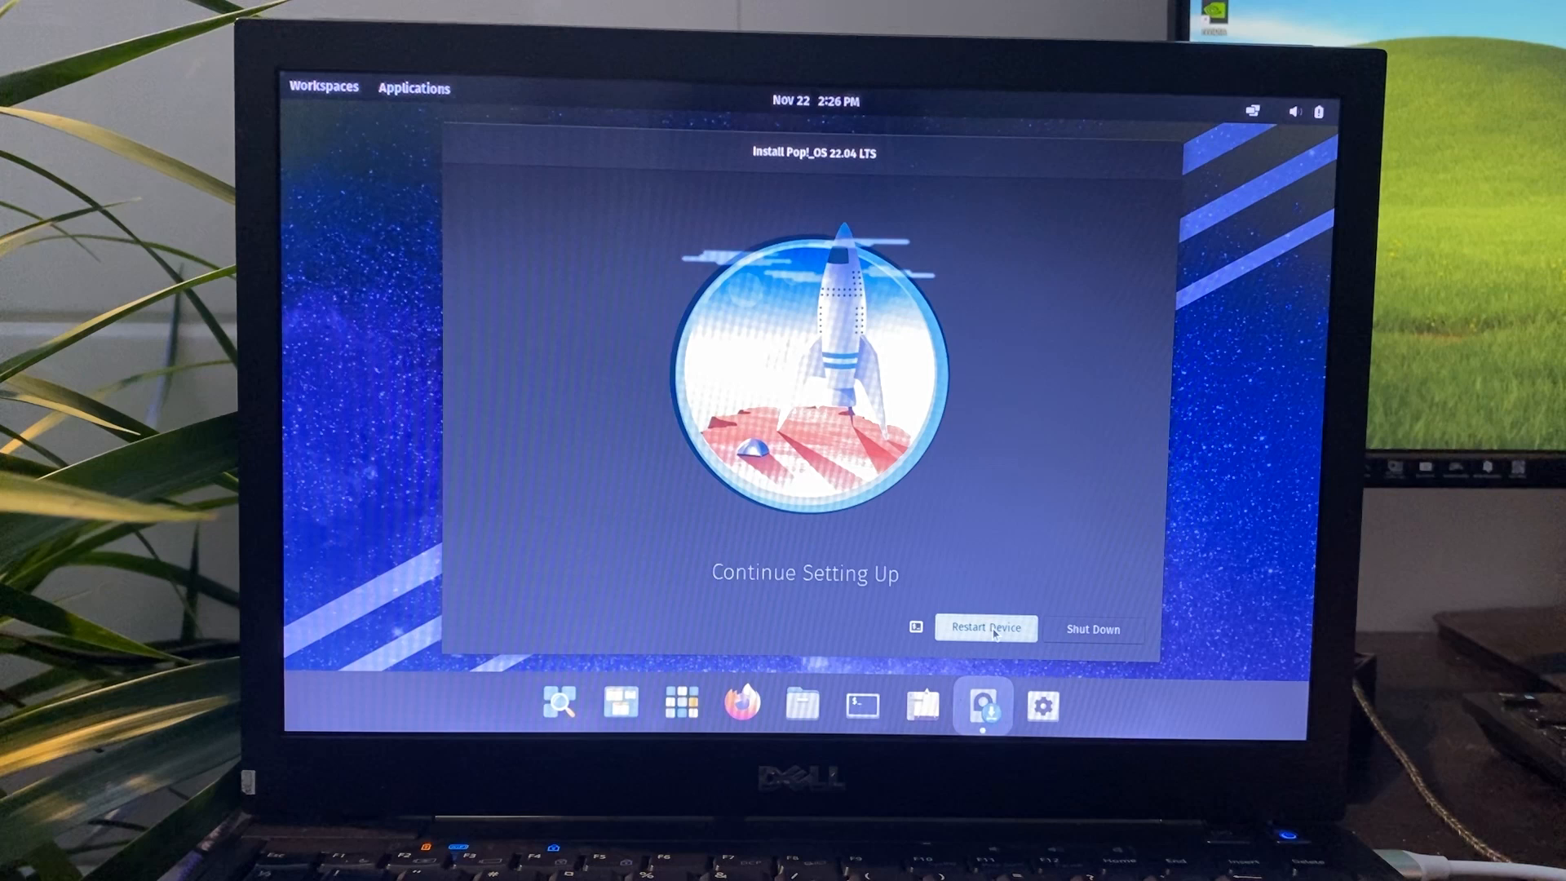
pyautogui.click(984, 630)
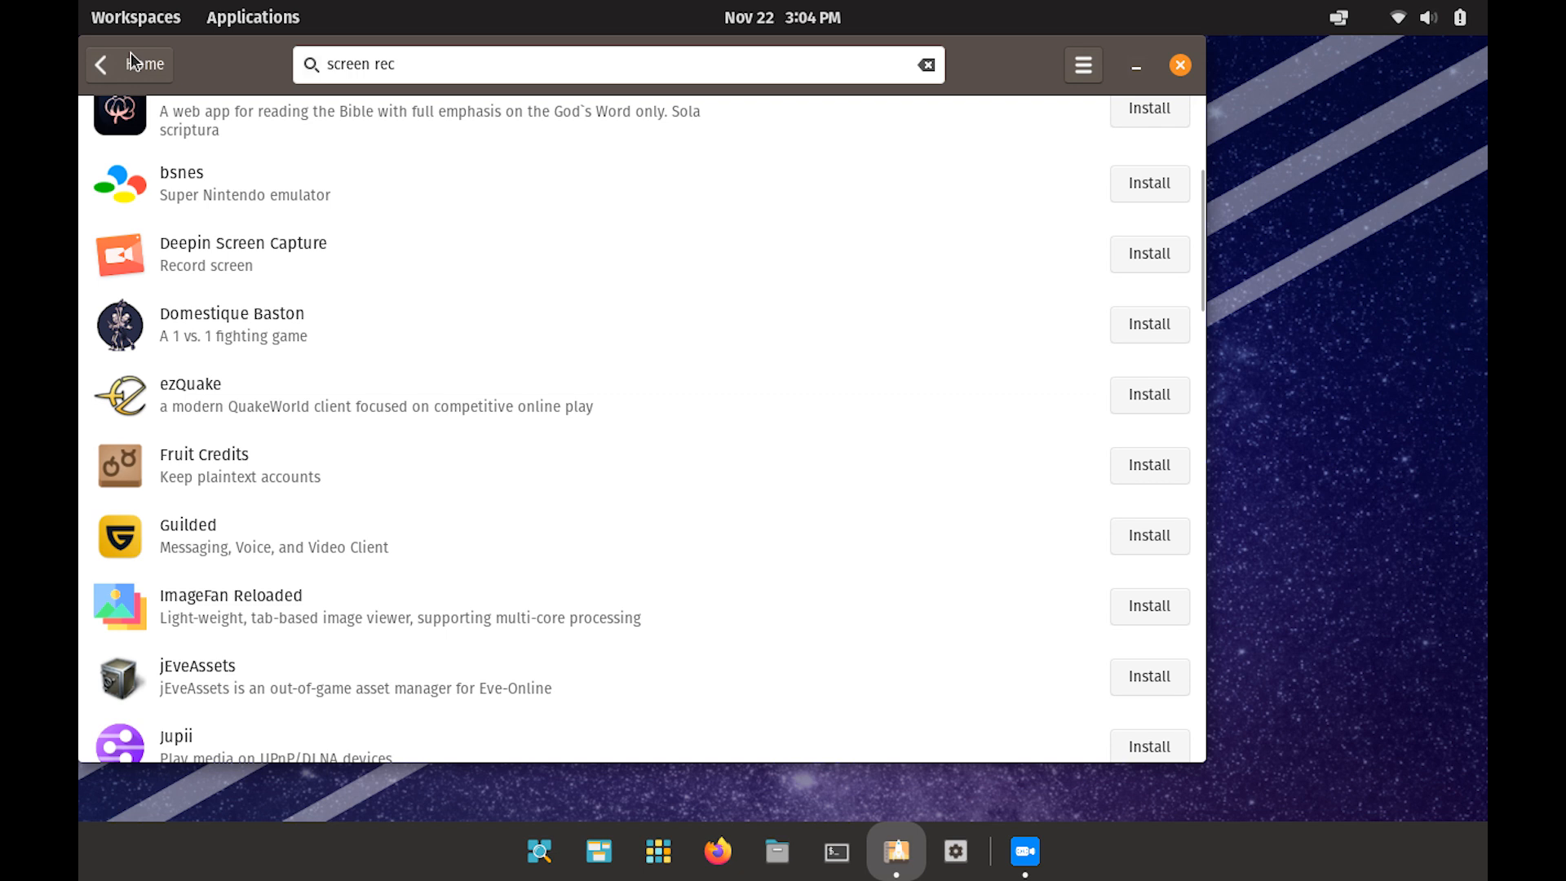
# Return to the Pop!_Shop home page and browse it before closing the store
pyautogui.click(926, 64)
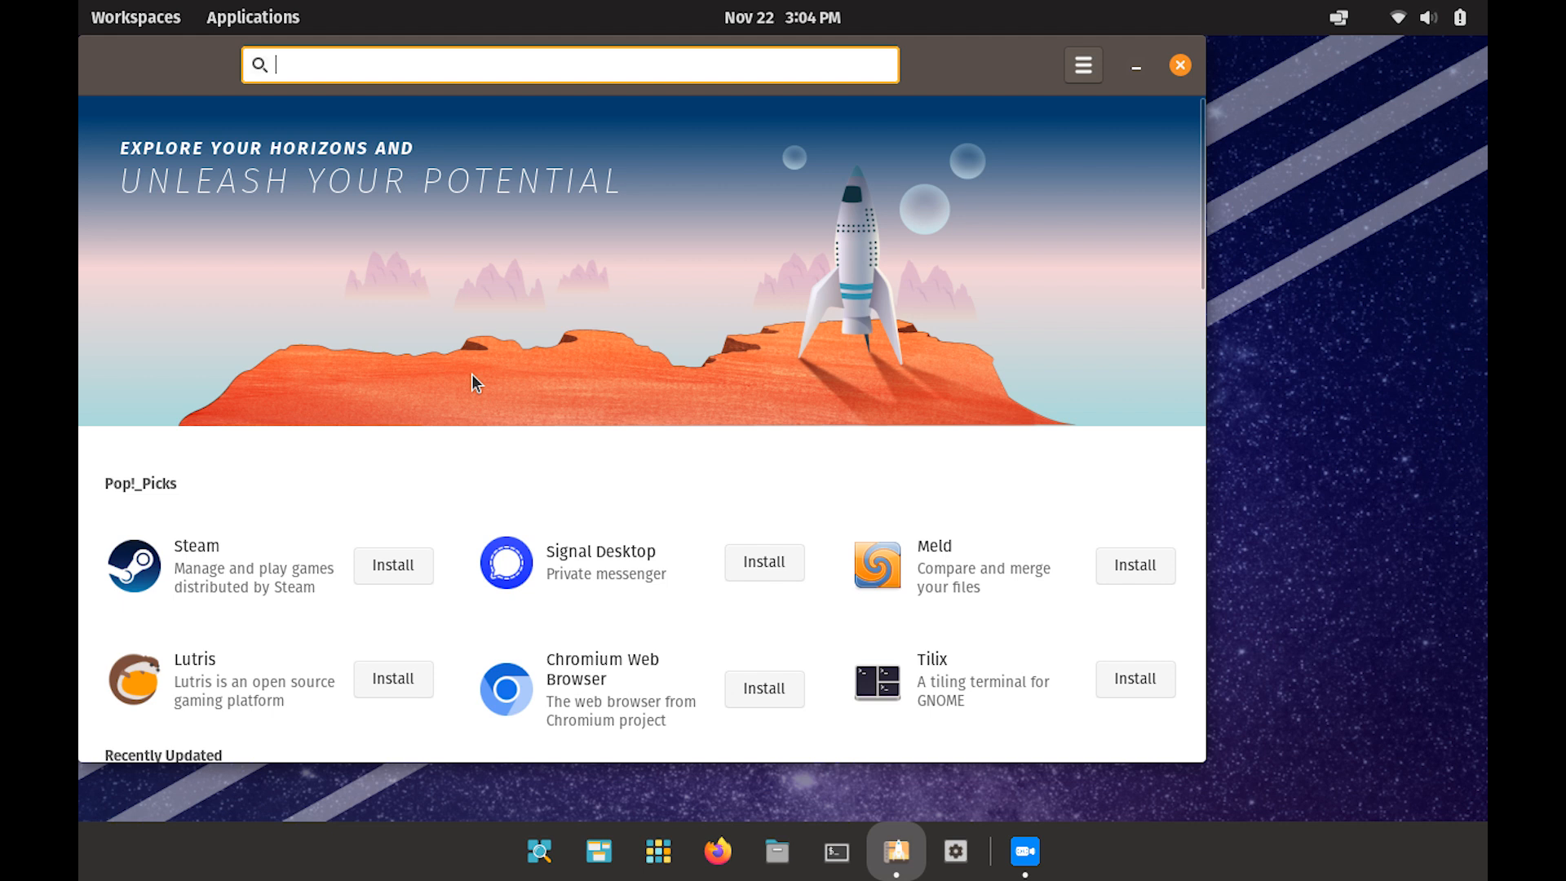
pyautogui.scroll(-3)
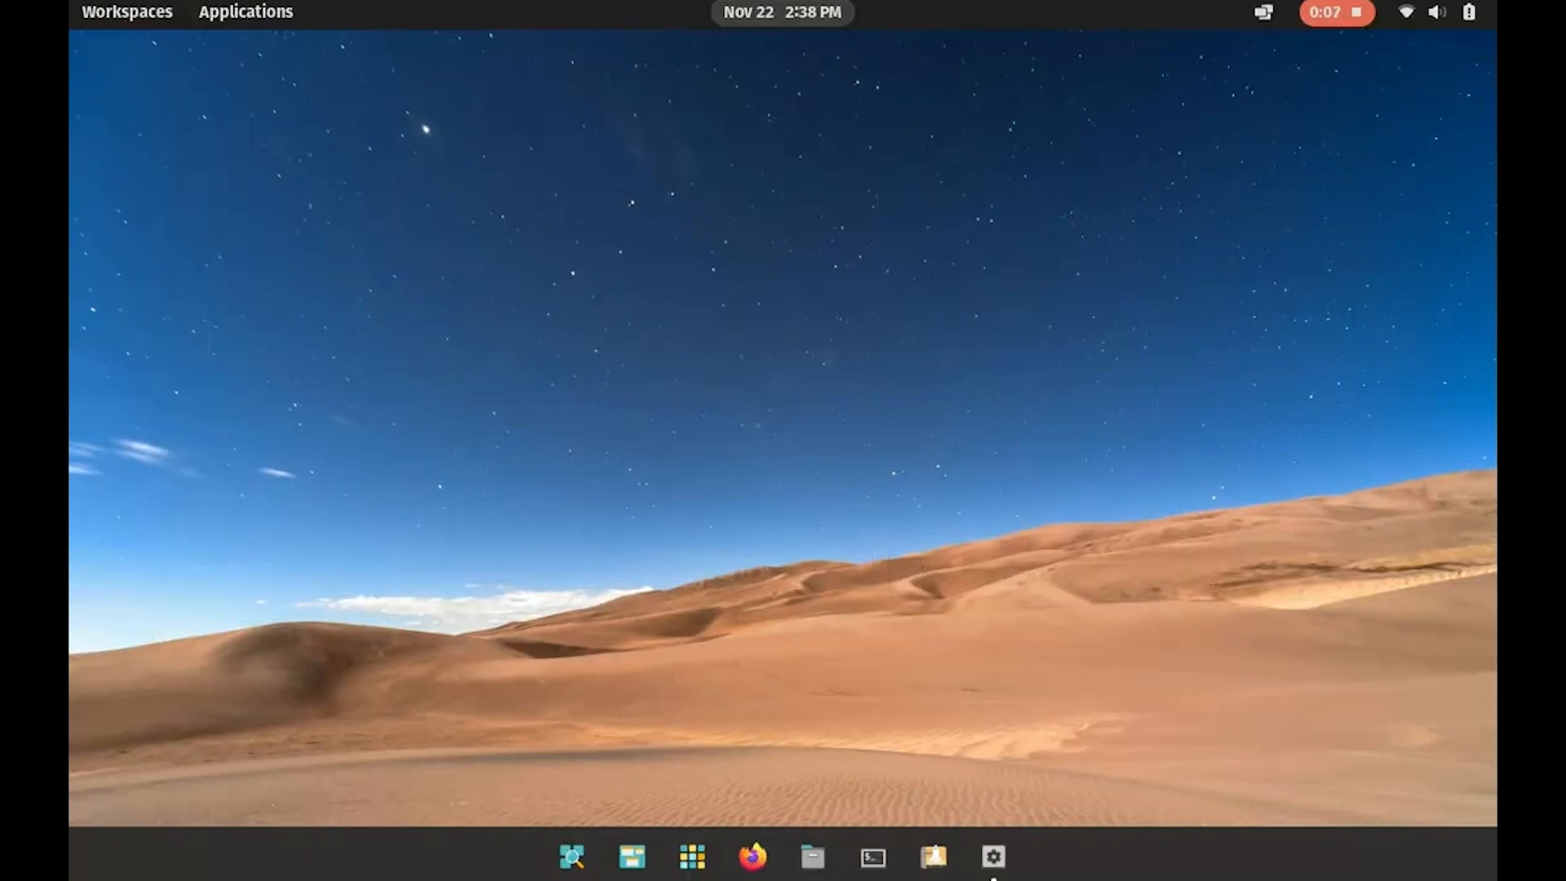
pyautogui.click(247, 11)
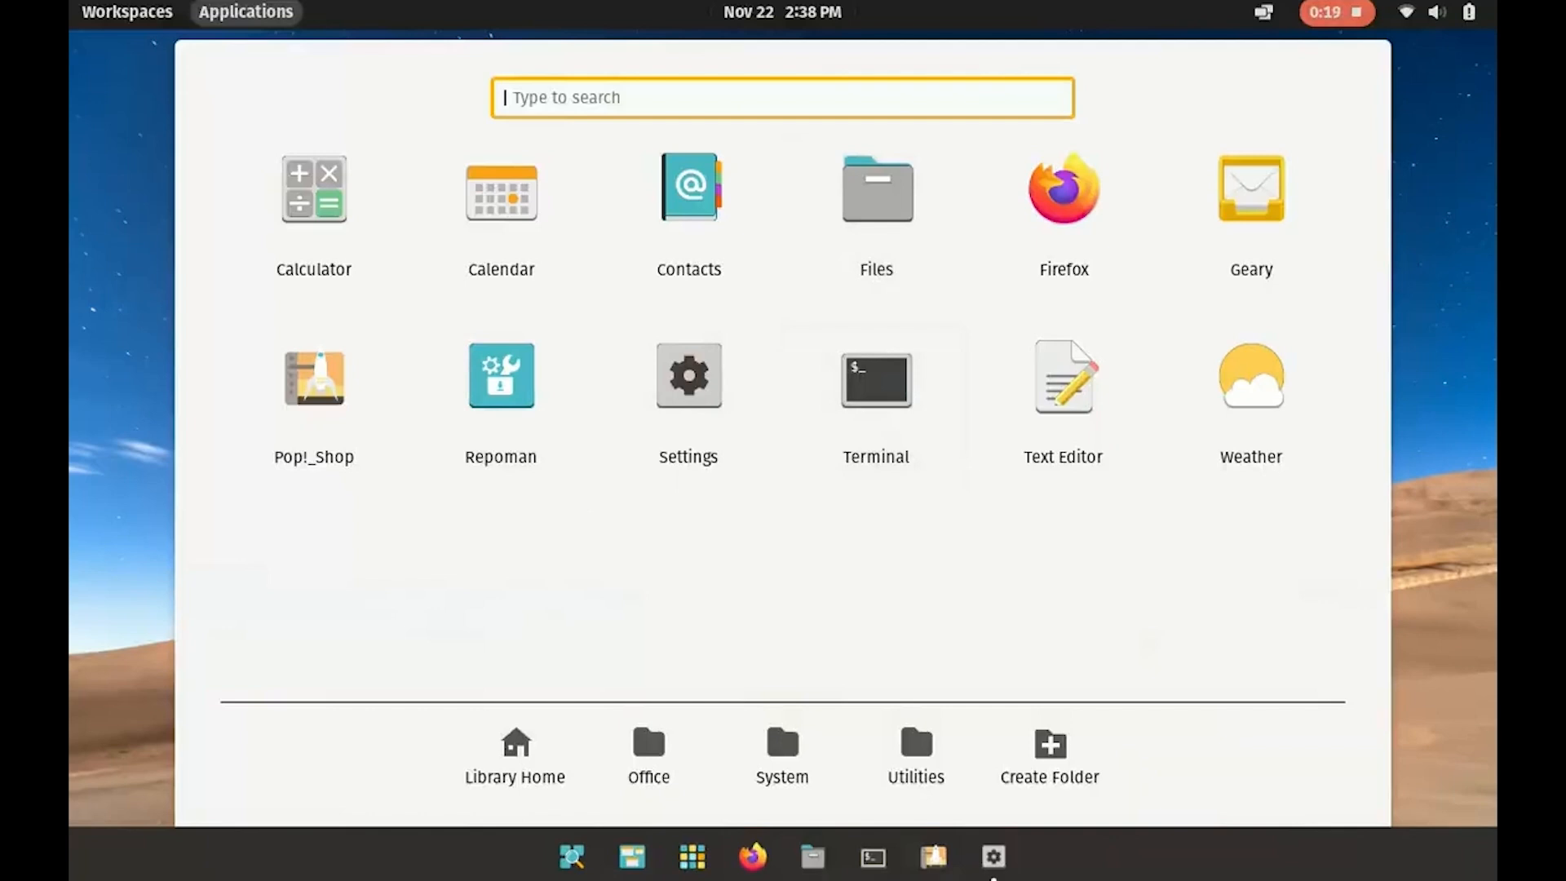
pyautogui.moveTo(691, 856)
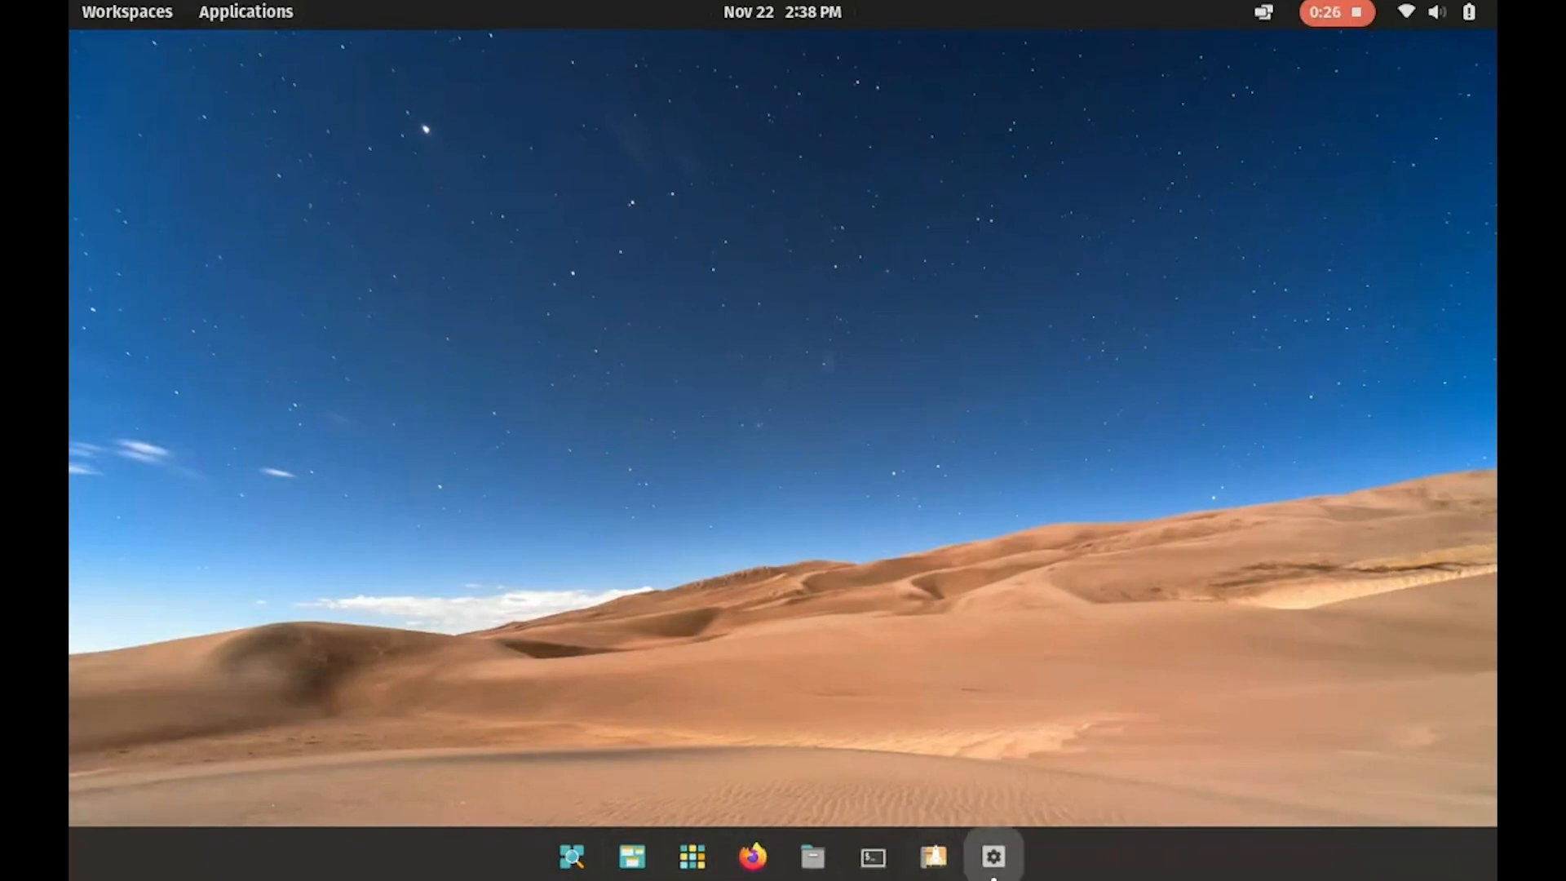
# Review the About page in Settings showing Pop!_OS 22.04 hardware and OS details
pyautogui.click(992, 857)
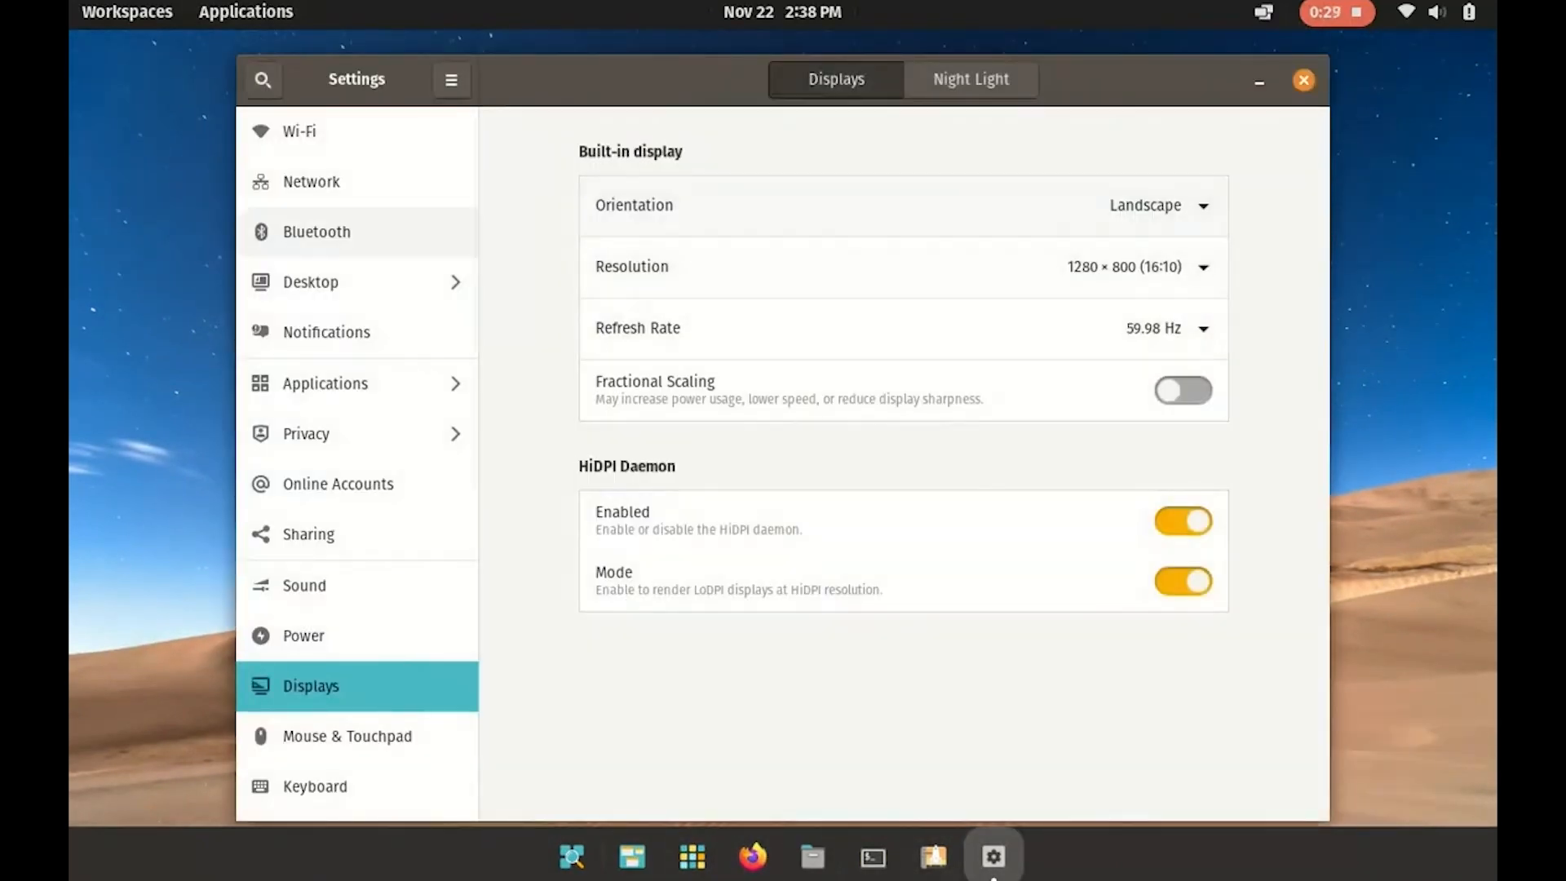
pyautogui.scroll(-3)
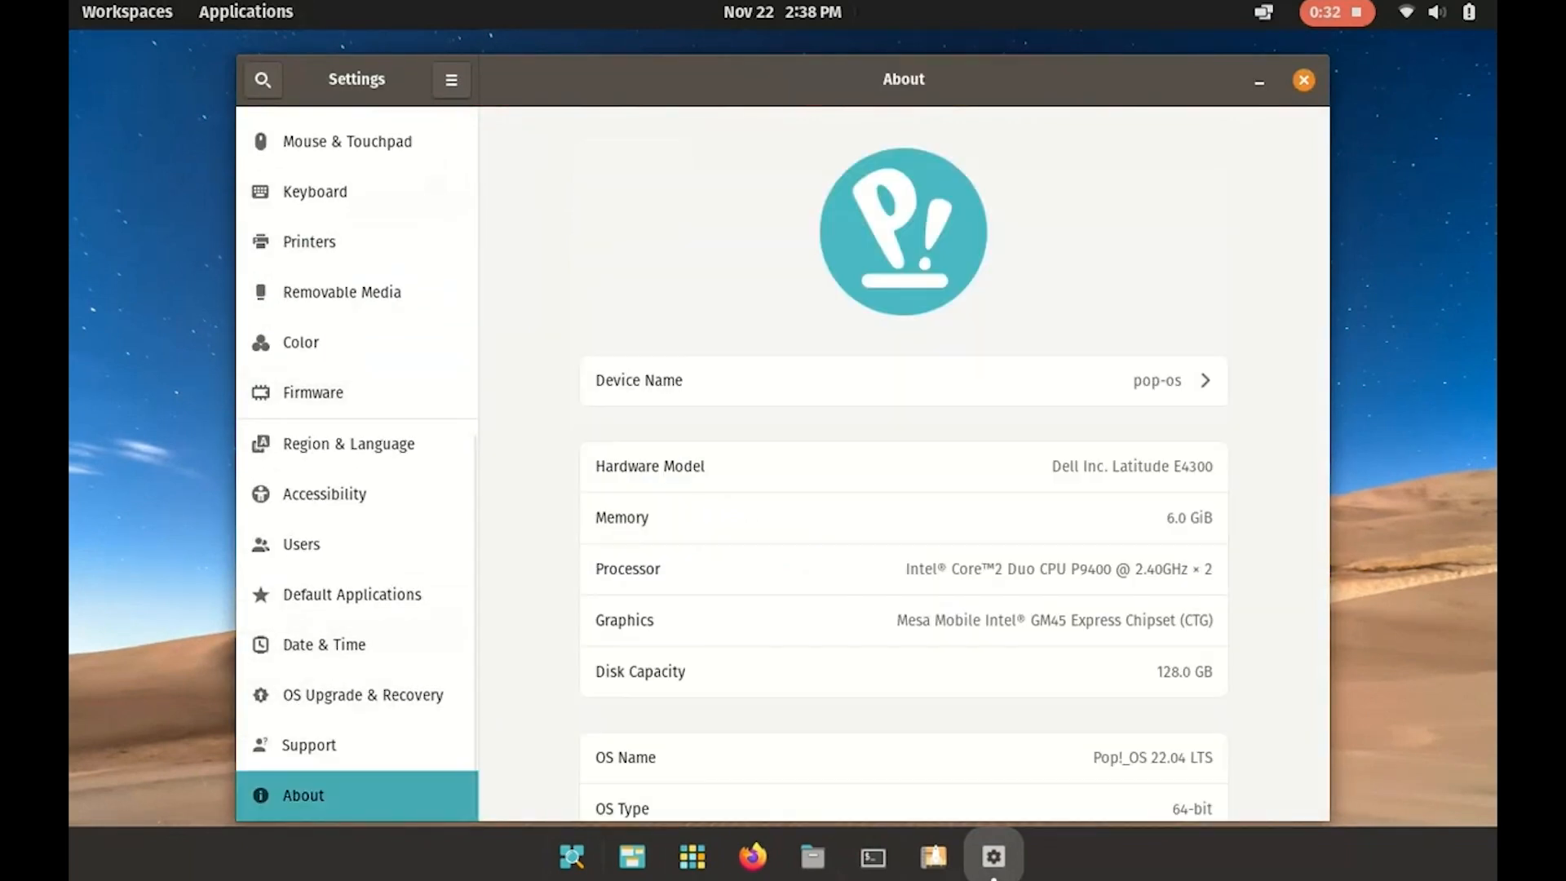
pyautogui.scroll(-3)
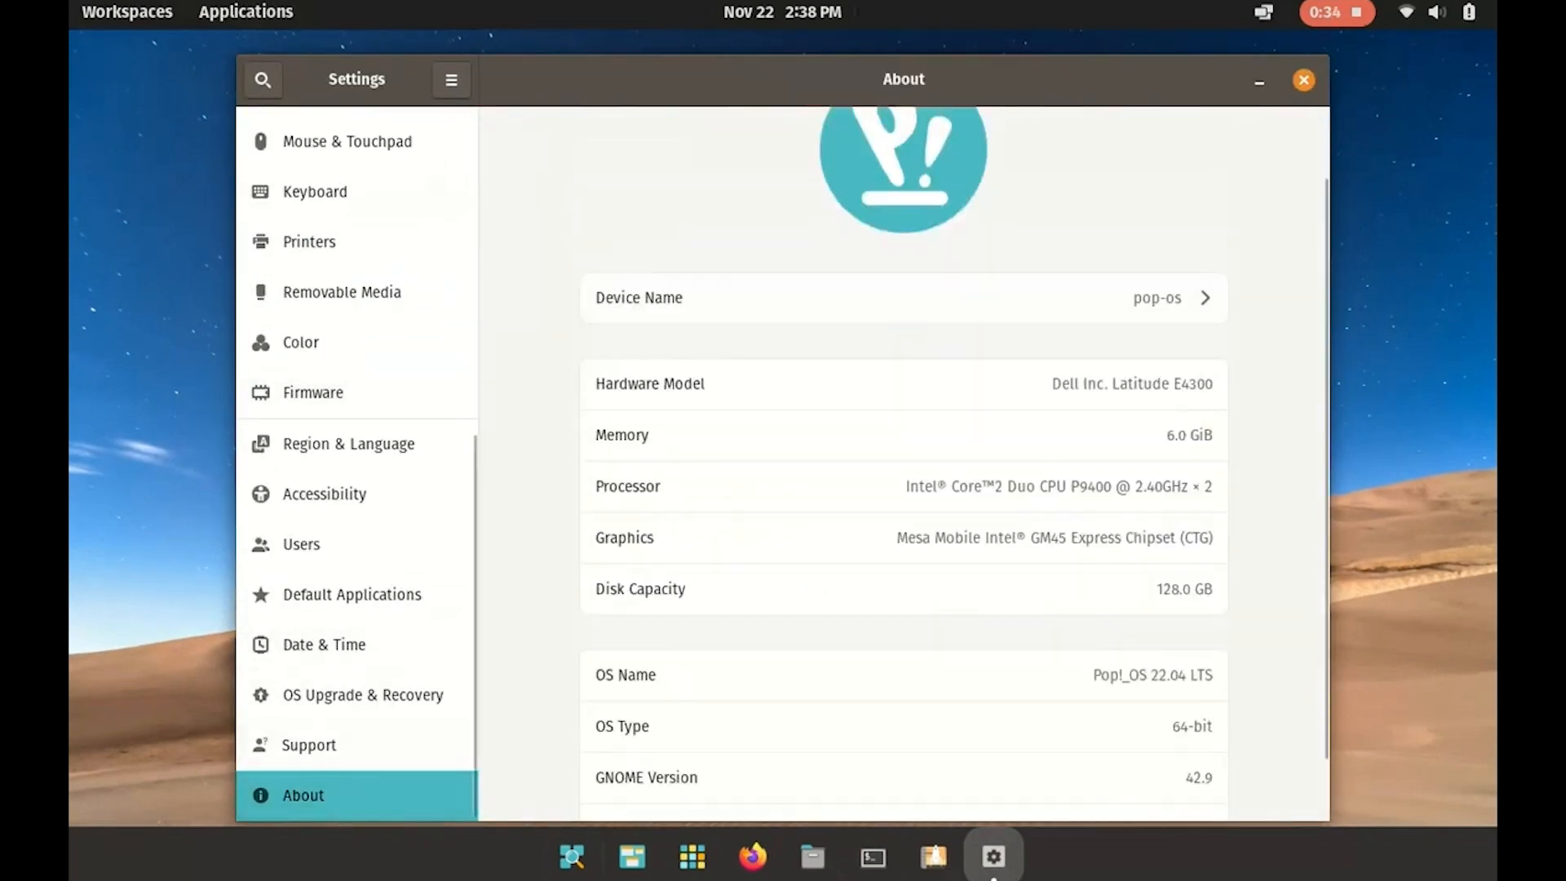
pyautogui.scroll(-3)
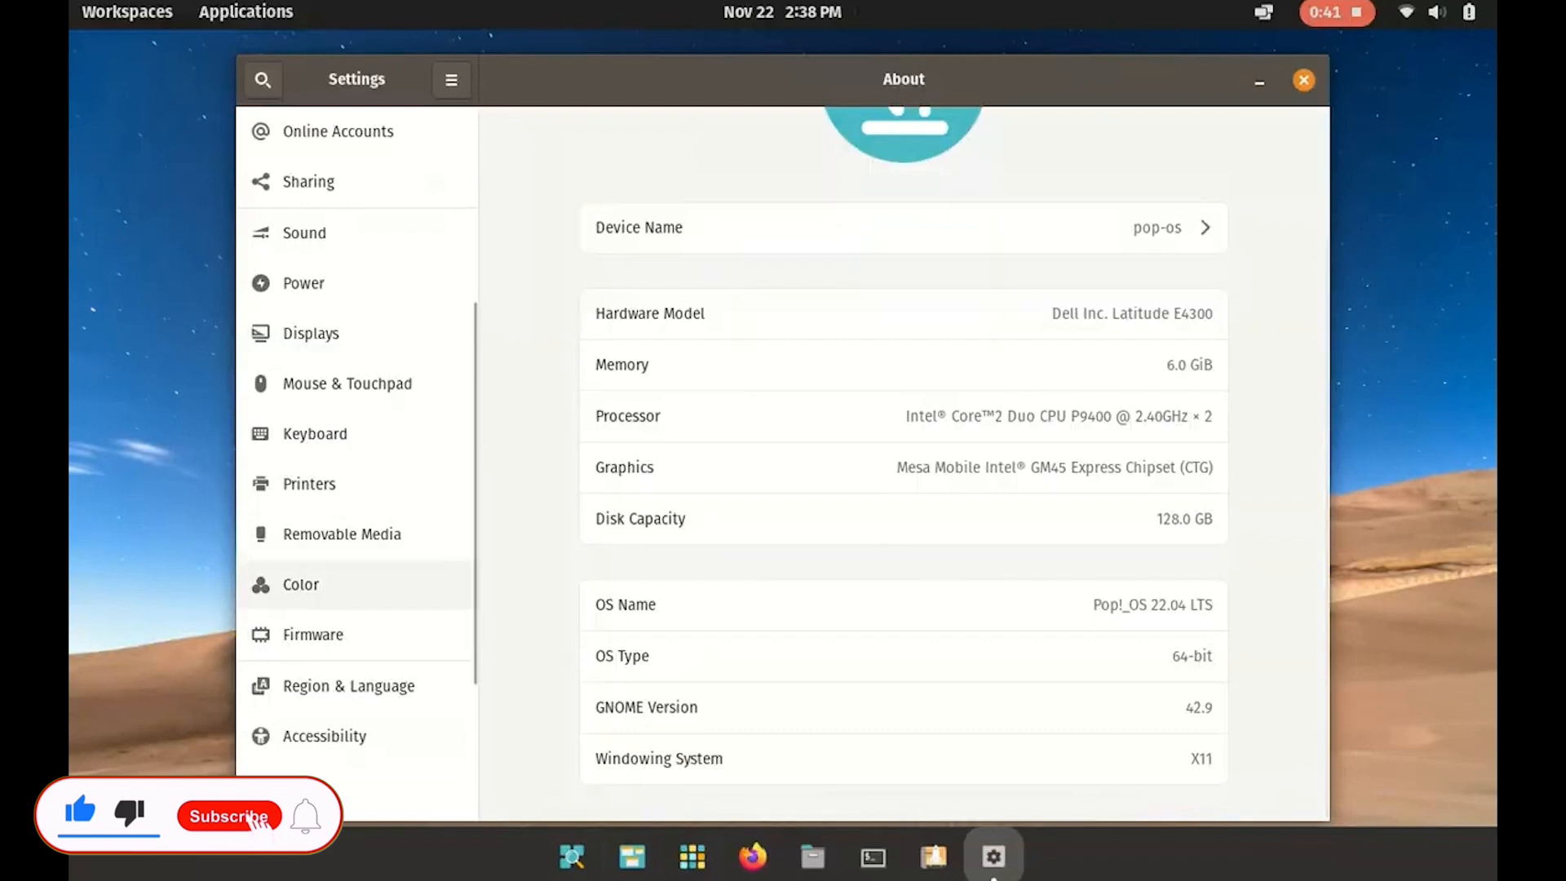
# Check the Firmware page, which reports no devices support automatic firmware updates
pyautogui.click(312, 634)
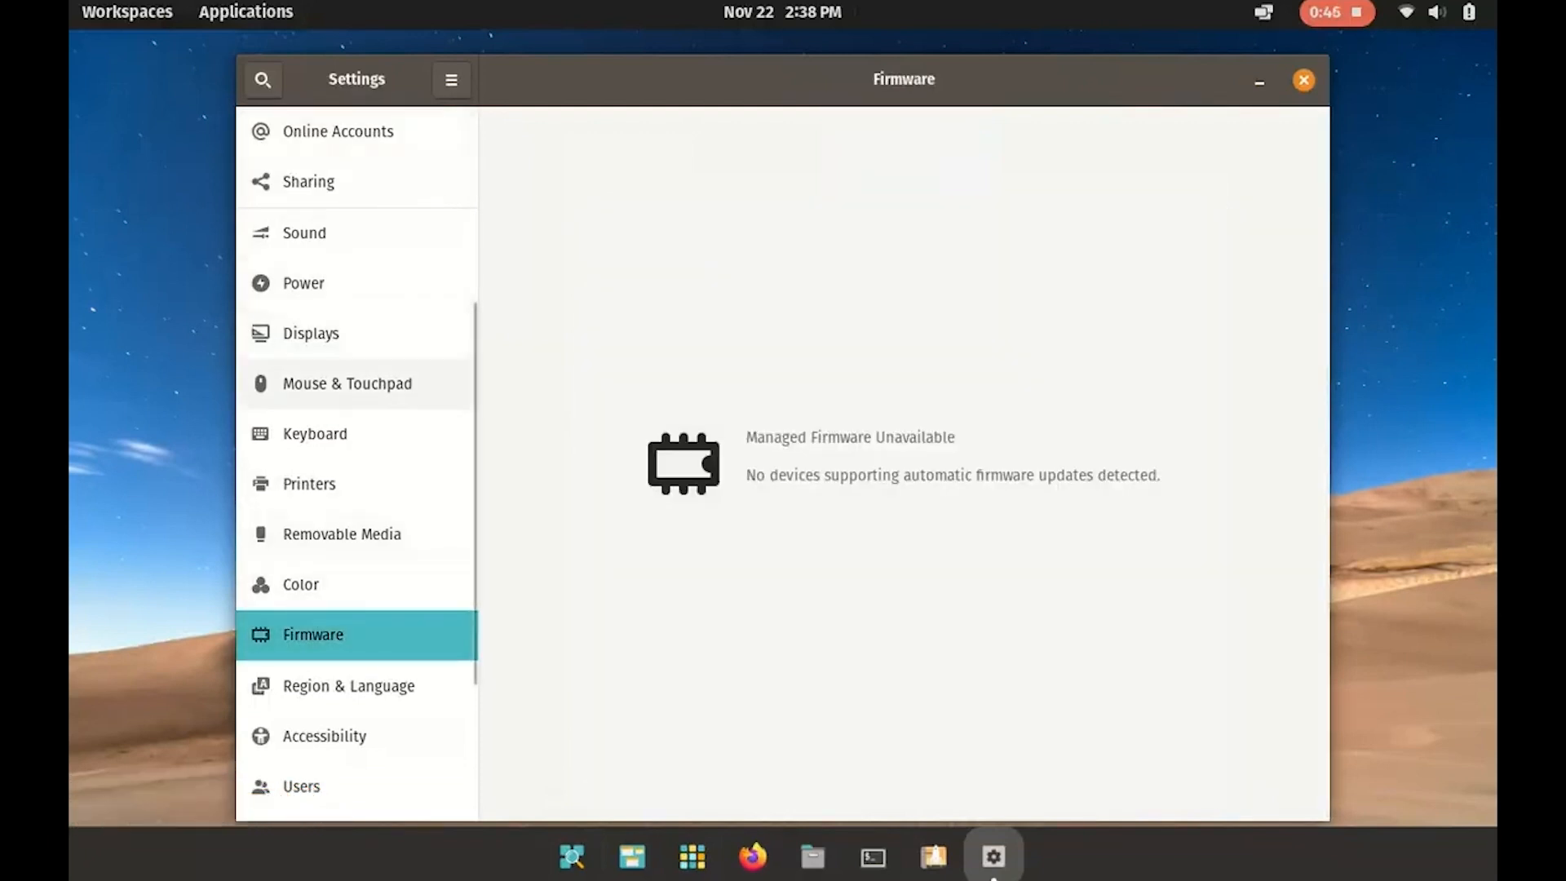
pyautogui.scroll(-3)
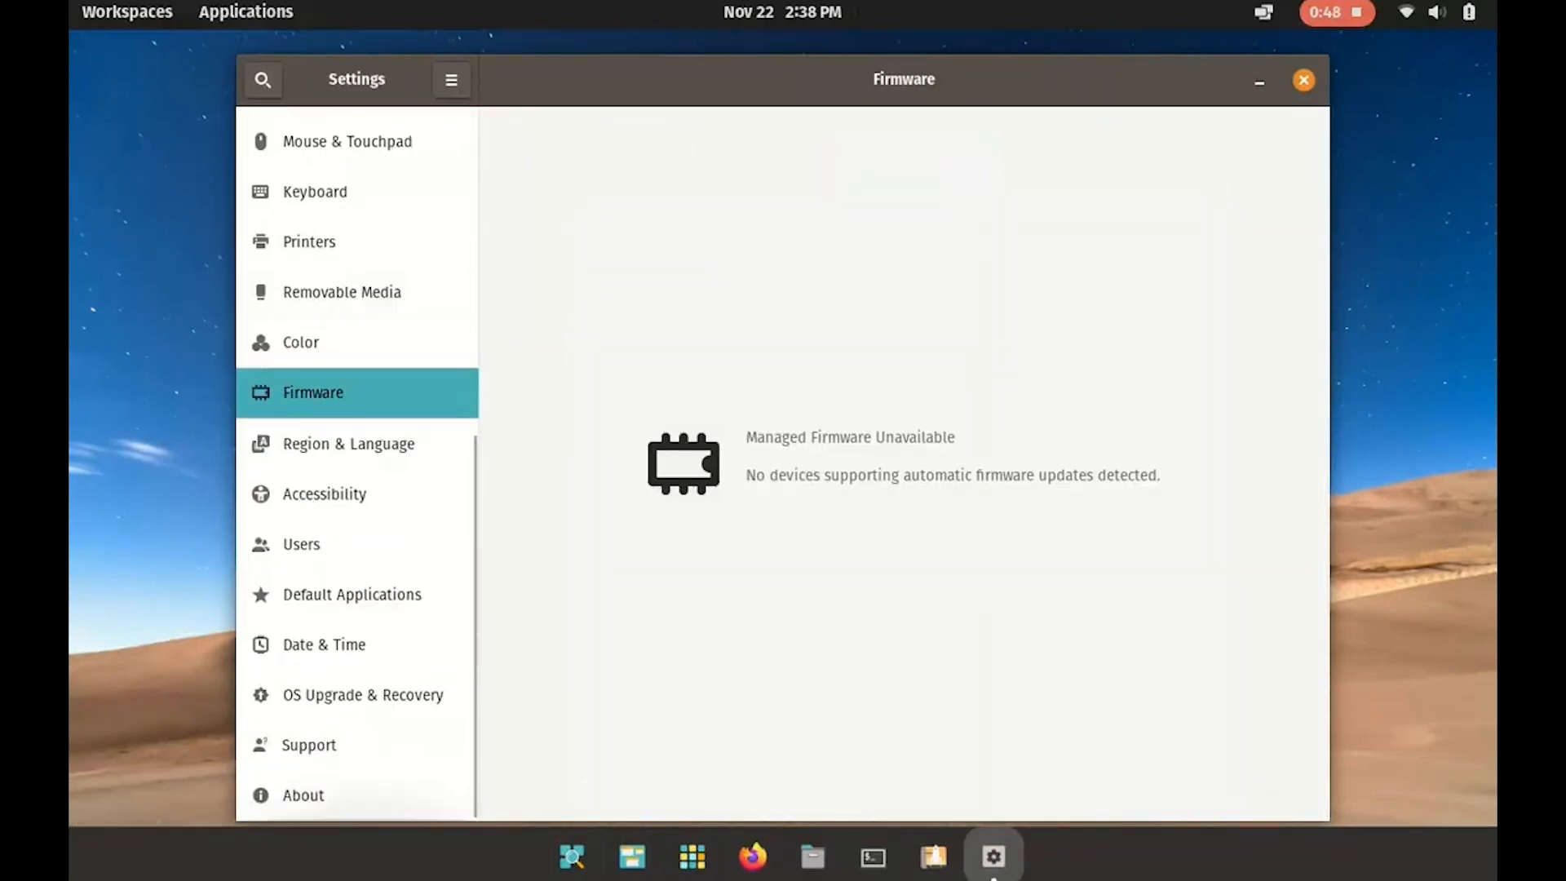